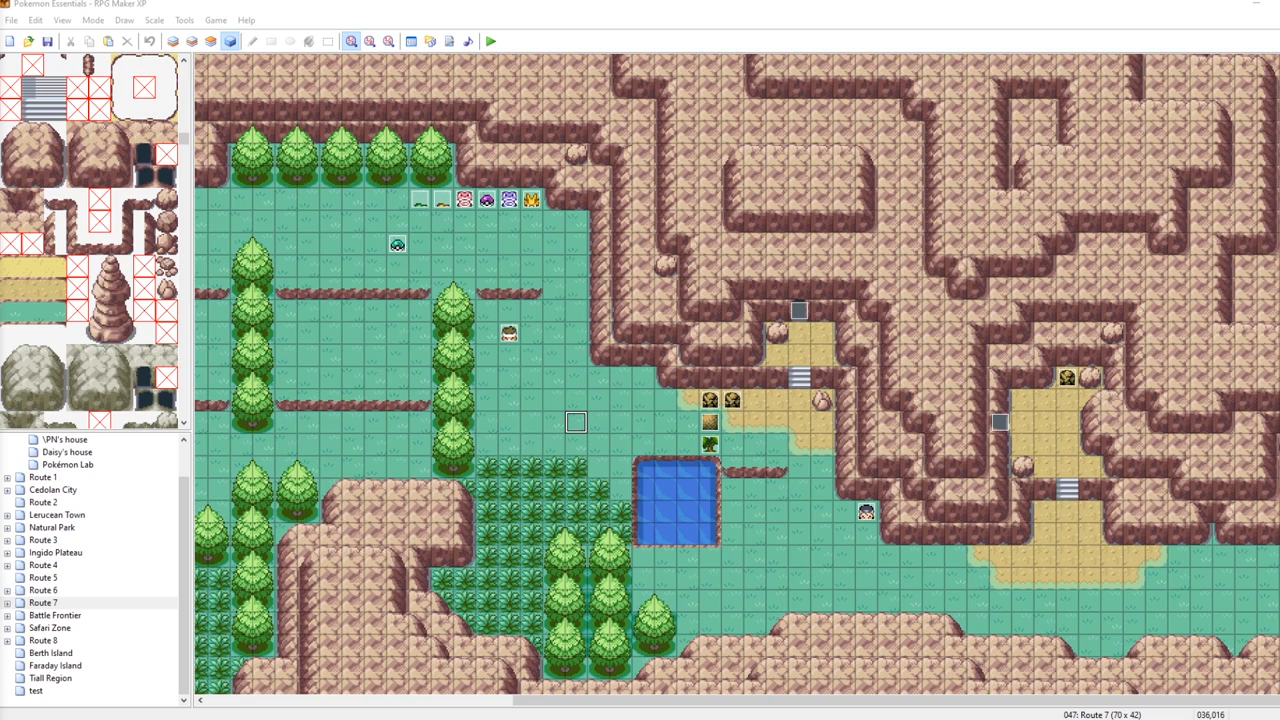
mouse_move(210, 680)
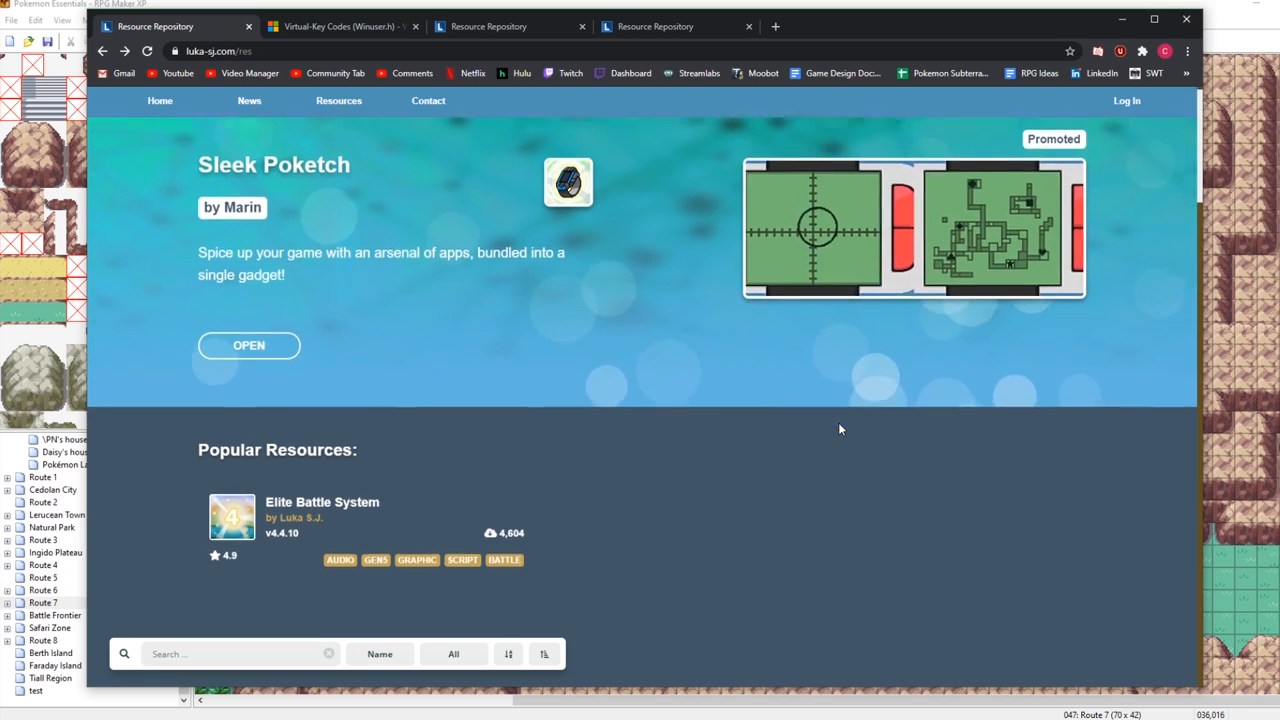
Step: Open the HM Items card from the All Resources list and scroll to its Instructions section
scroll(down, 3)
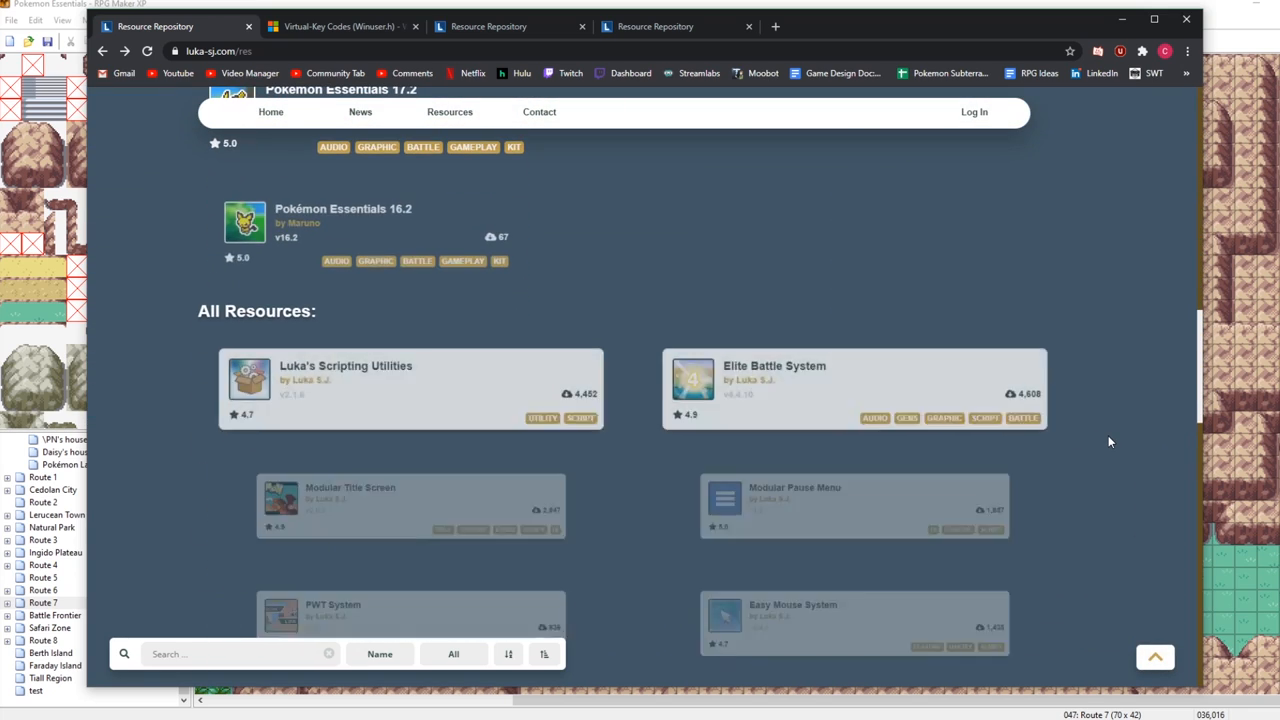
scroll(down, 3)
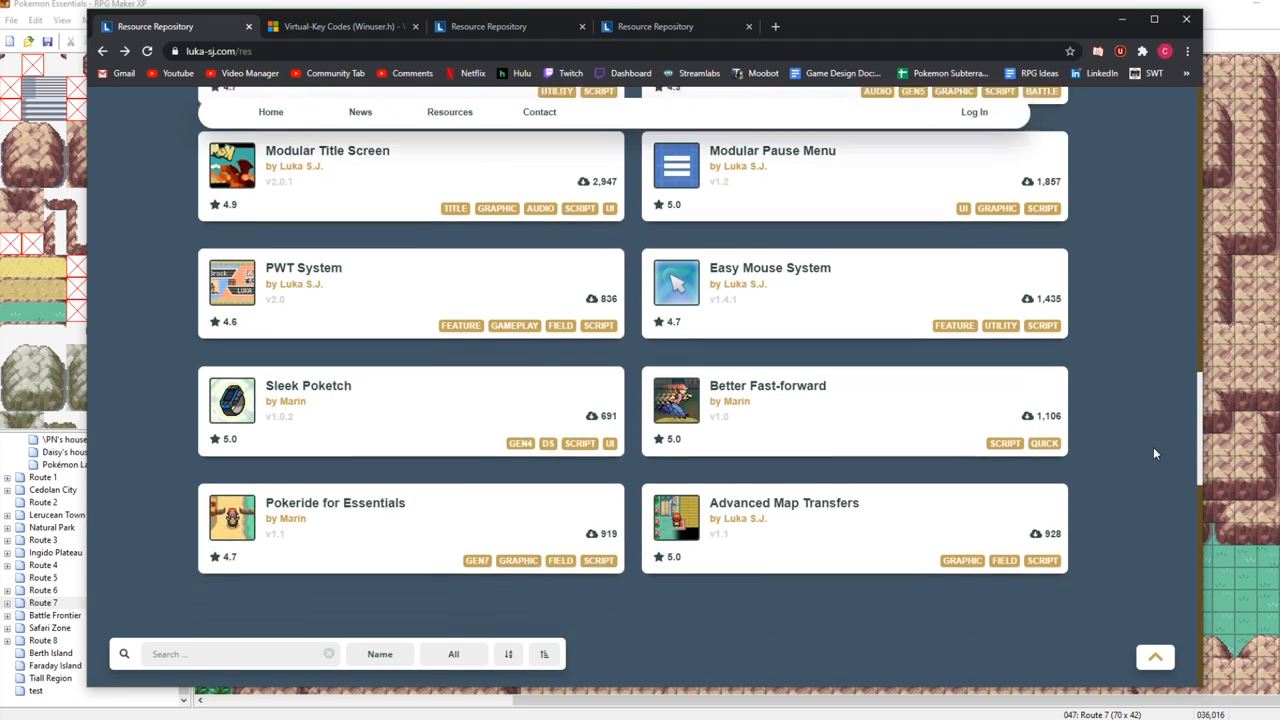
scroll(down, 3)
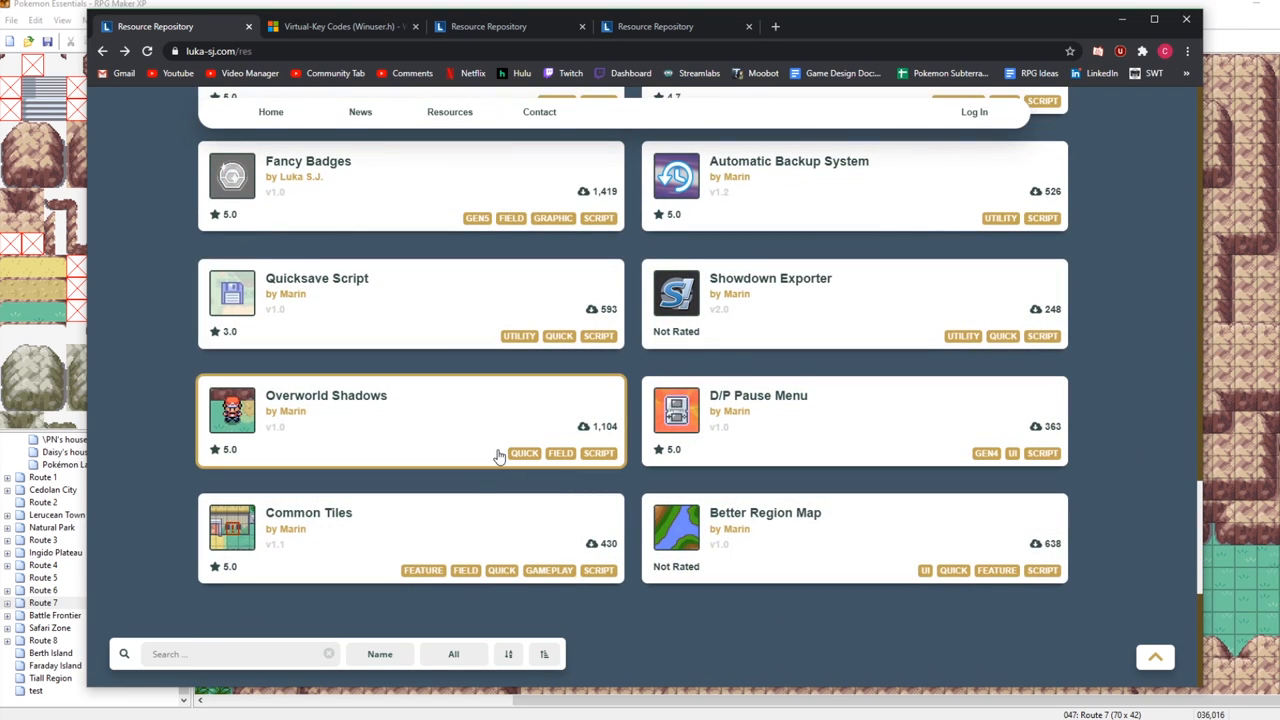
scroll(down, 3)
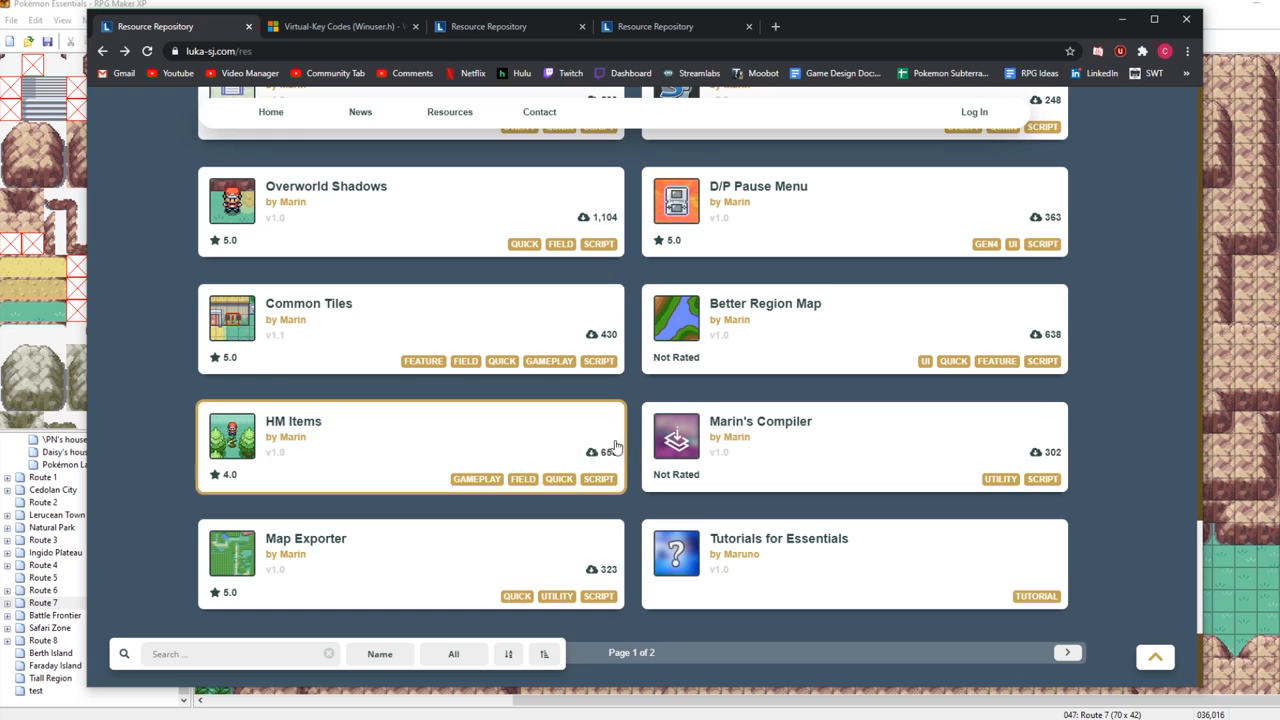
click(292, 420)
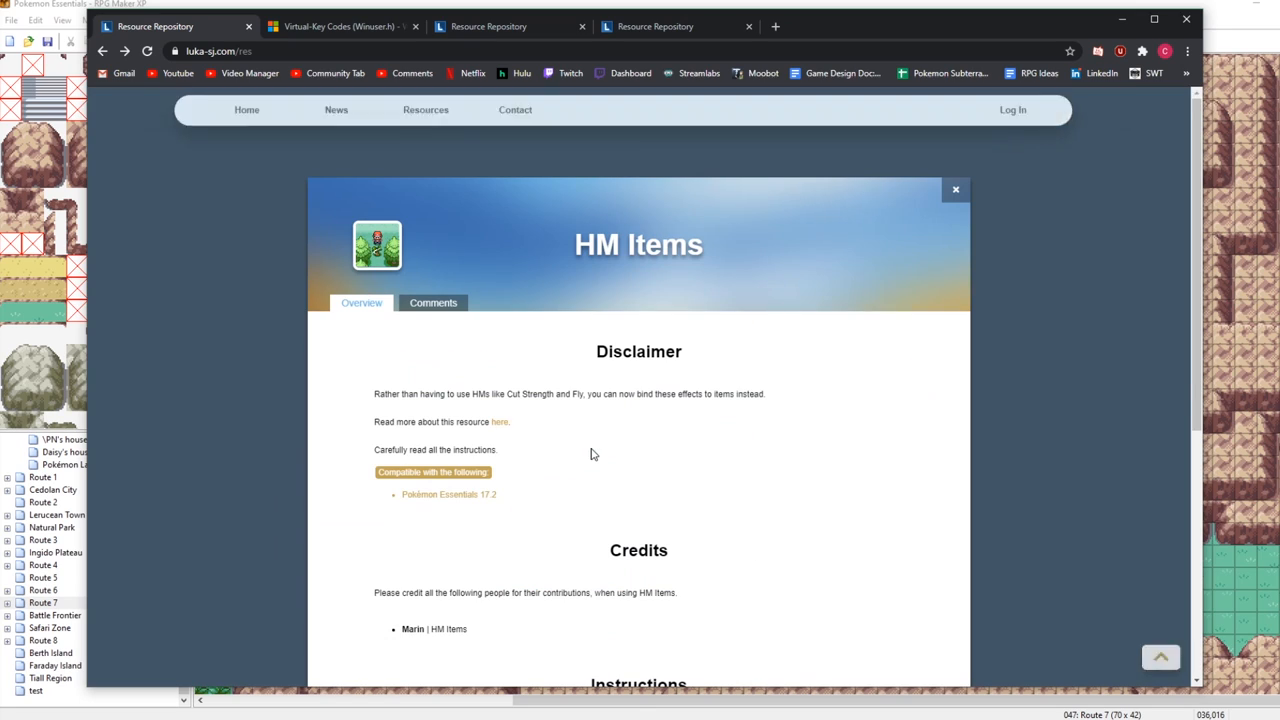
scroll(down, 3)
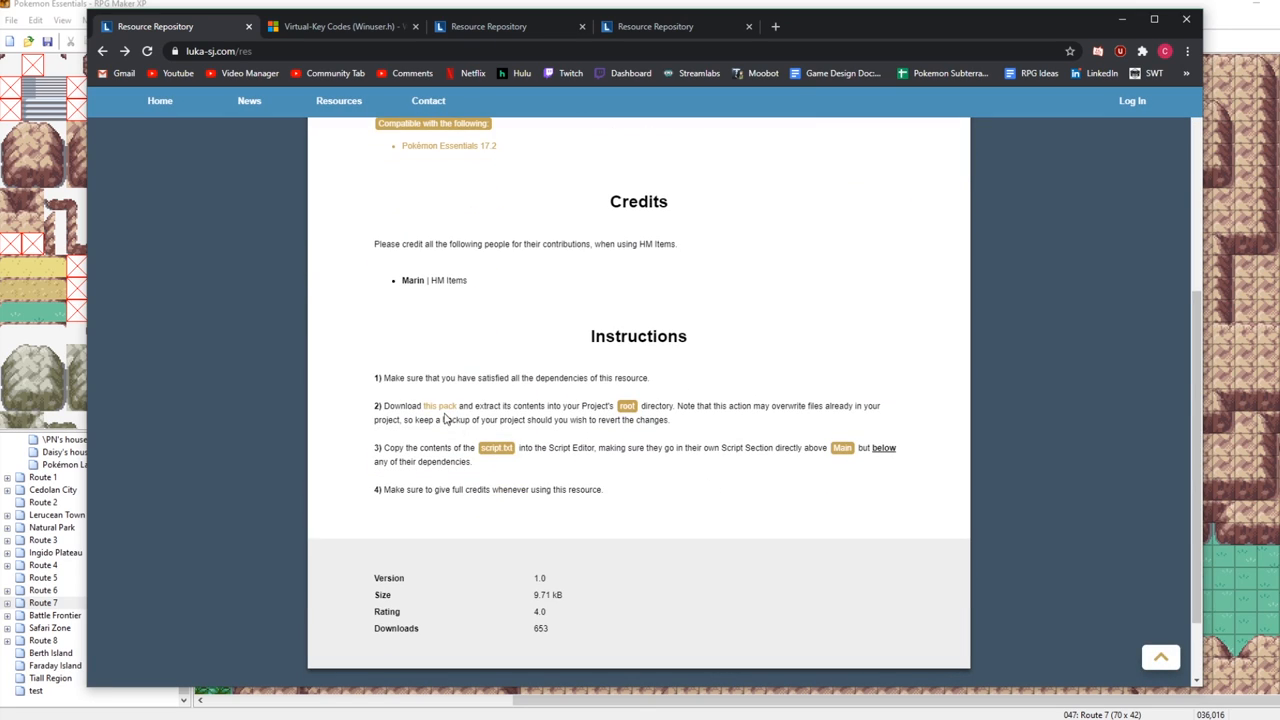
mouse_move(436, 416)
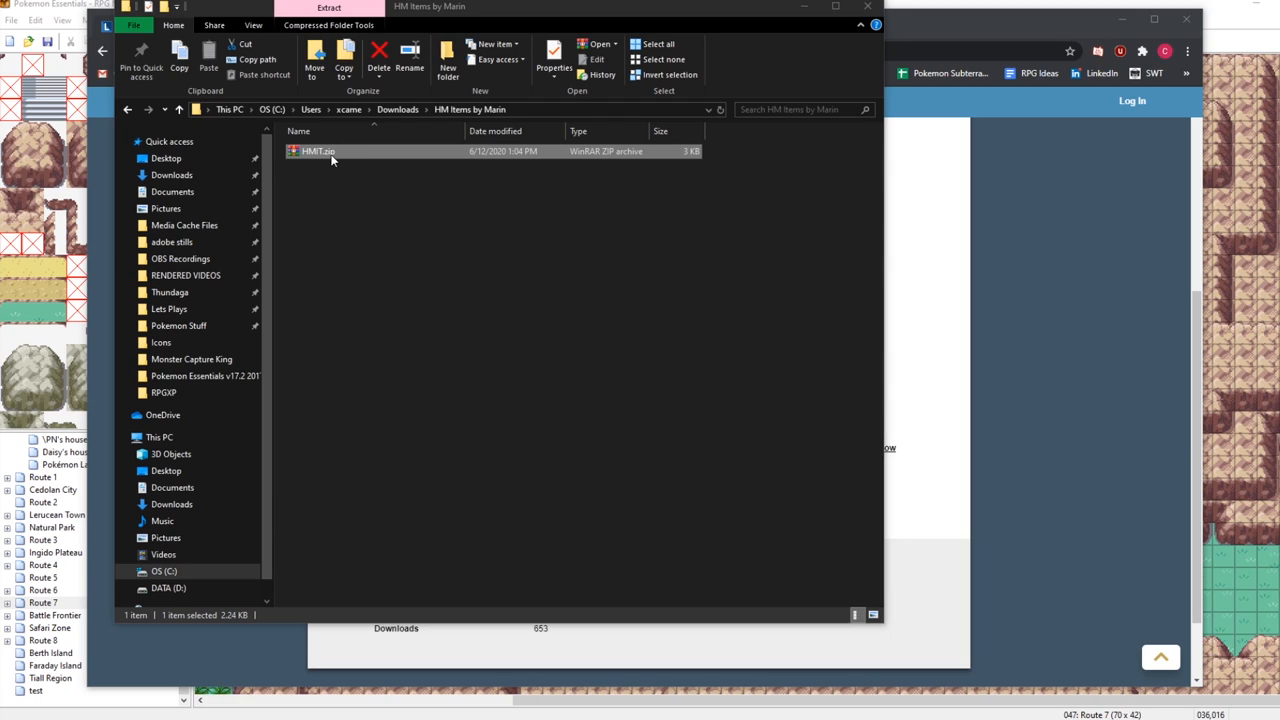
Step: Open HMIT.zip in WinRAR and view its script.txt in Notepad++
double_click(318, 152)
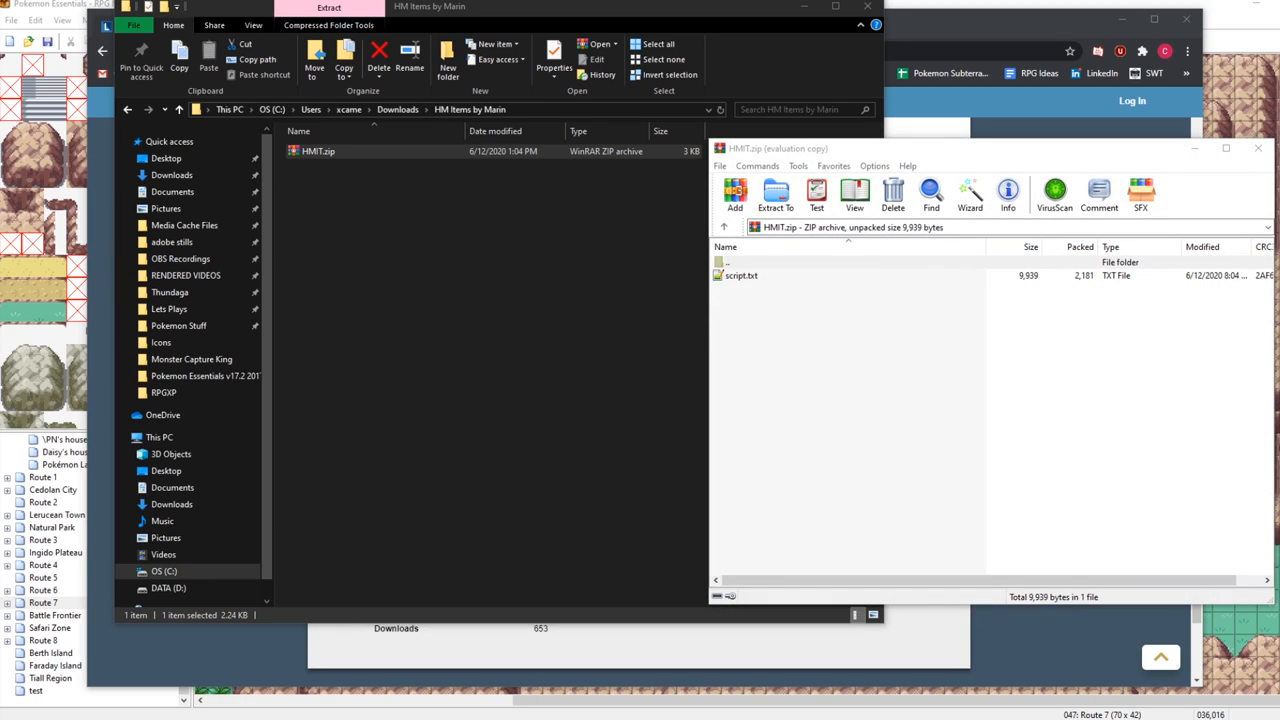
click(740, 262)
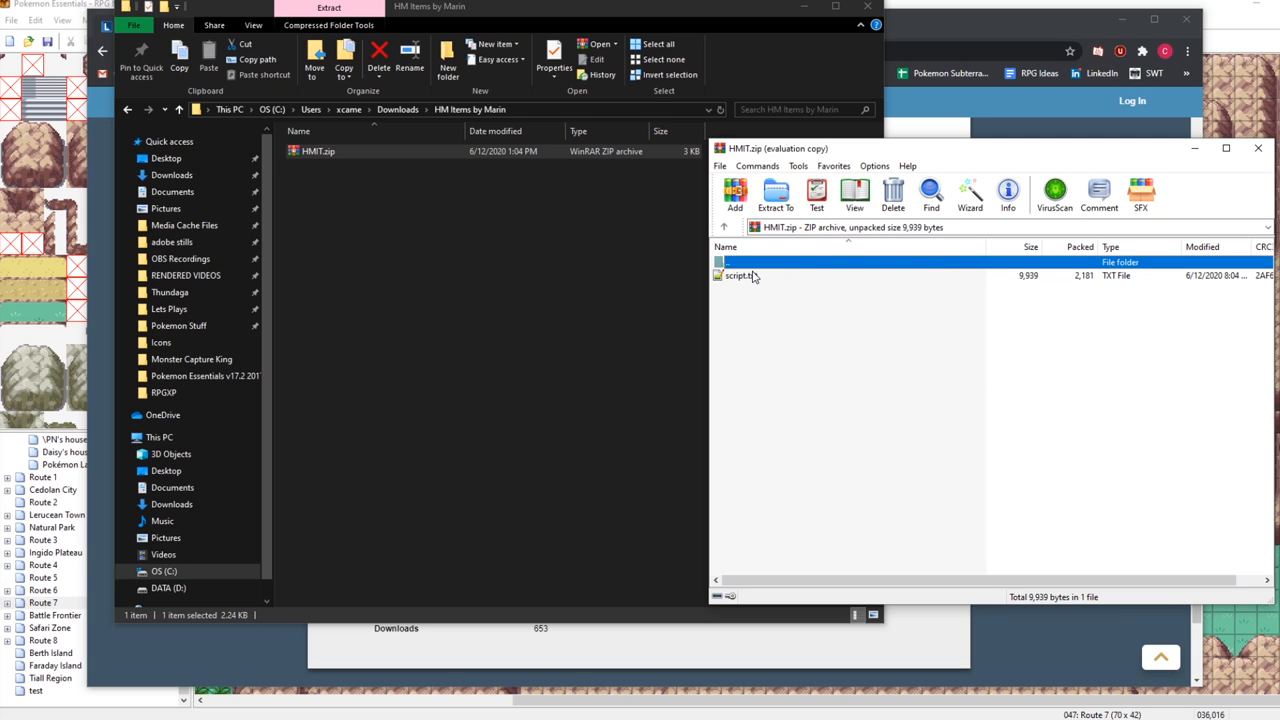
double_click(738, 276)
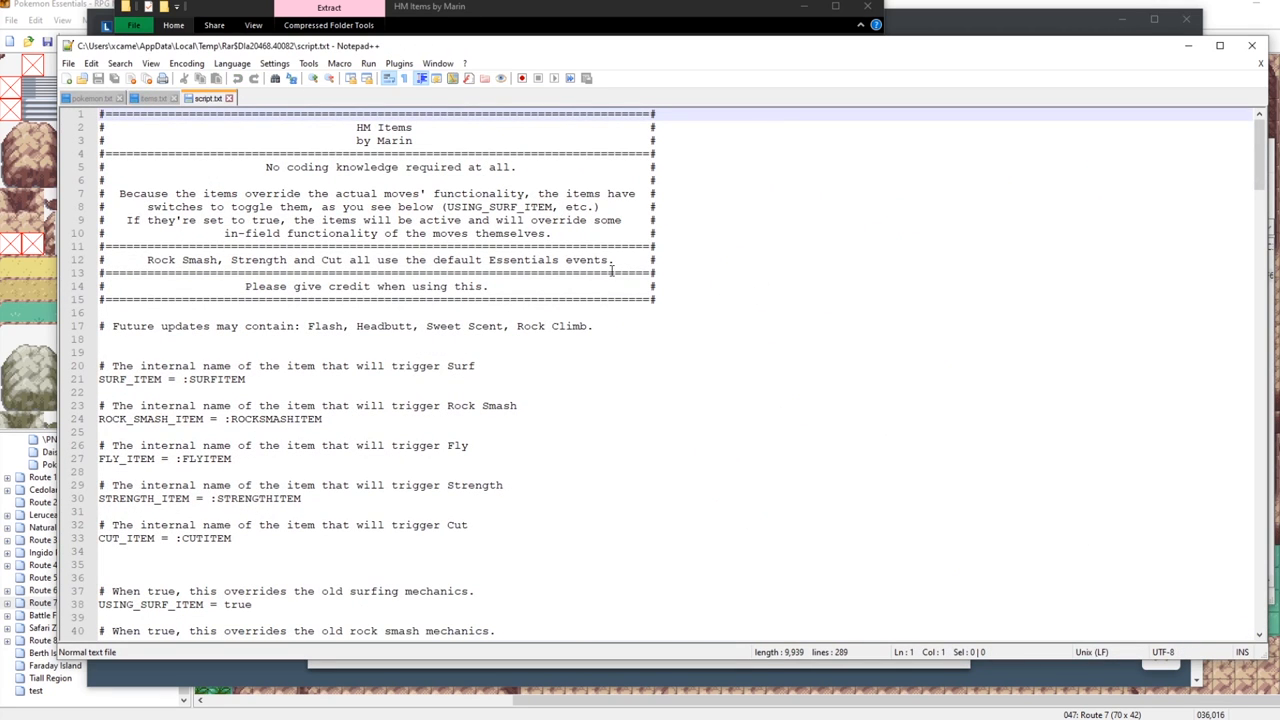
click(400, 272)
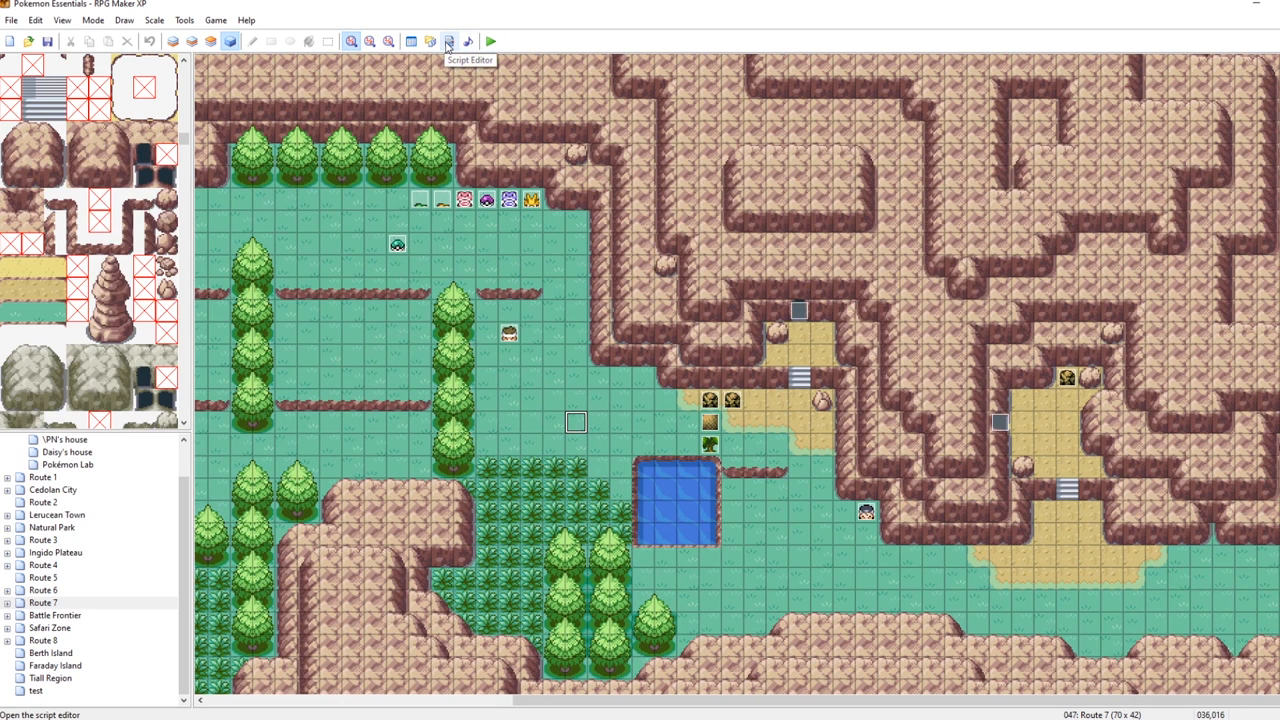
Step: Insert a 'HM Items by Marin' section above Main in the Script Editor holding the script code
click(448, 40)
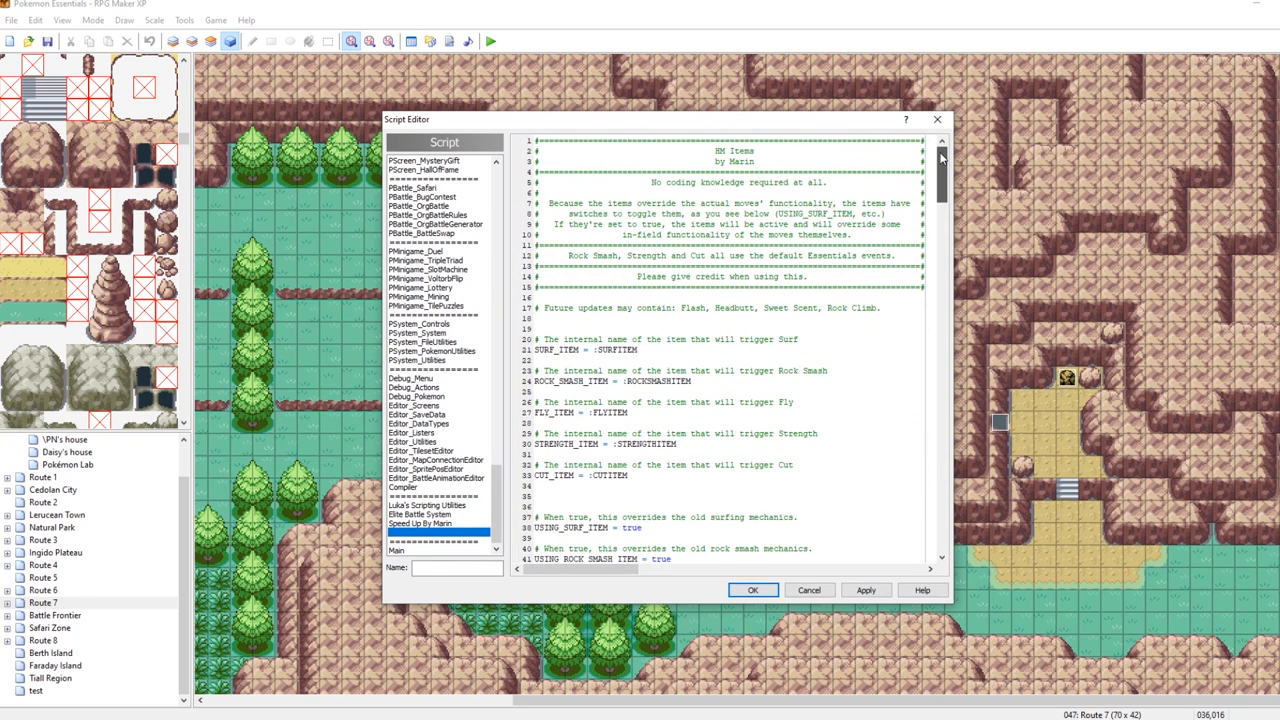
scroll(down, 3)
text(HM Items by Marin)
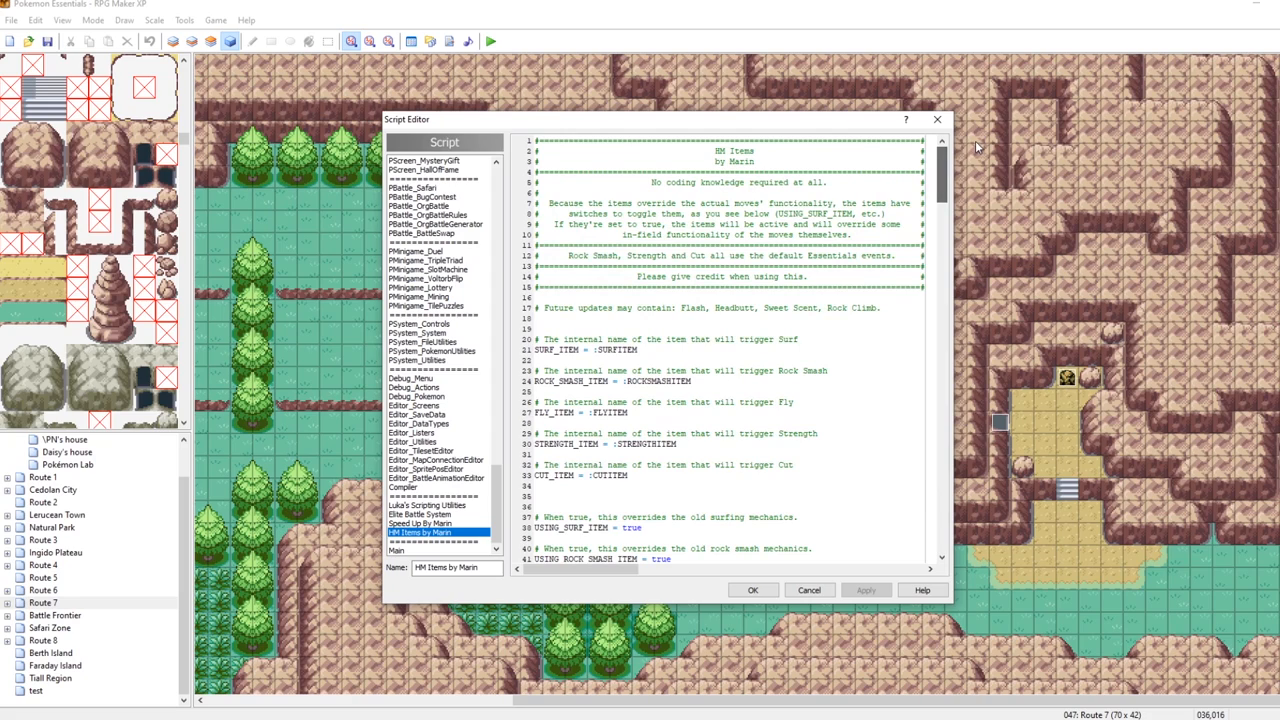
scroll(down, 3)
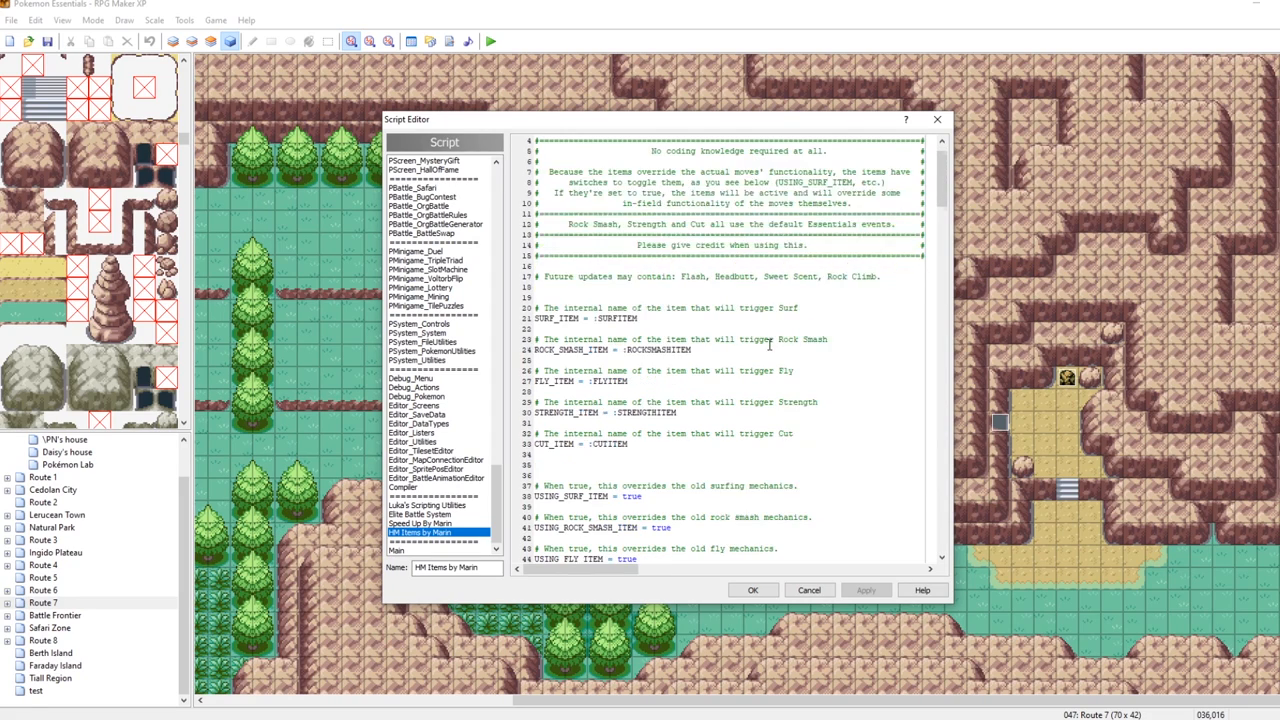
scroll(down, 3)
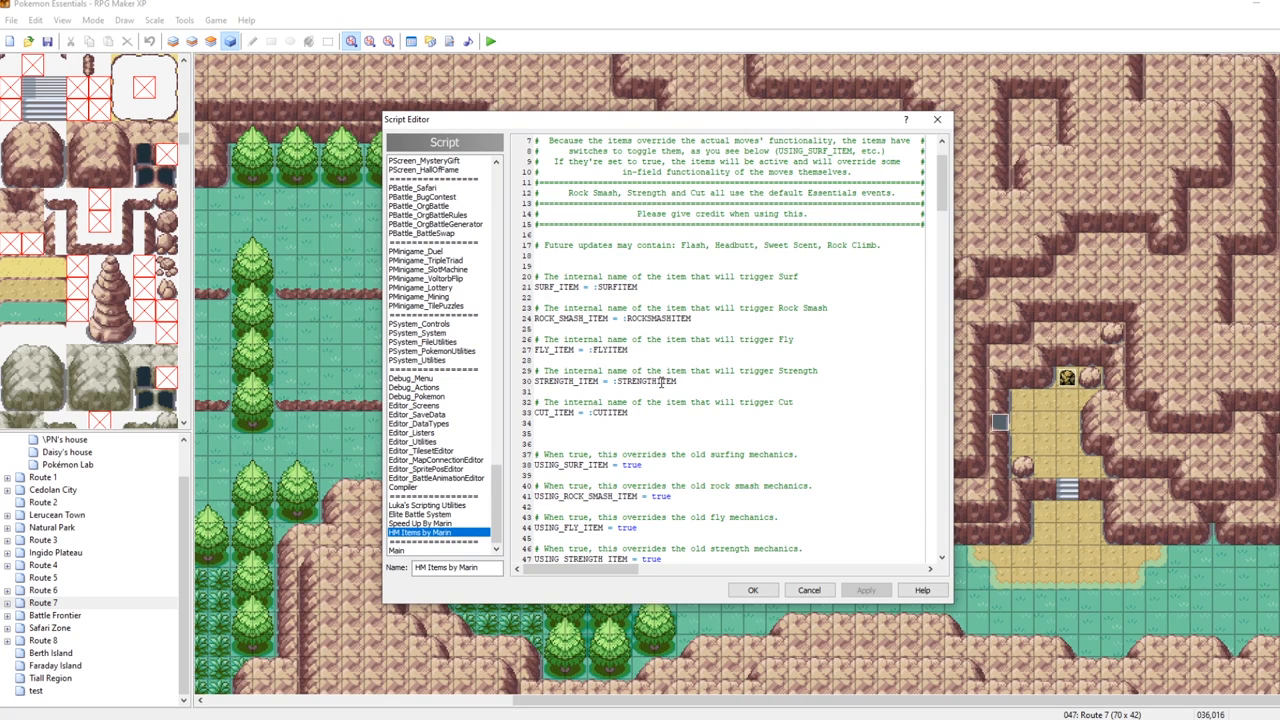
click(656, 288)
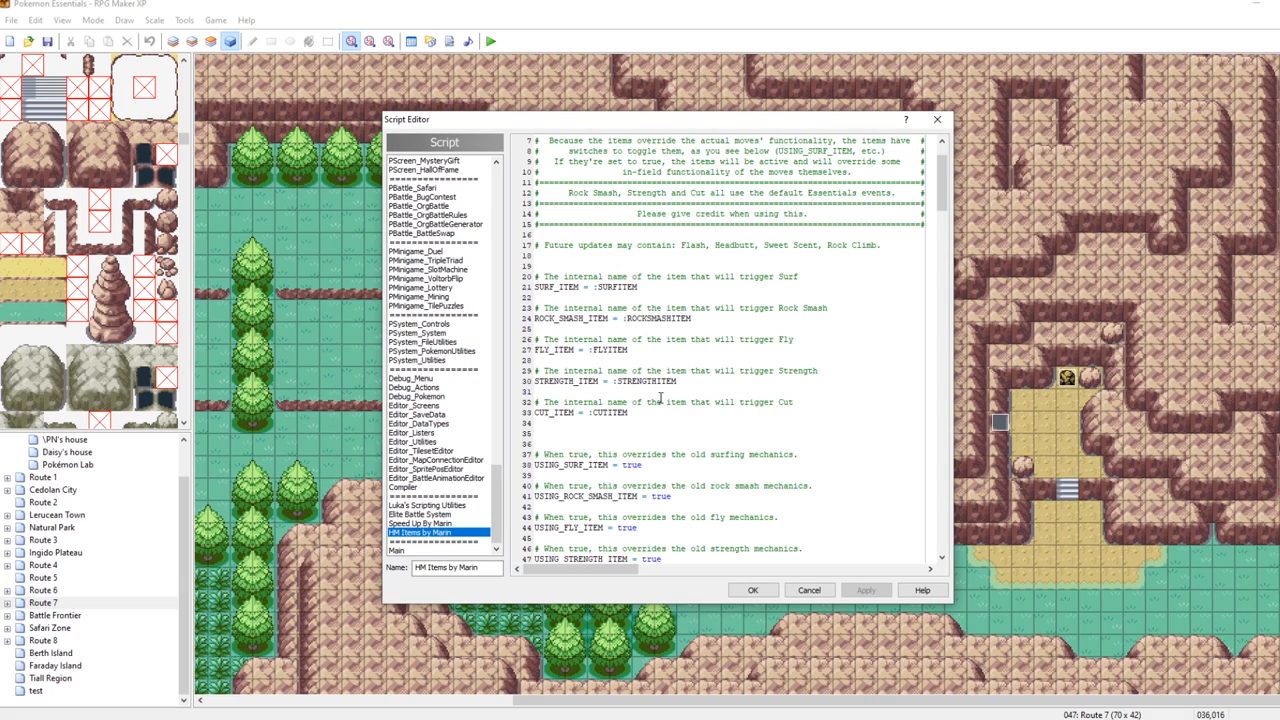
scroll(down, 3)
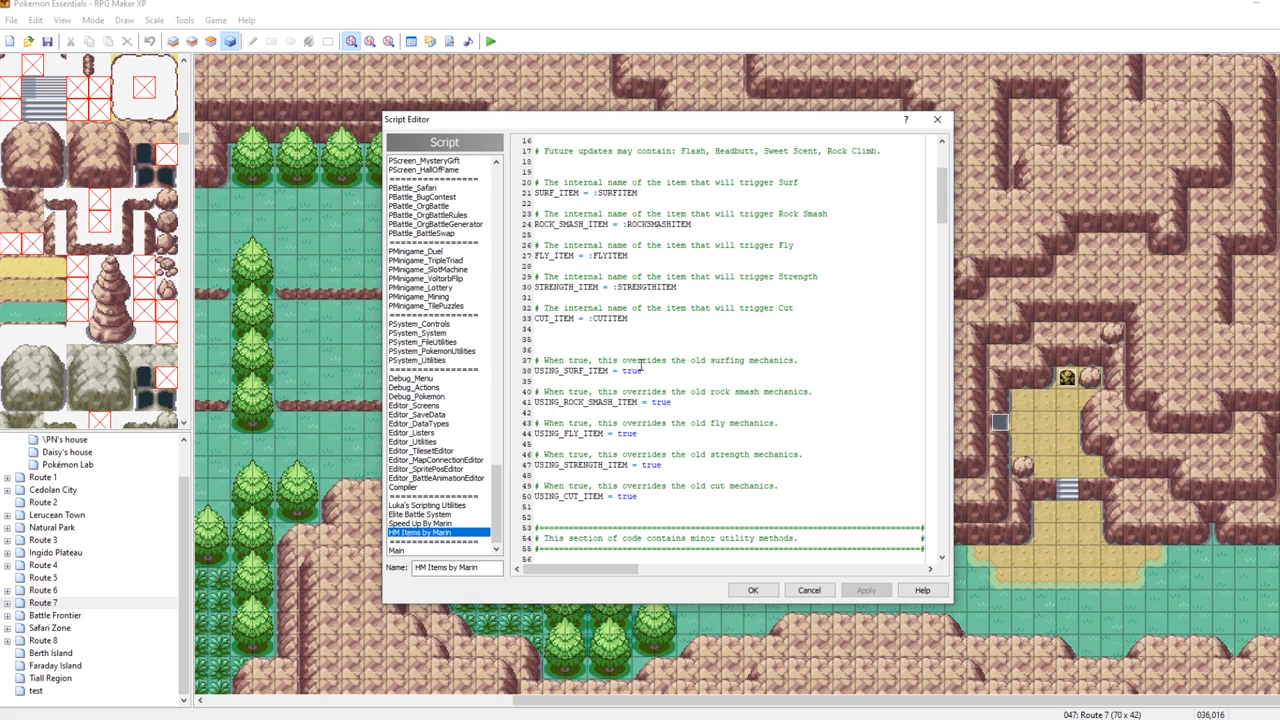
mouse_move(710, 340)
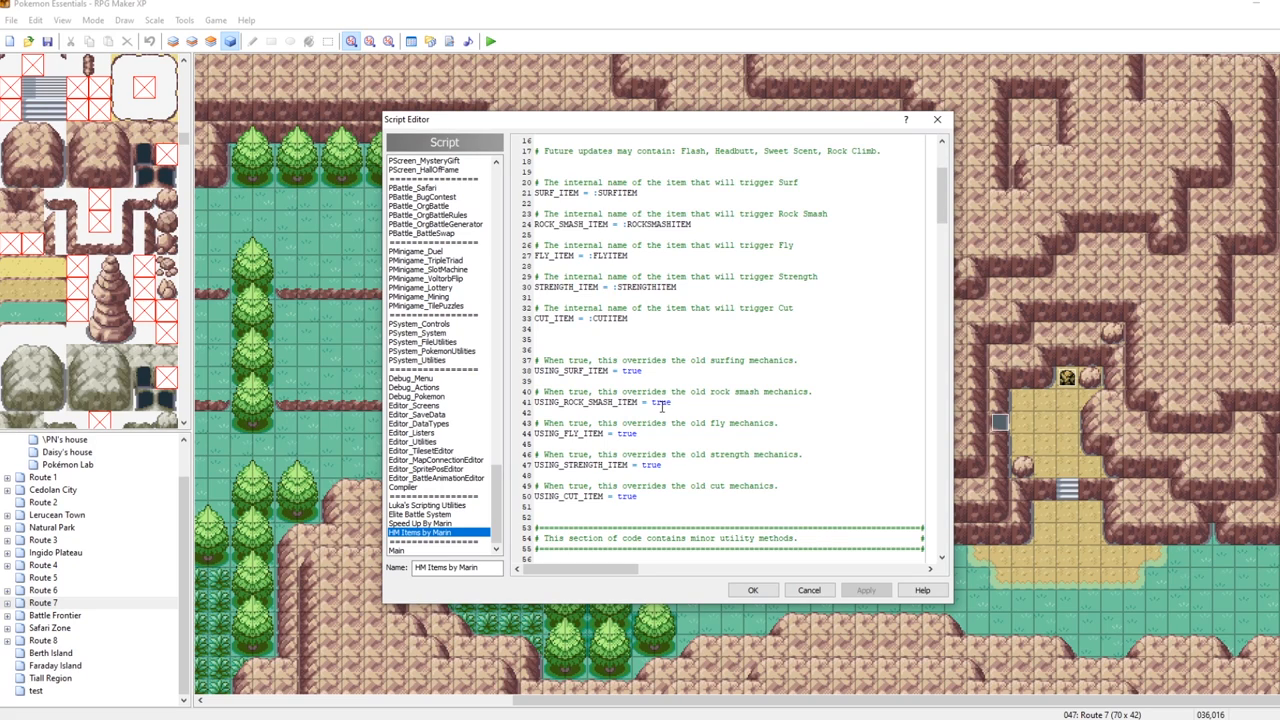
mouse_move(820, 400)
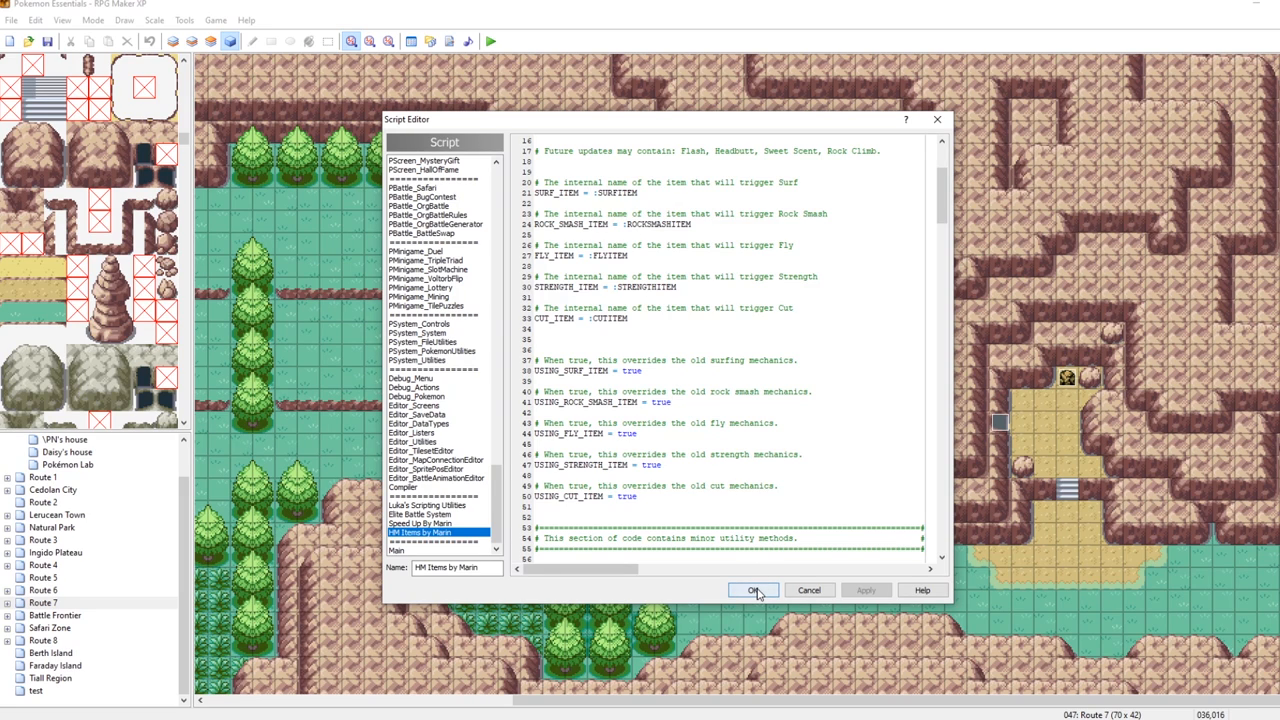
Step: Confirm the script changes, then open items.txt from the project's PBS folder in Notepad++
click(752, 588)
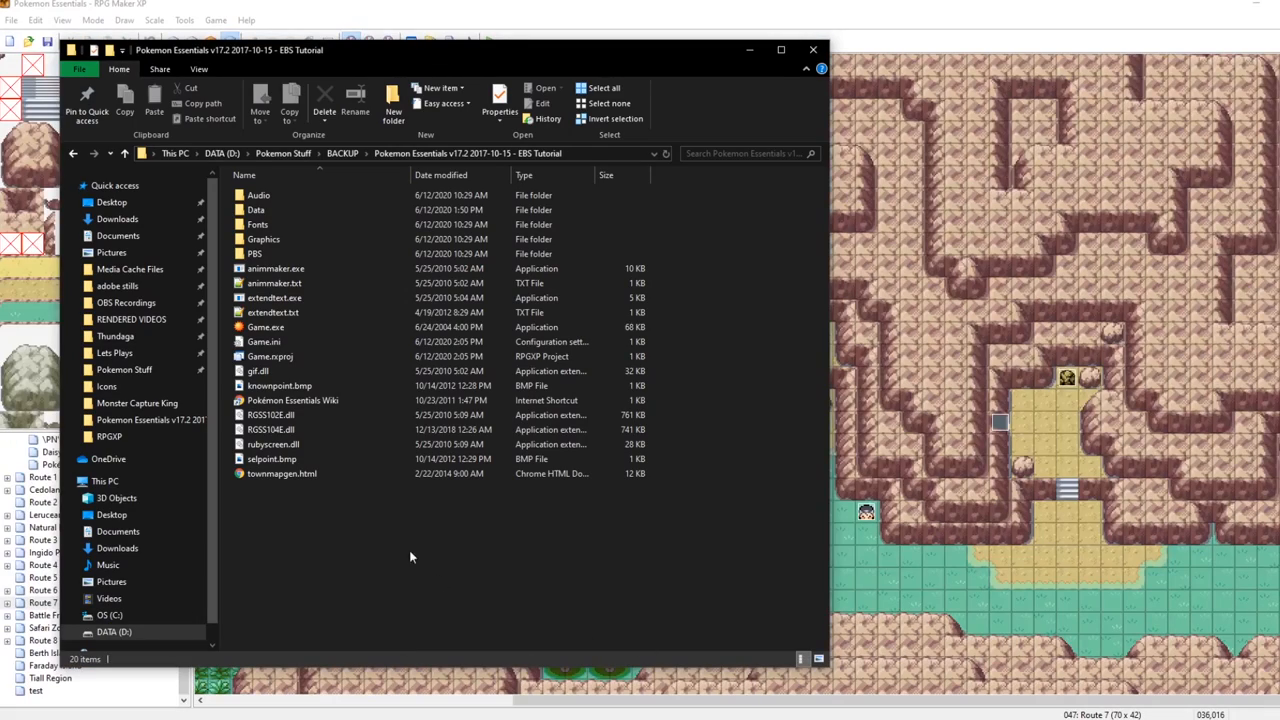
double_click(256, 252)
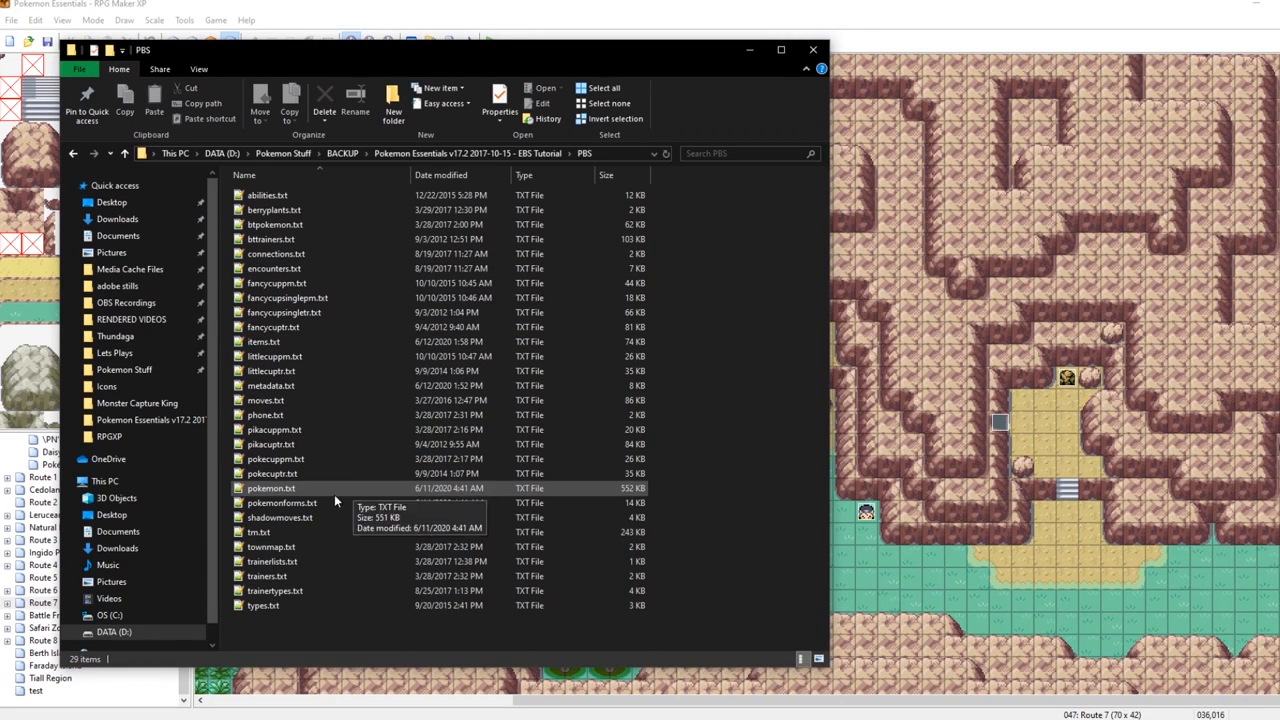
click(264, 340)
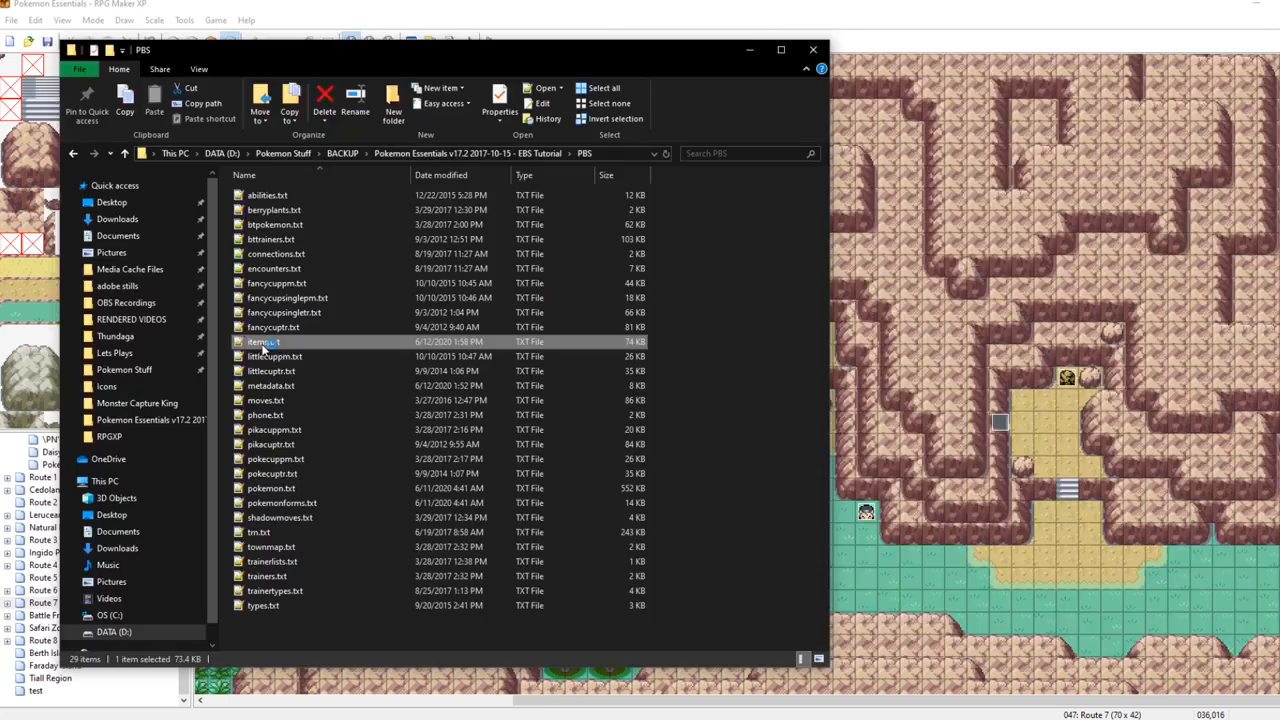
double_click(264, 340)
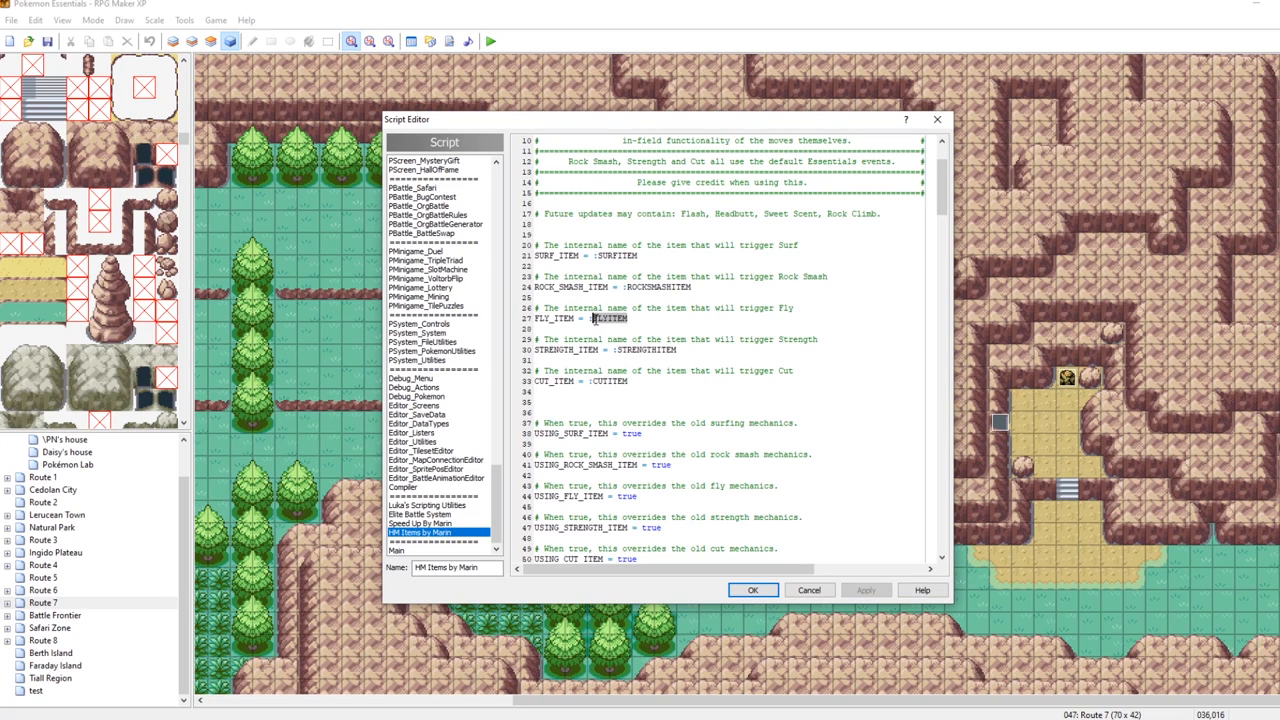
mouse_move(1176, 646)
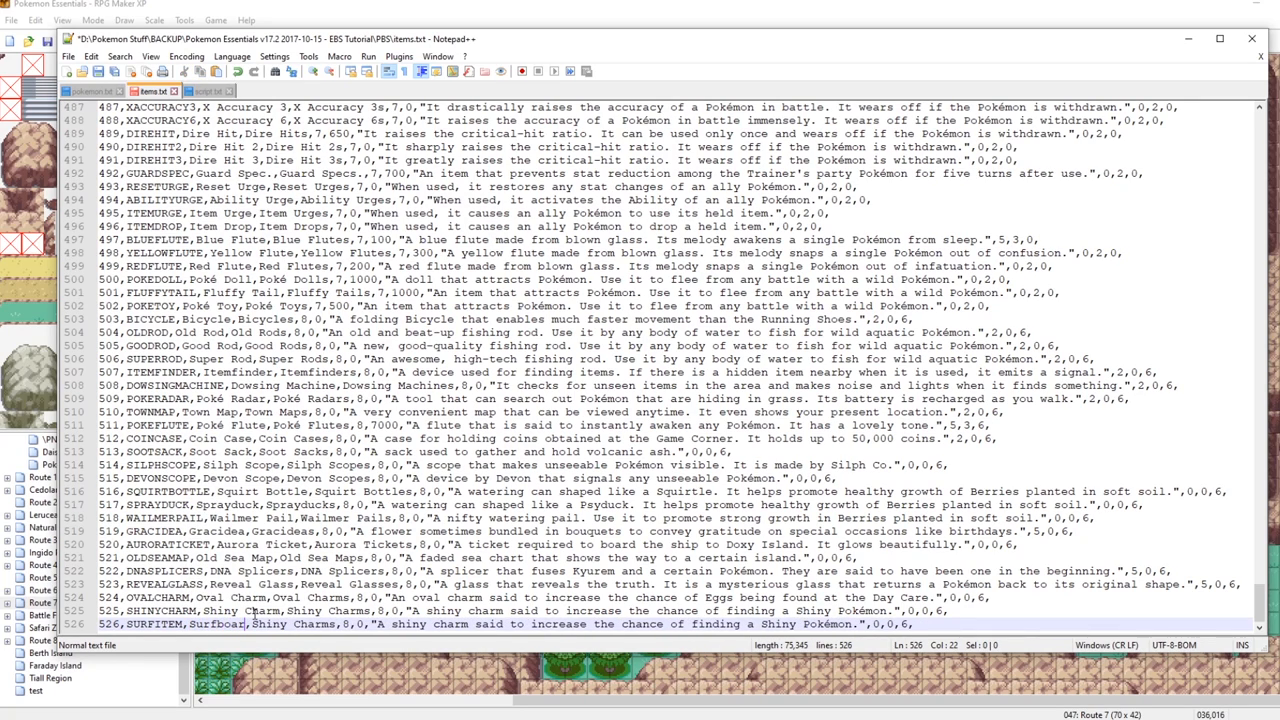
Step: Replace the SURFITEM line's description with "A surfboard." and duplicate the line below
double_click(220, 624)
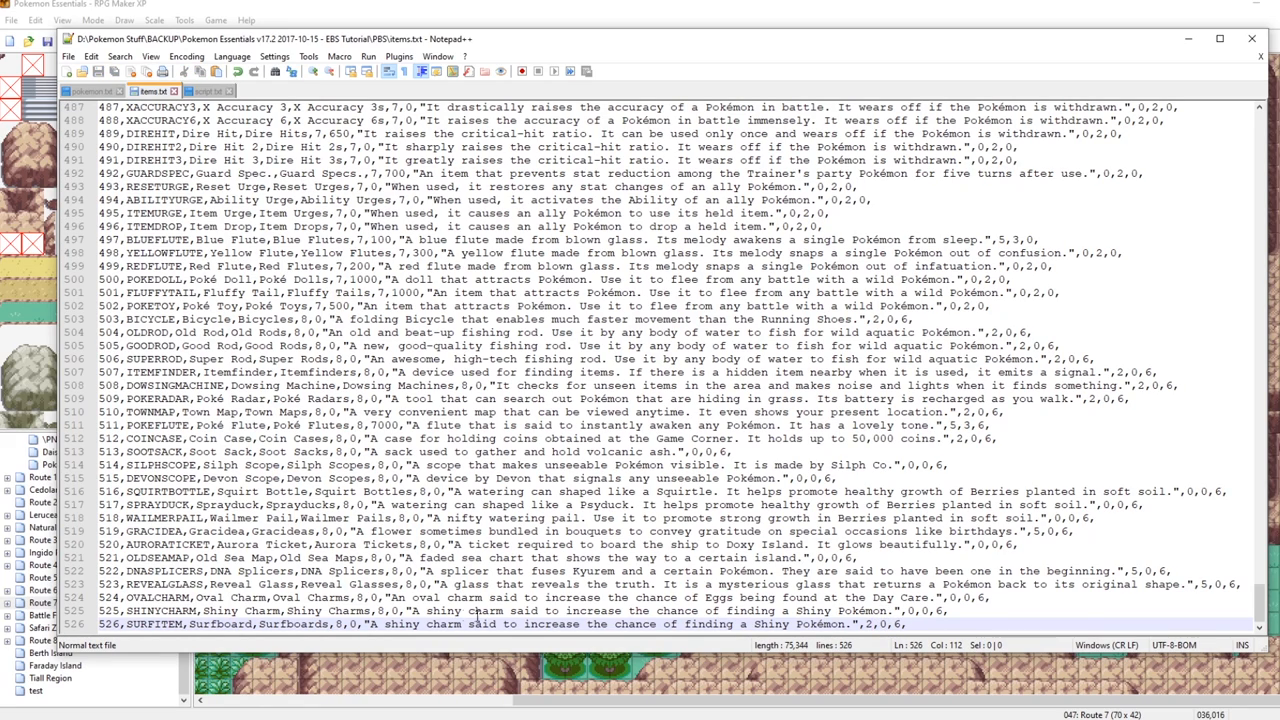
drag(376, 624, 850, 624)
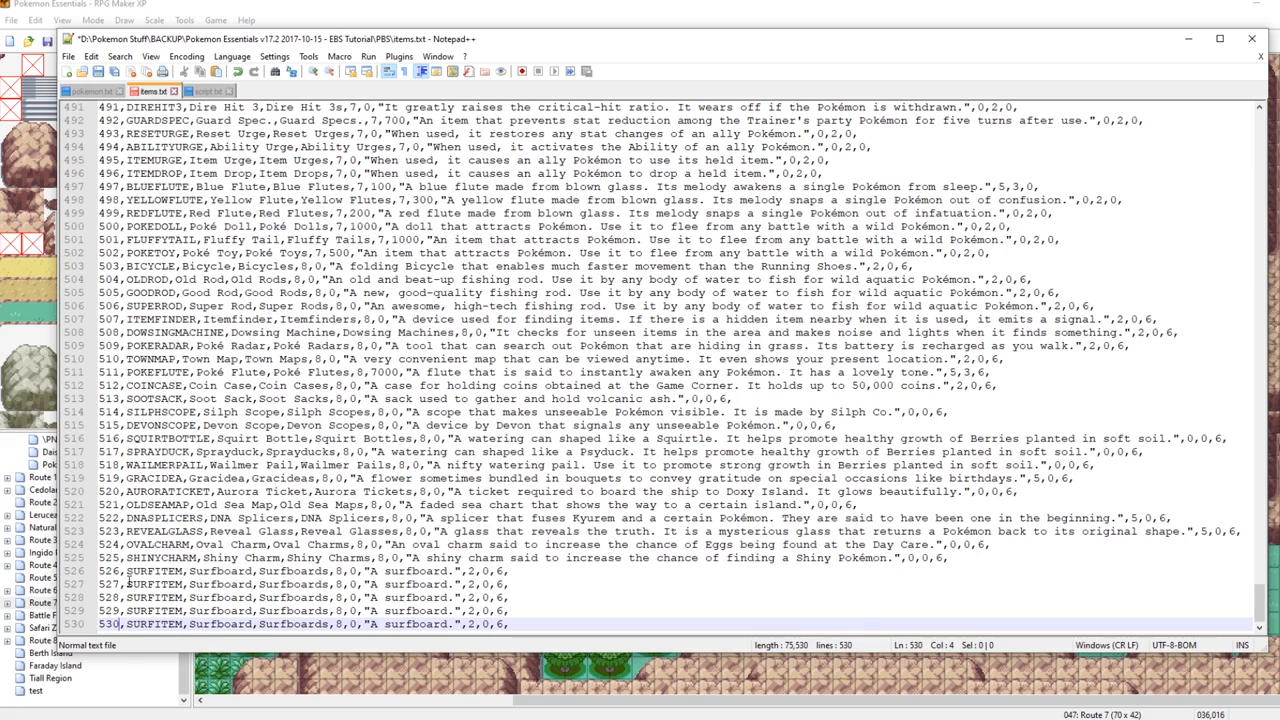
Step: Rename the duplicated lines' internal names to ROCKSMASHITEM, CUTITEM and STRENGTHITEM
double_click(152, 584)
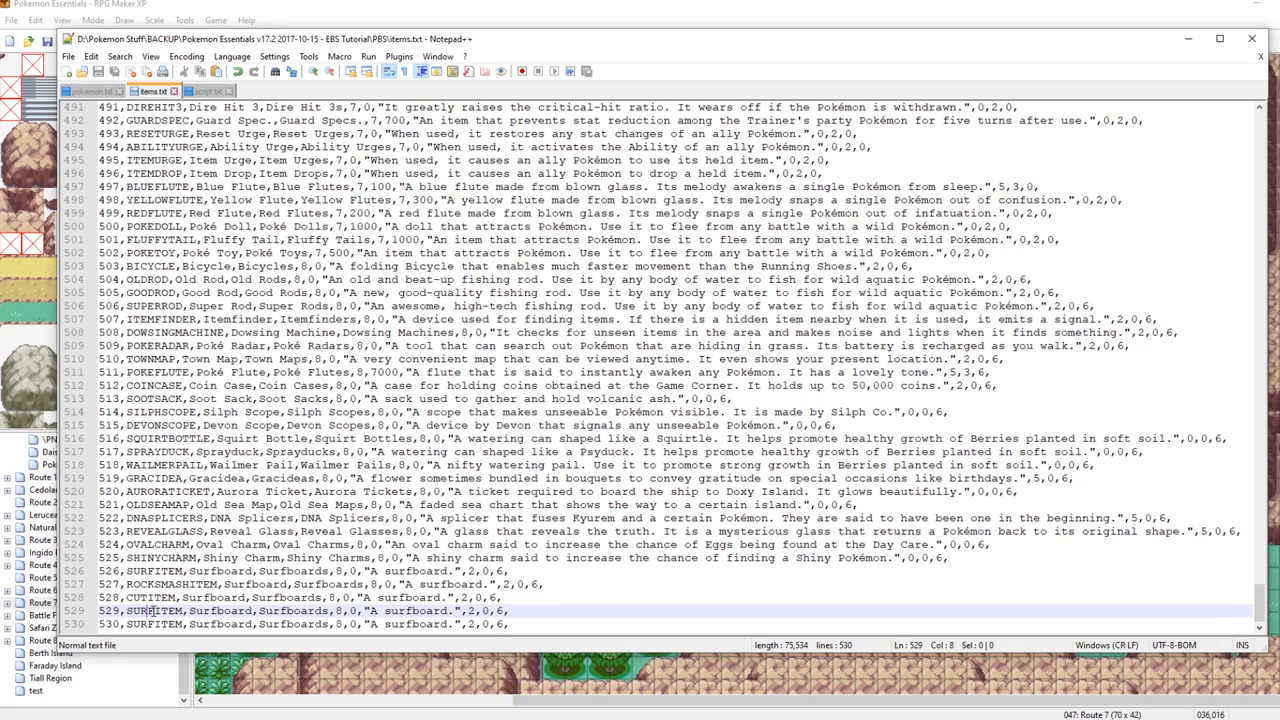
double_click(140, 610)
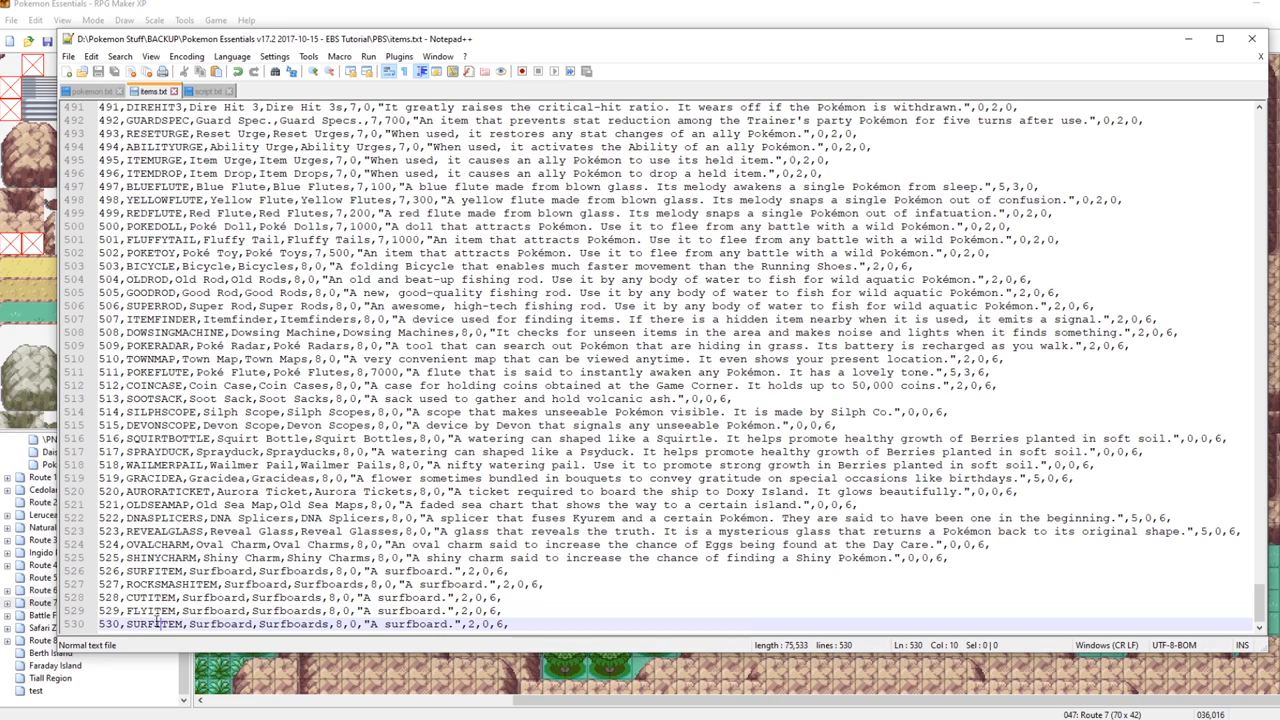
double_click(144, 624)
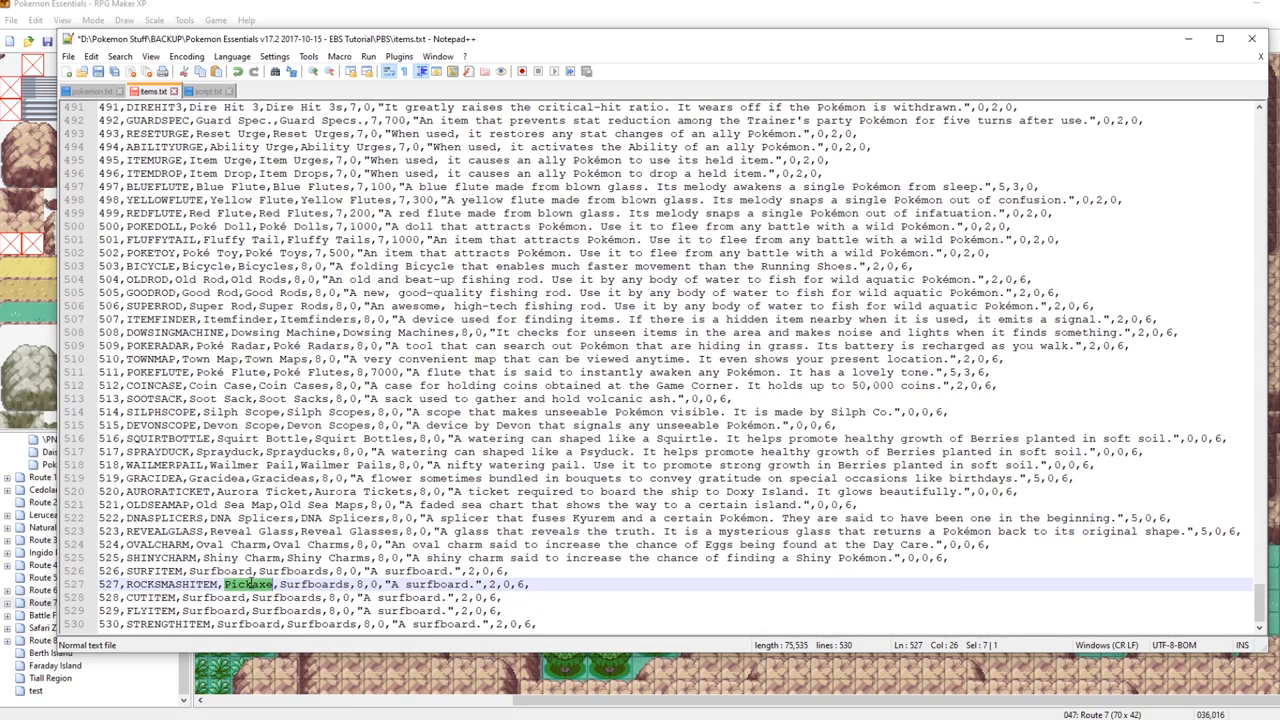
Step: Name the items Pickaxe, Machete and Strength Glove with plurals, and start a FLYITEM line for the Fly Flute
text(Pickaxes)
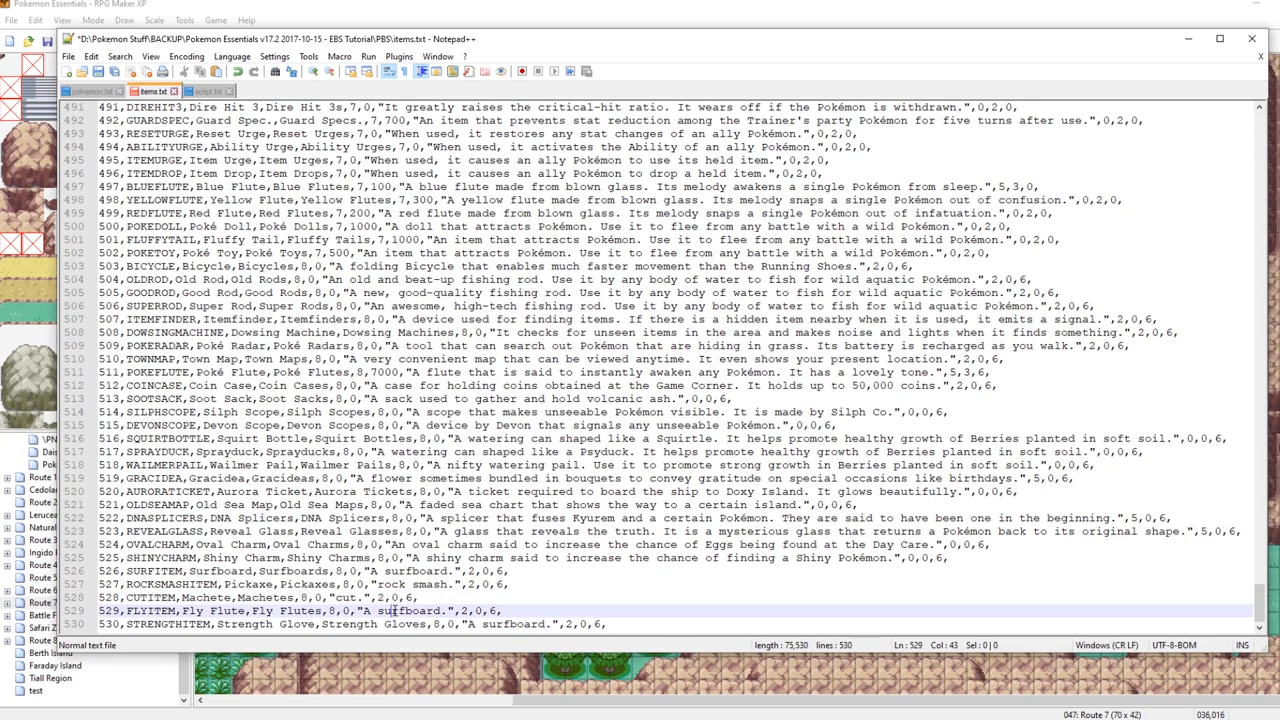
text(Fl)
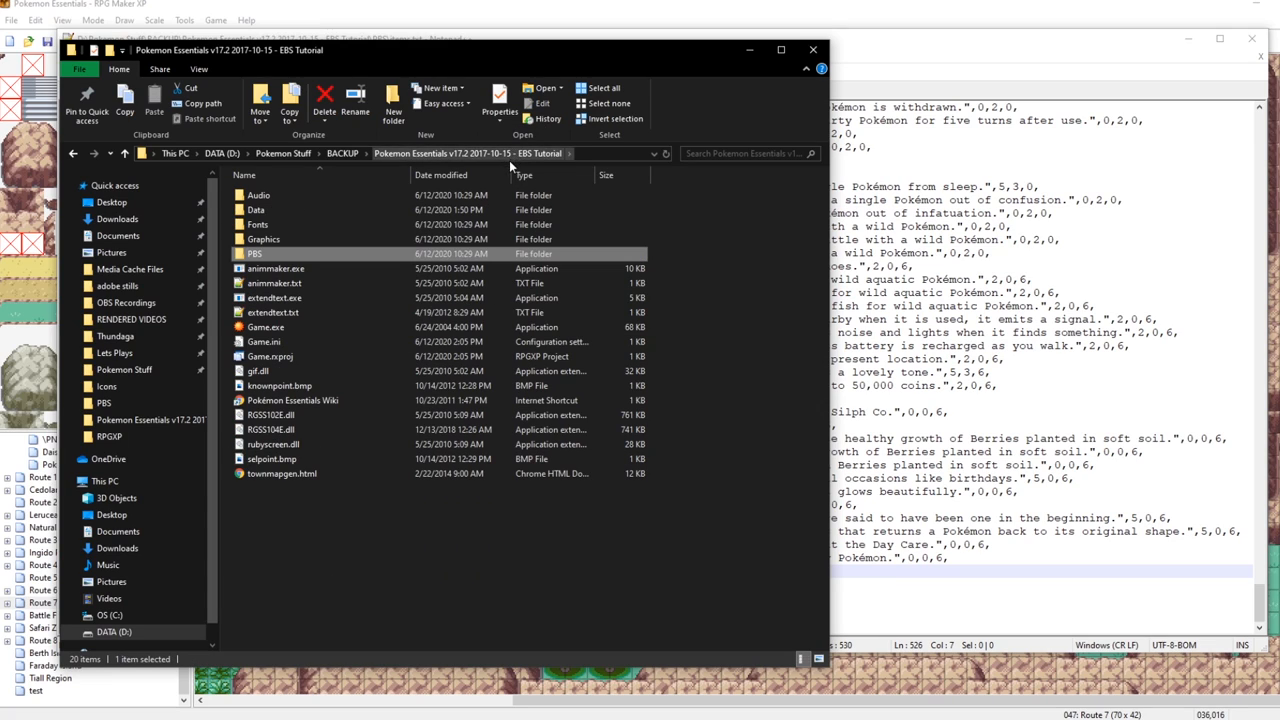
Step: Browse Graphics > Icons and select one of the newest item###.png icons
double_click(264, 240)
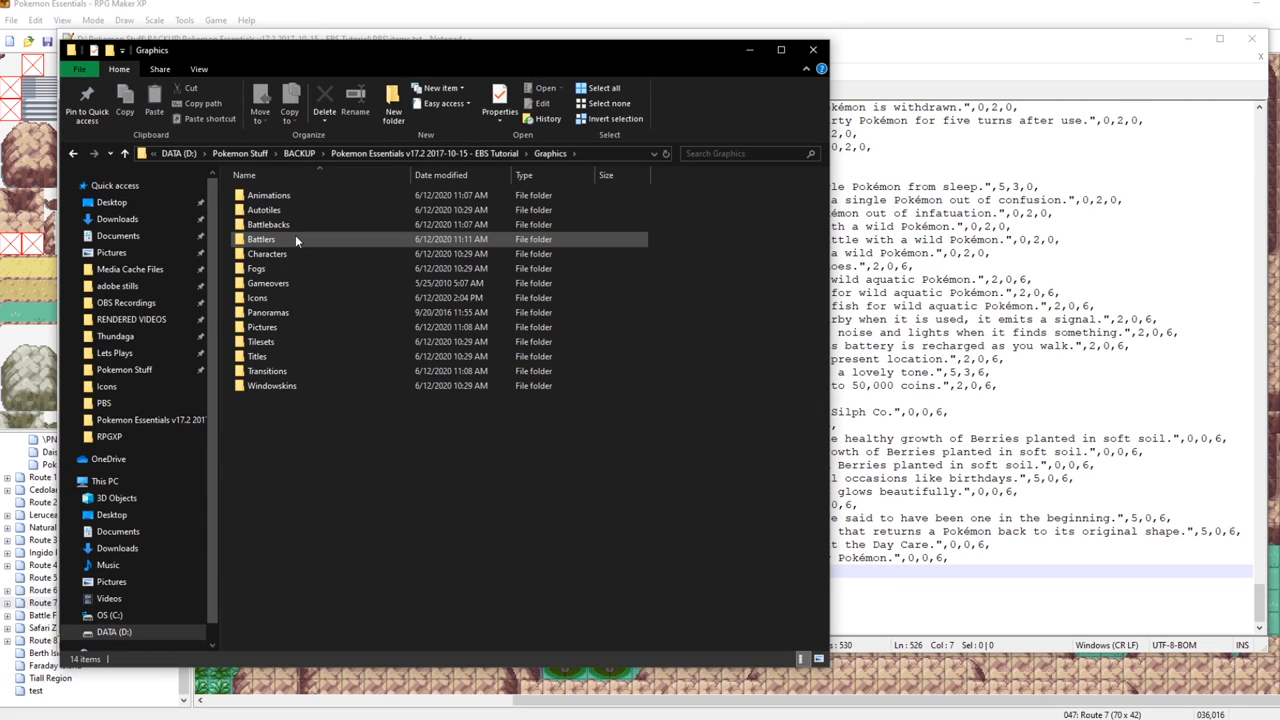
click(256, 296)
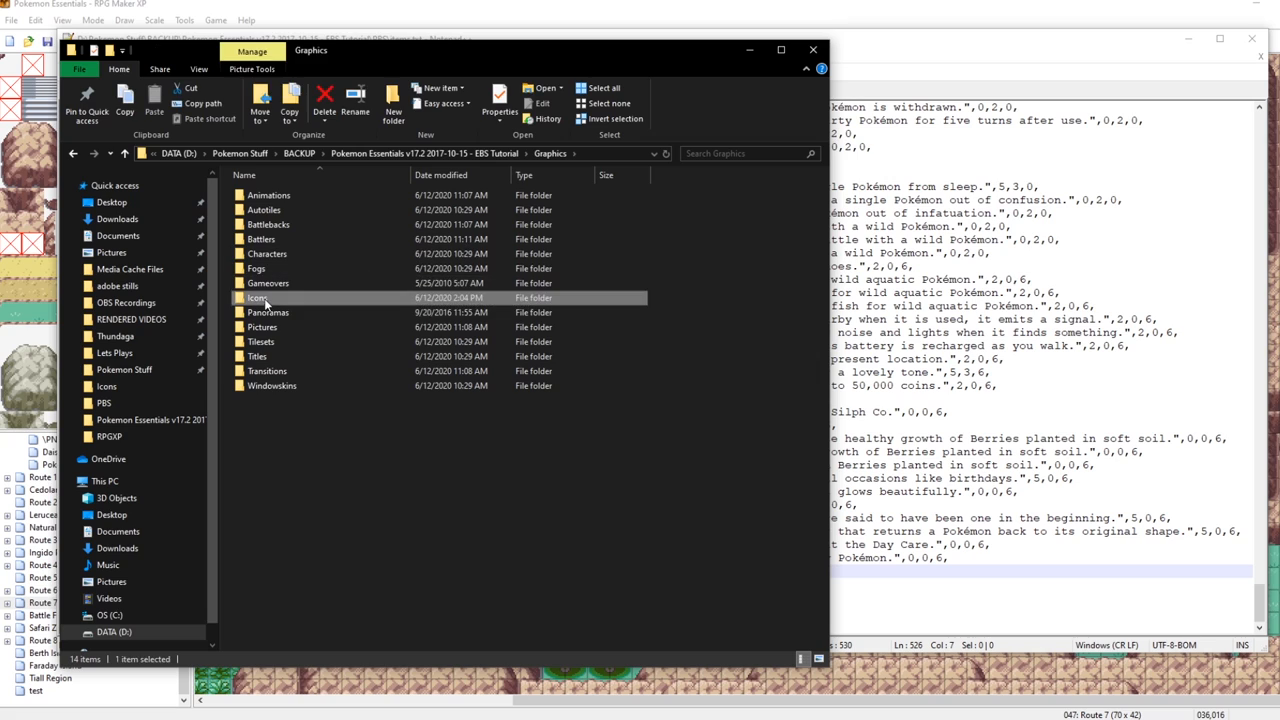
double_click(258, 296)
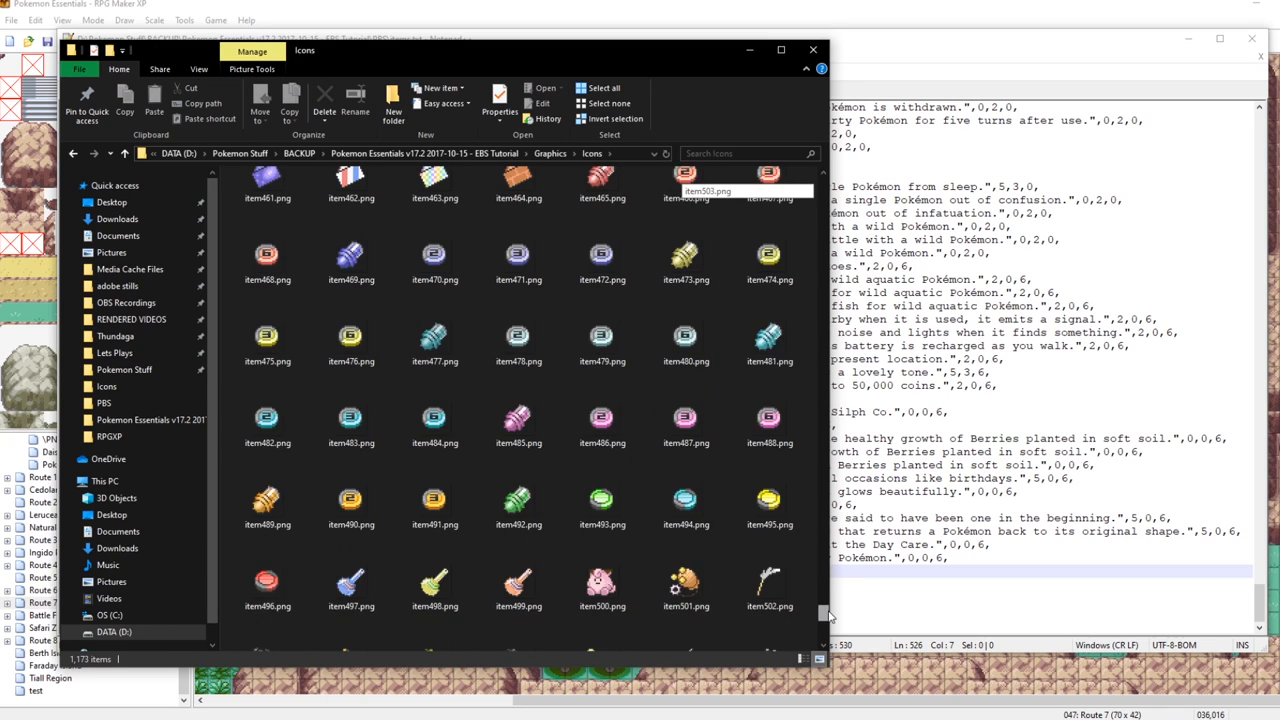
scroll(down, 3)
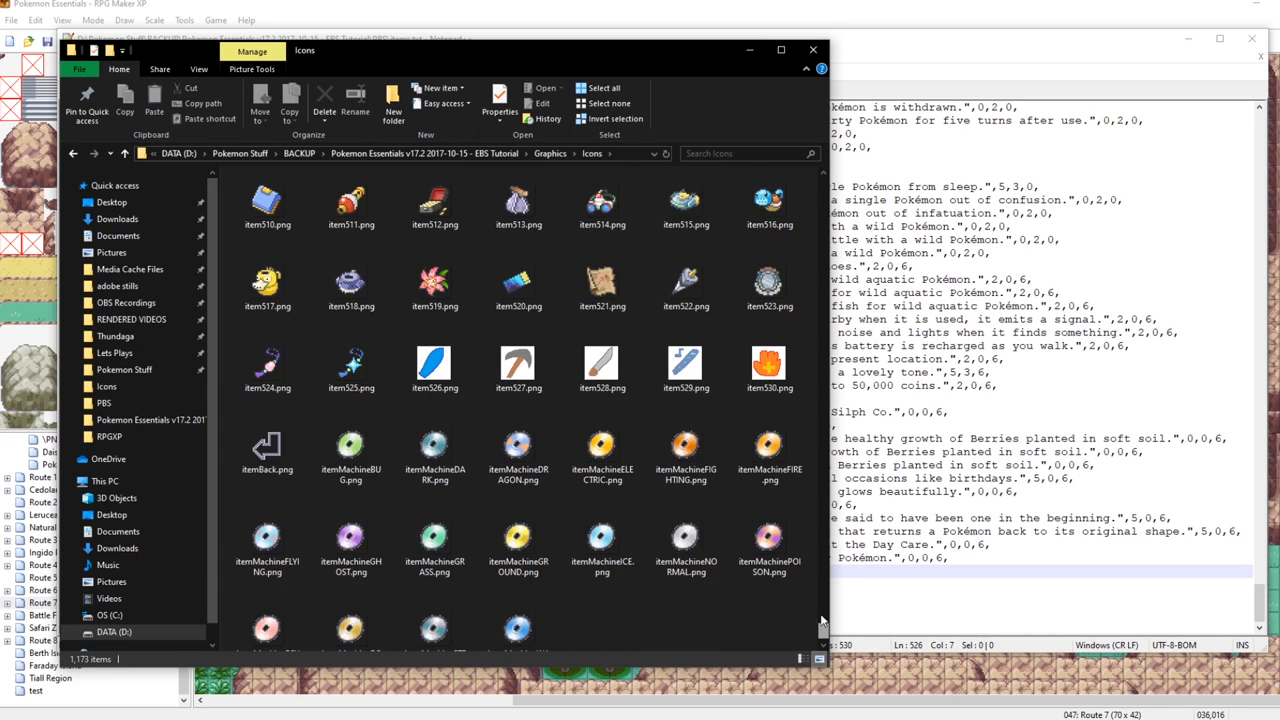
click(518, 364)
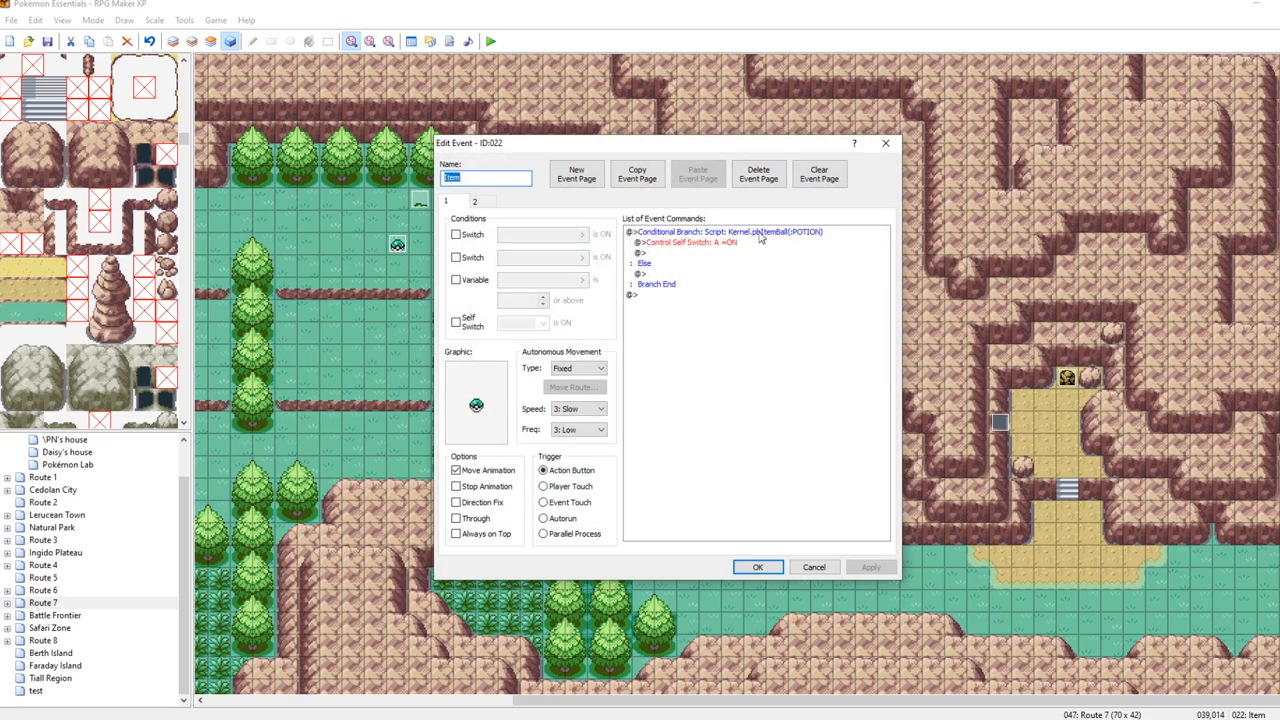
Step: Set two item ball events' pbItemBall scripts to SURFITEM and ROCKSMASHITEM and apply
double_click(724, 232)
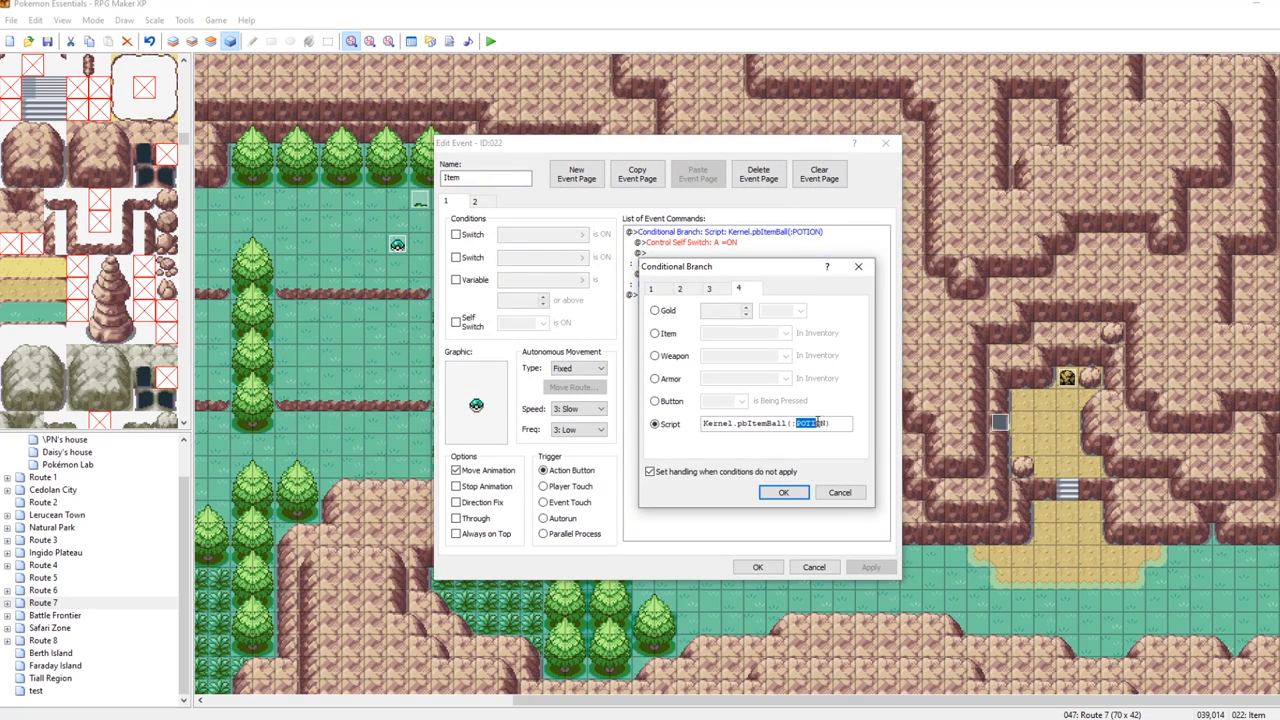
text(SURF)
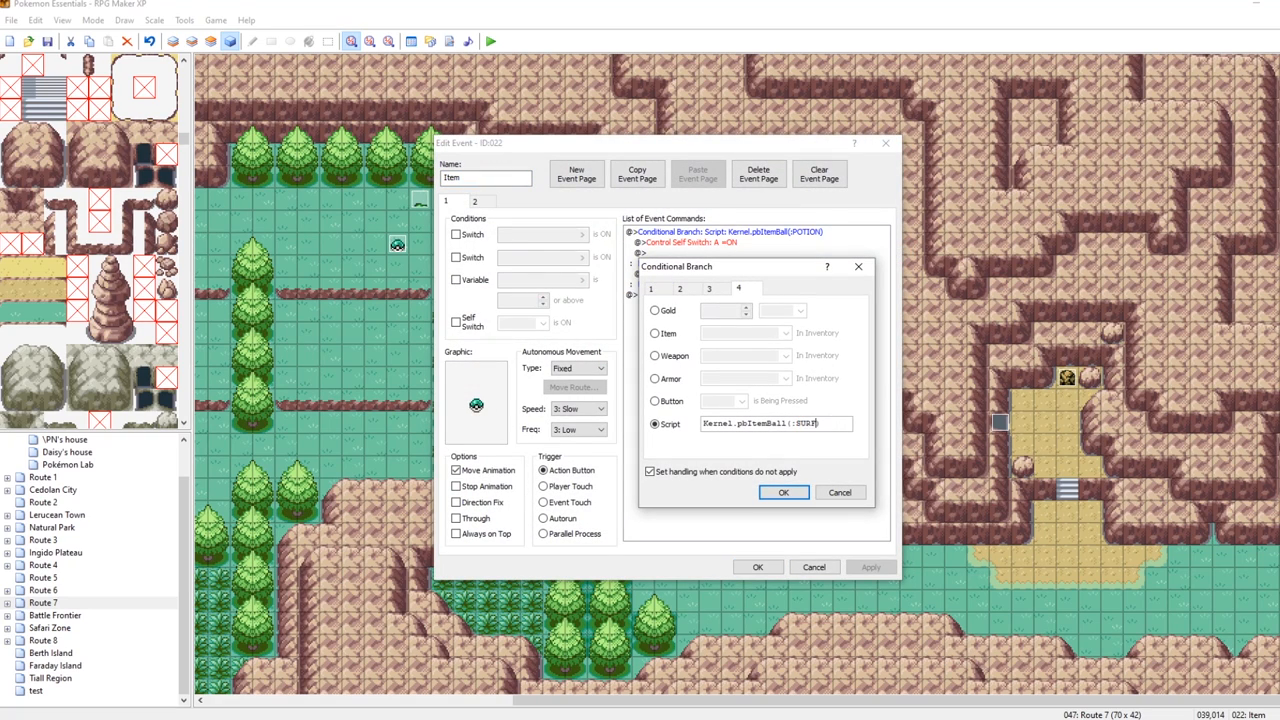
click(784, 492)
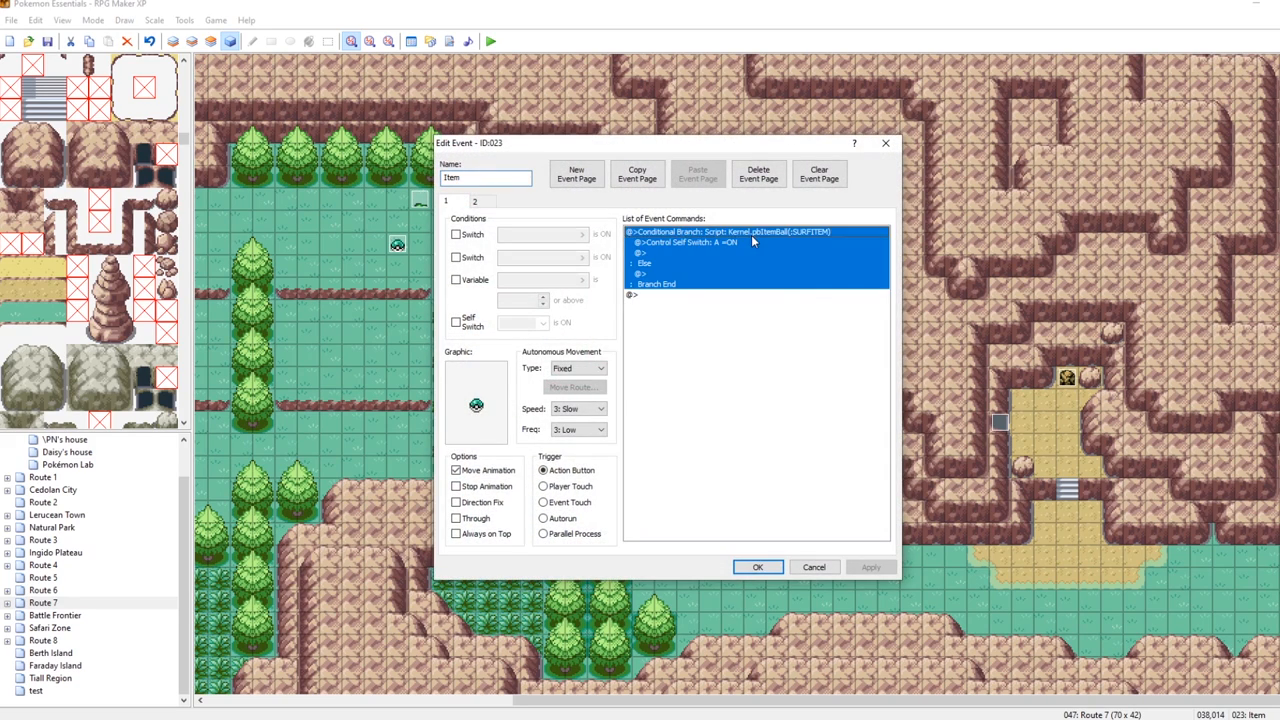
double_click(724, 232)
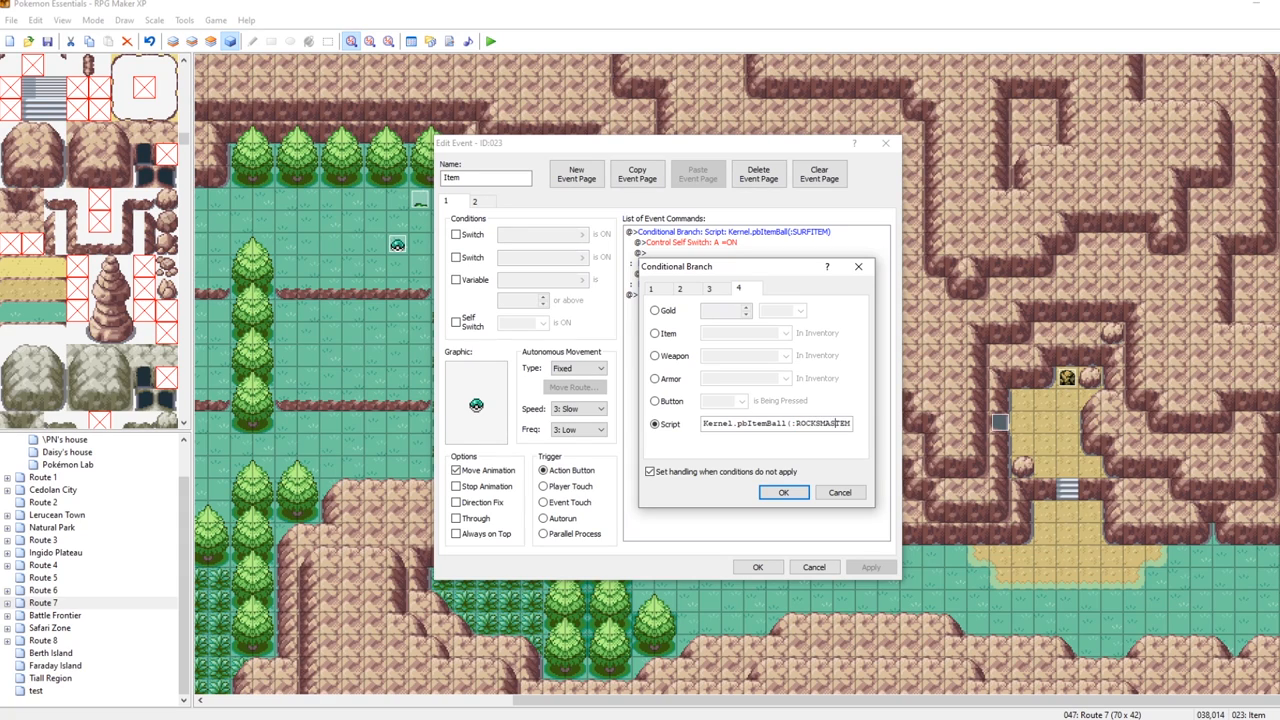
click(784, 492)
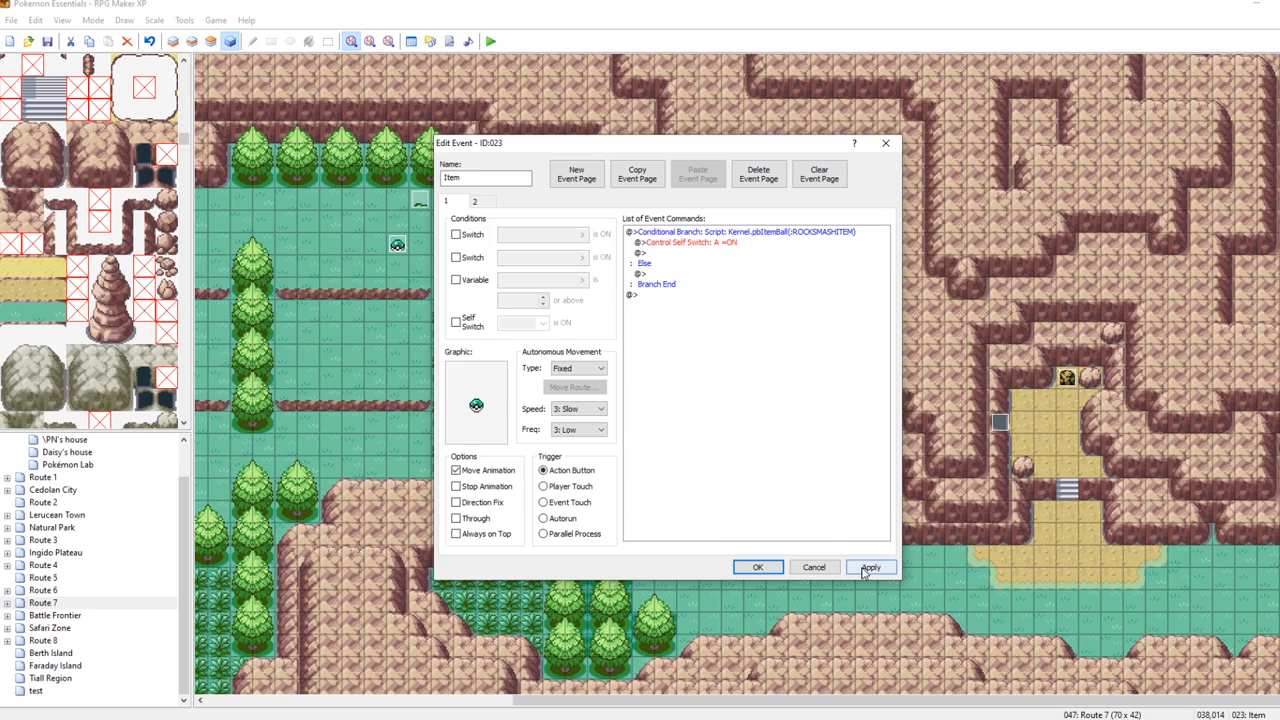
click(756, 568)
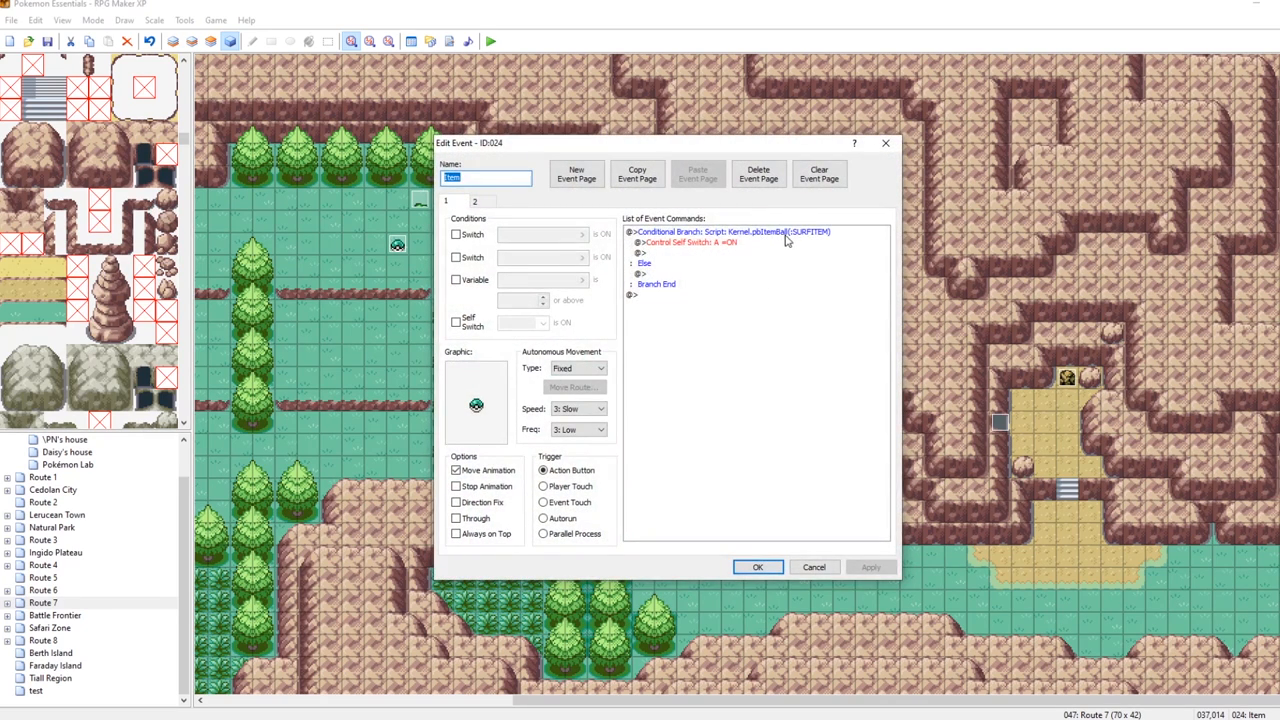
Step: Set another item ball event's script to FLYITEM and open the next event for STRENGTHITEM
double_click(730, 232)
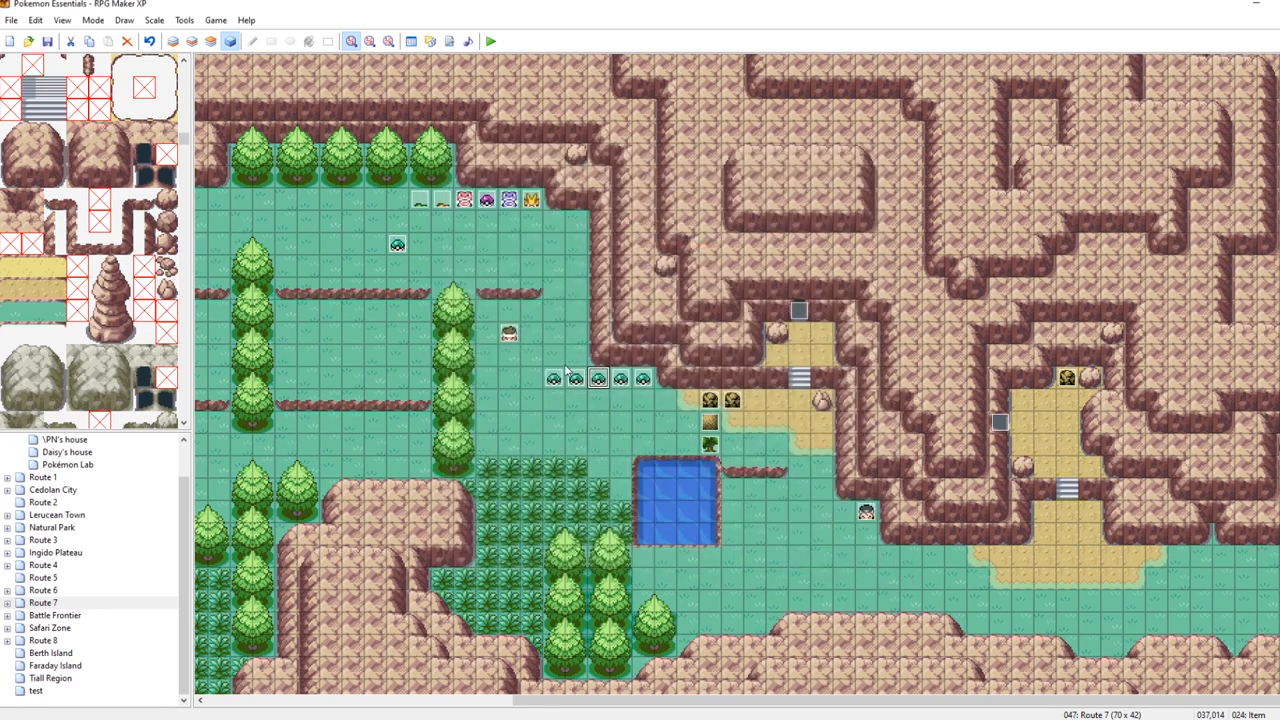
double_click(396, 244)
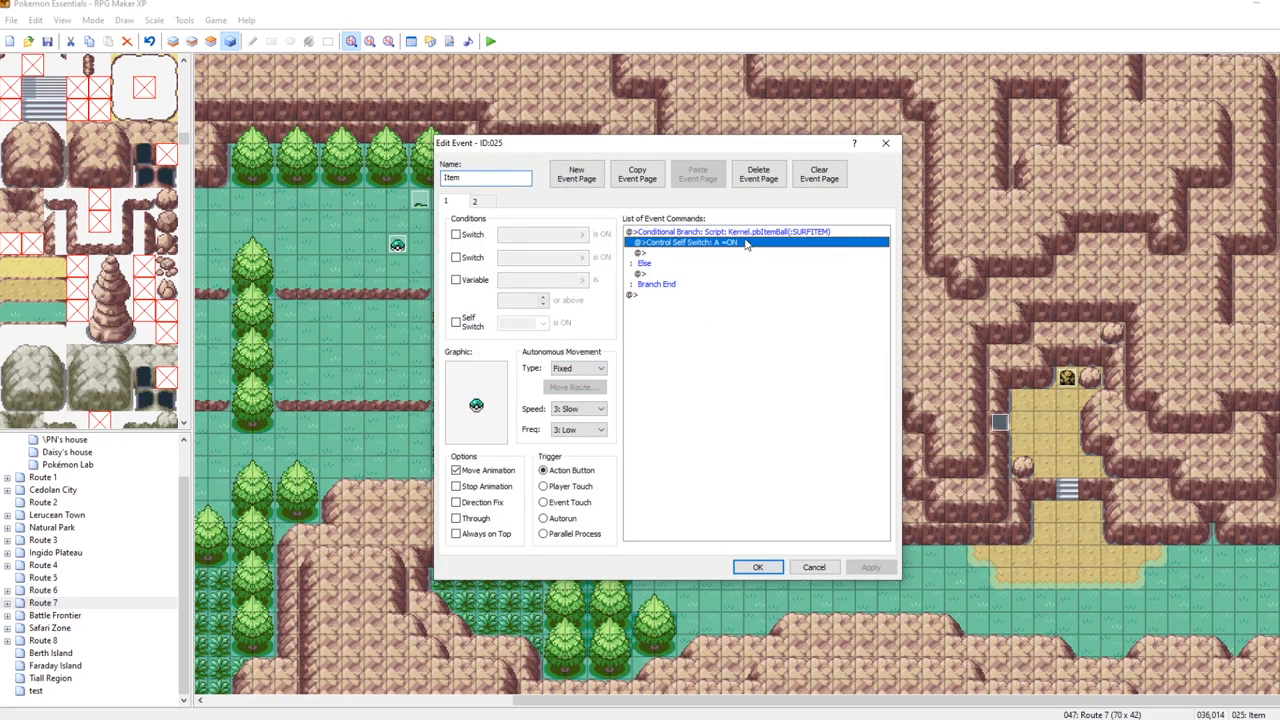
double_click(728, 232)
text(Kernel.pbItemBall(:FLYITEM))
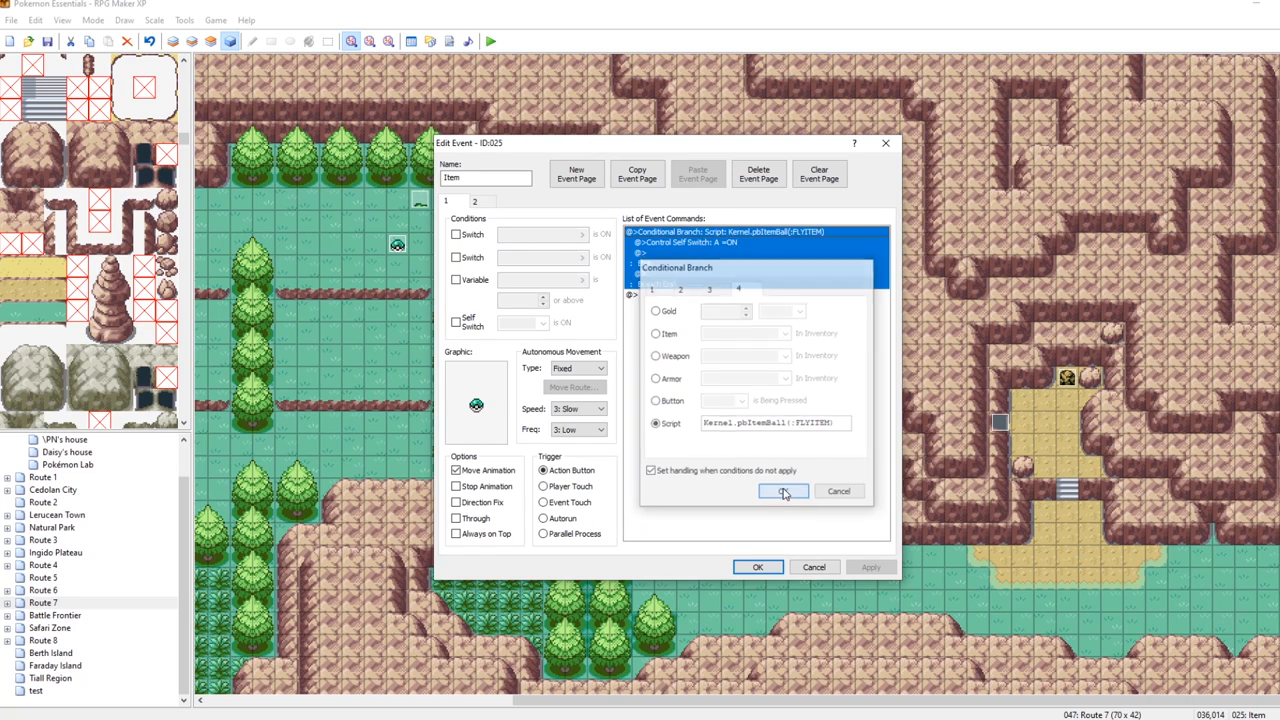
click(784, 492)
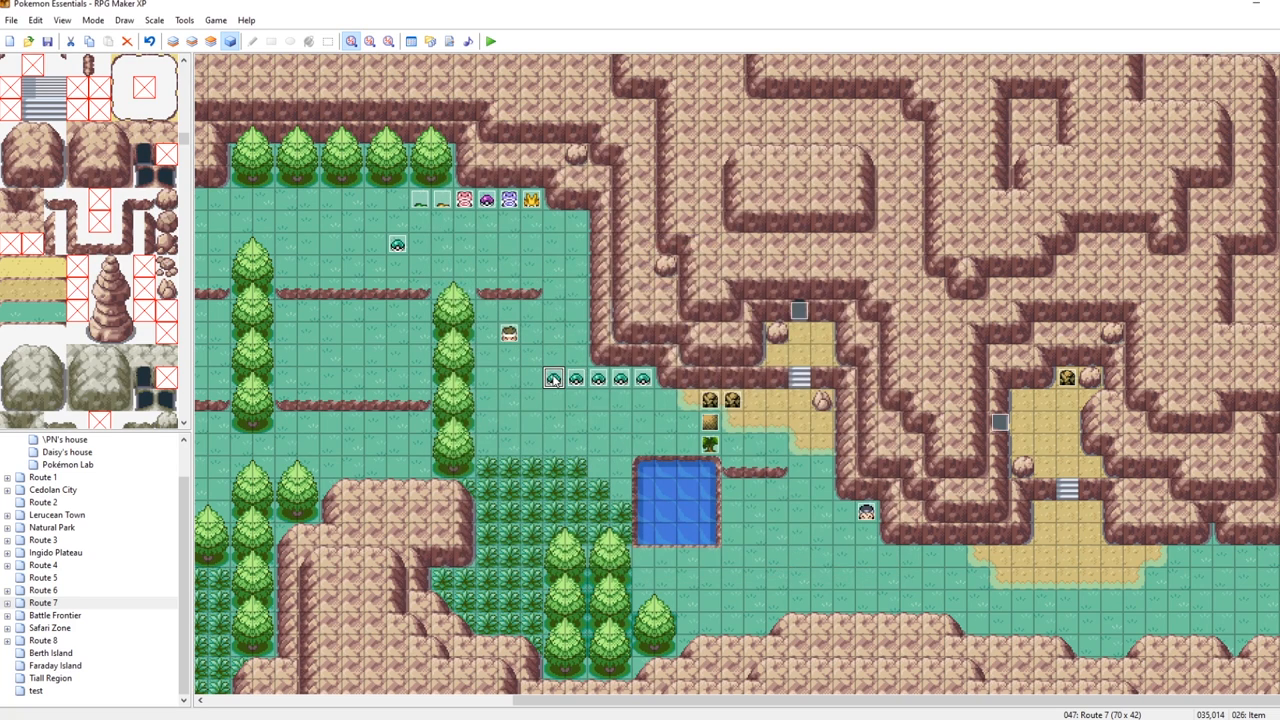
double_click(552, 378)
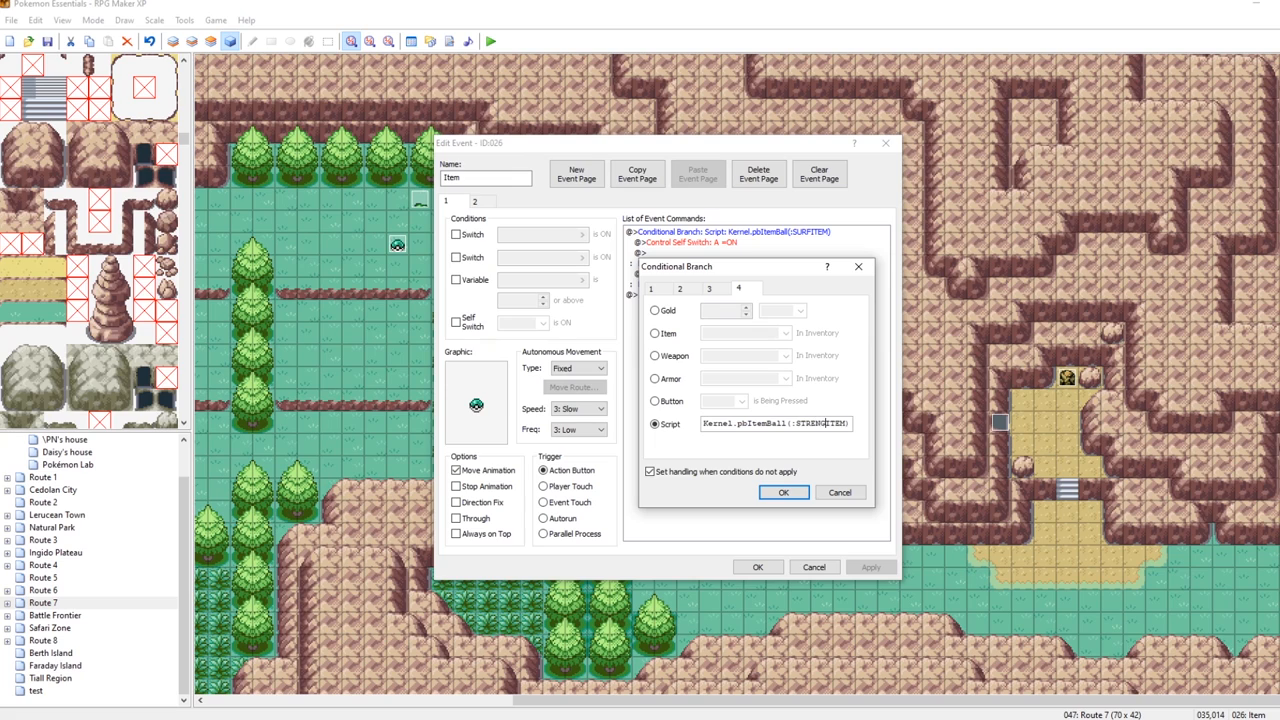
Step: Change the script's SURF_ITEM to :SURFBOARD, checked against items.txt, and save the Script Editor
click(784, 492)
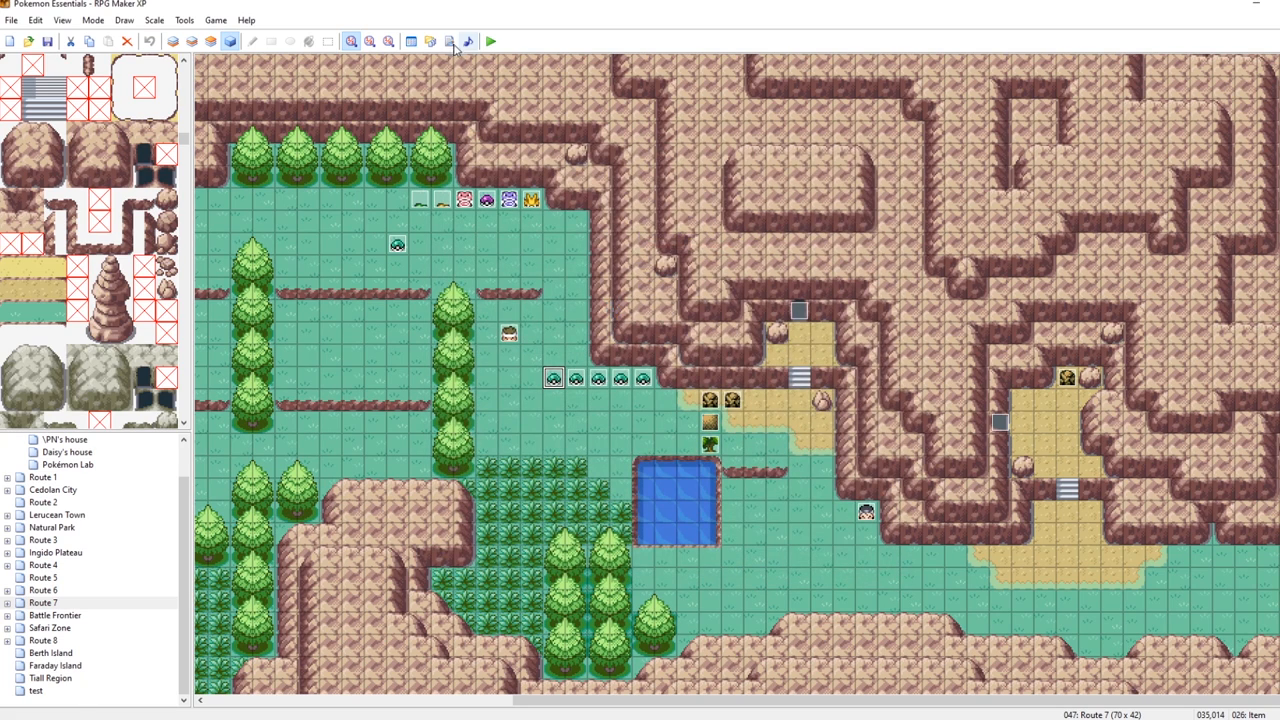
click(448, 40)
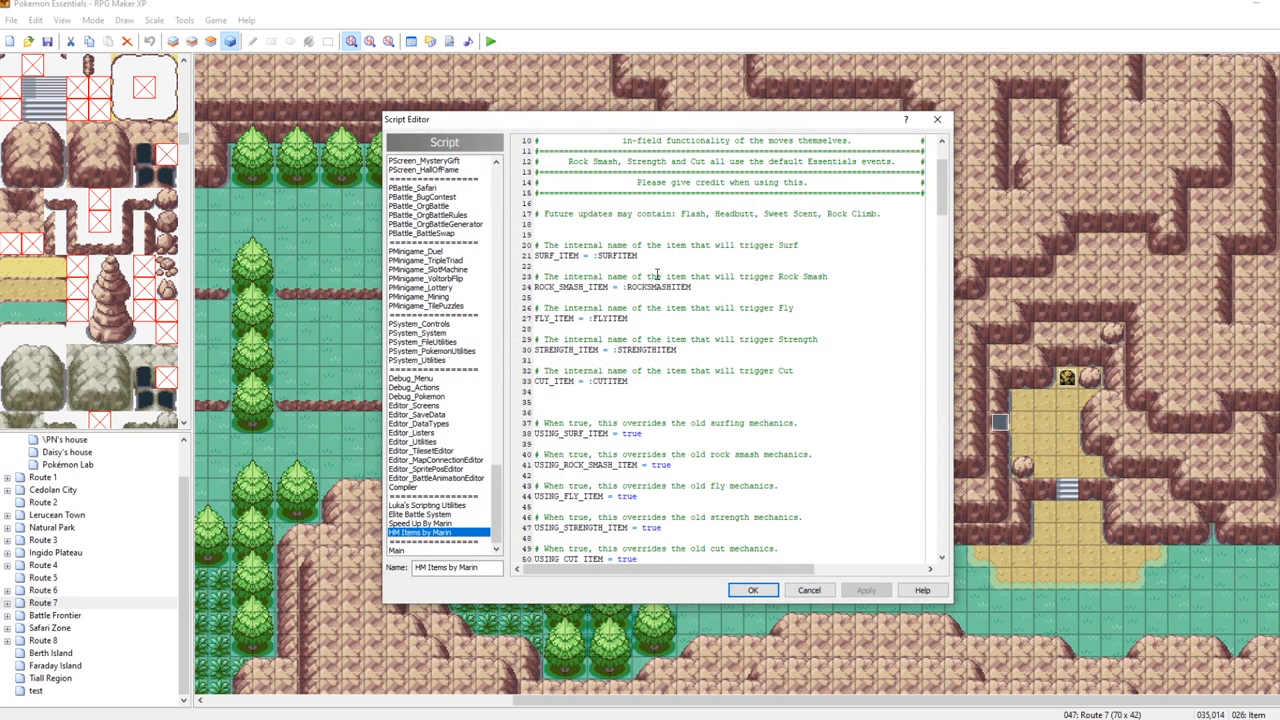
double_click(614, 256)
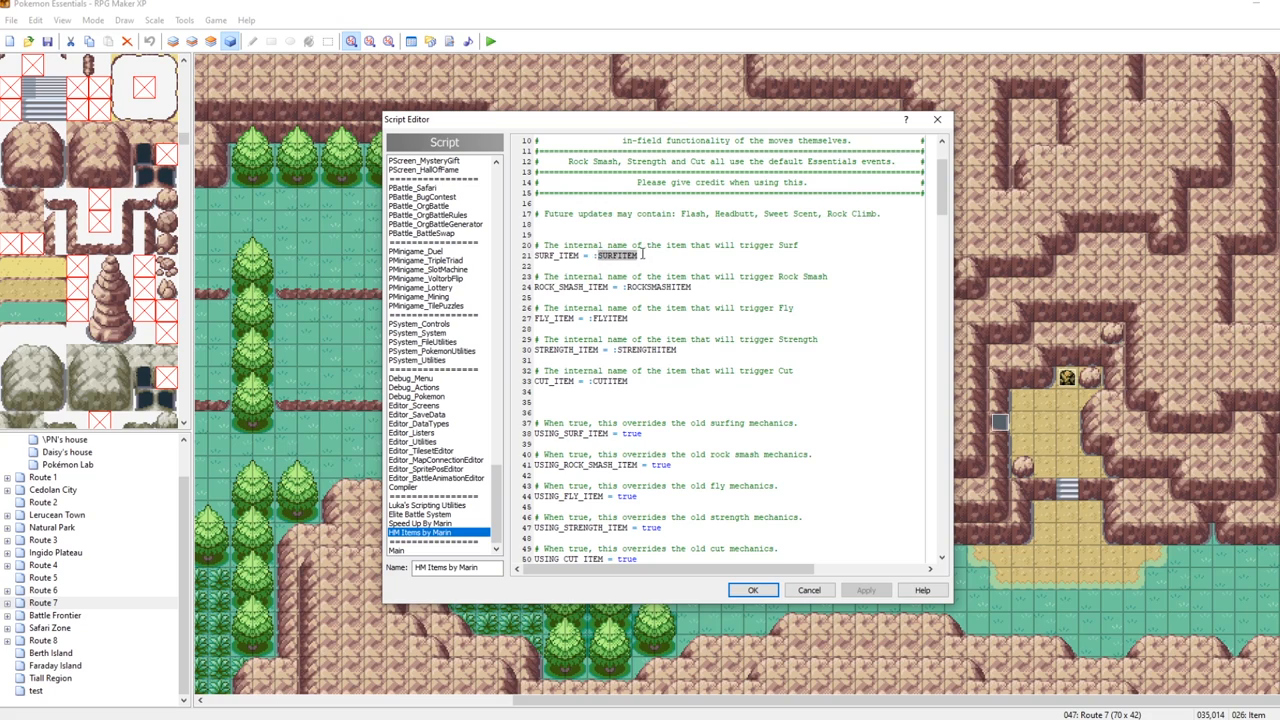
key(Backspace)
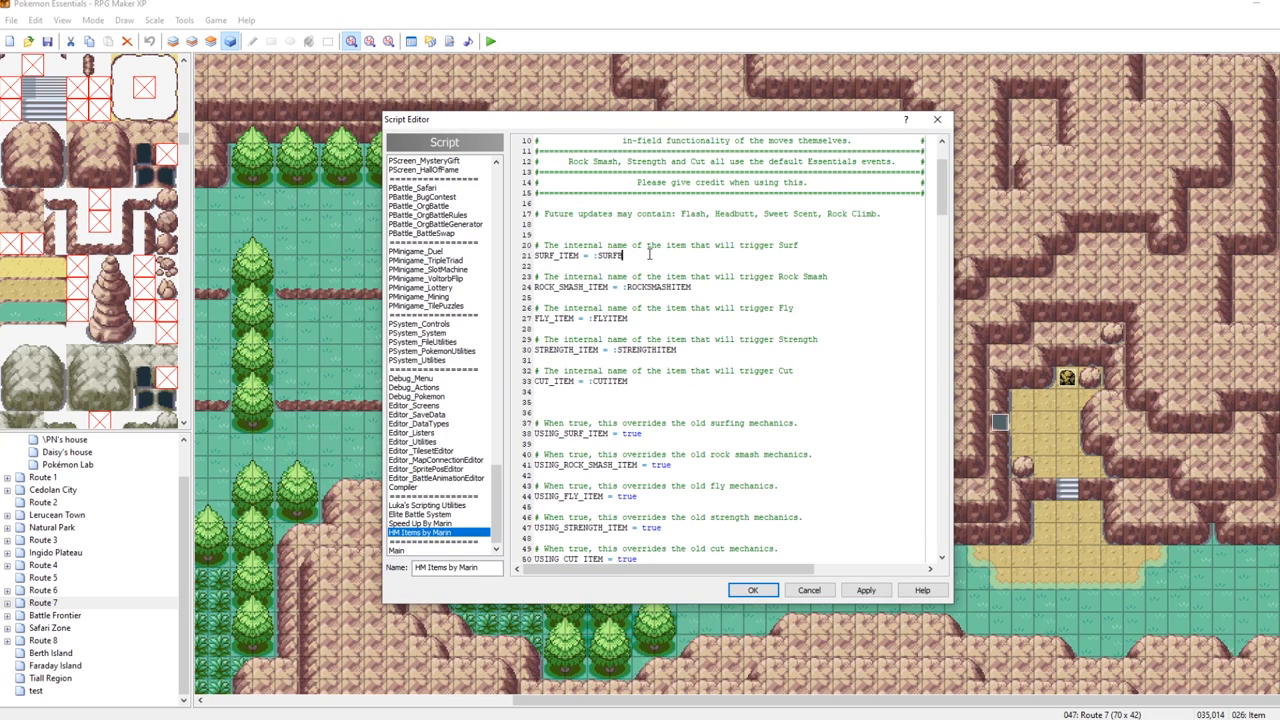
text(BOARD)
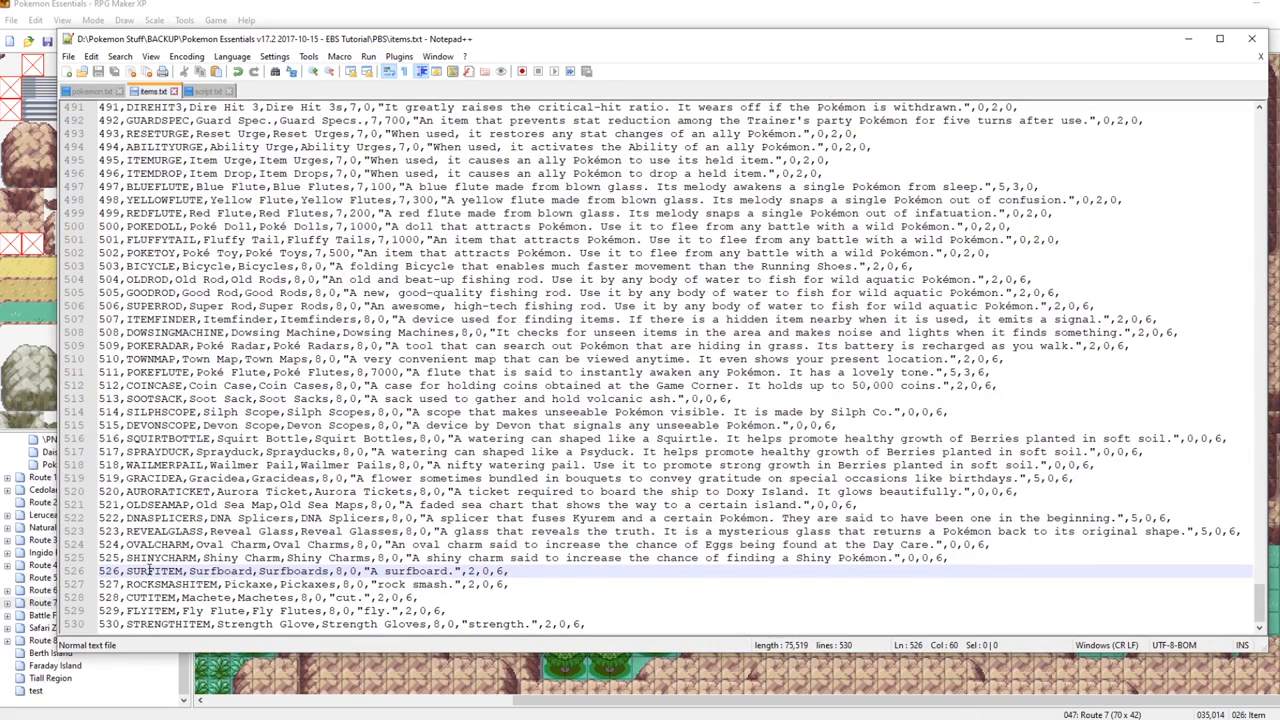
double_click(154, 572)
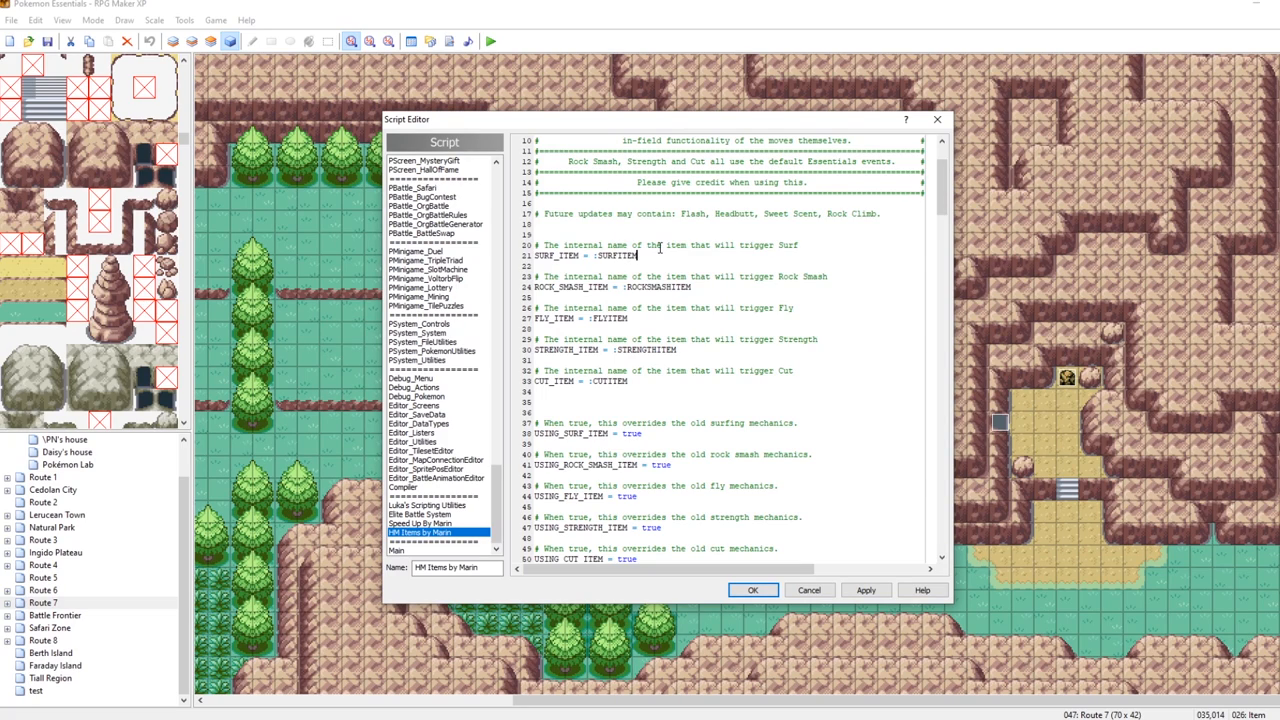
click(752, 588)
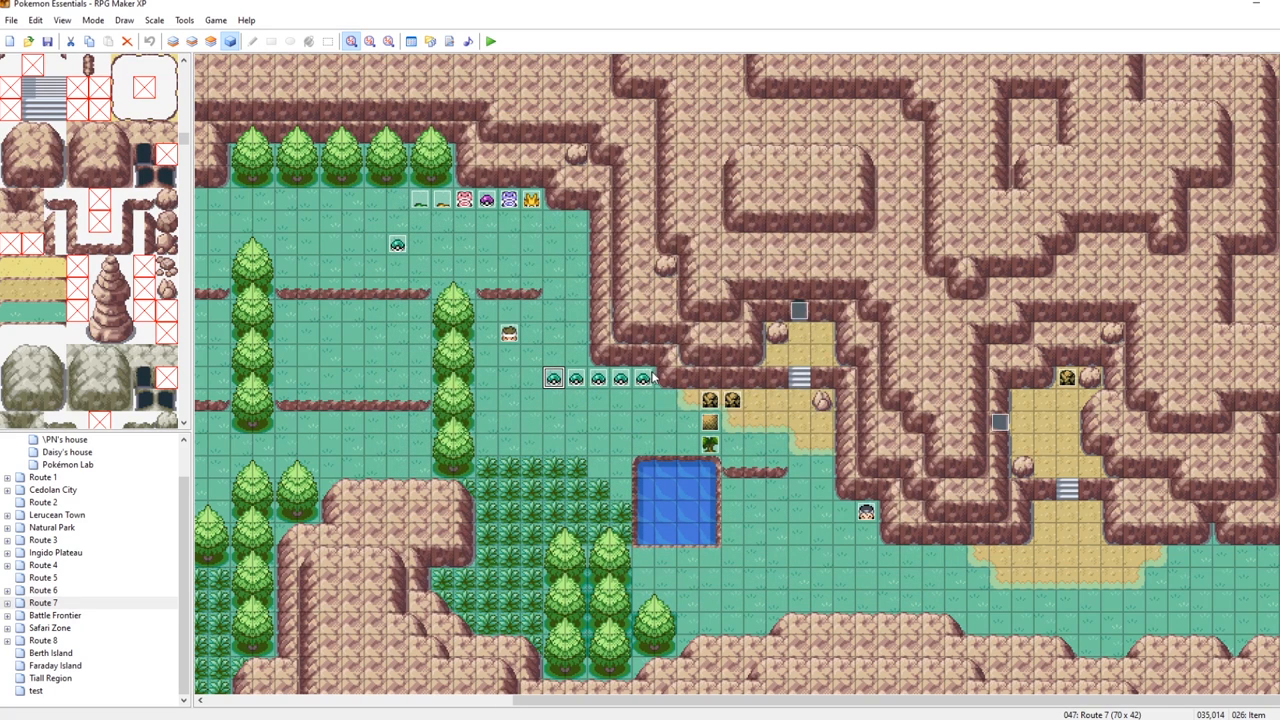
mouse_move(650, 376)
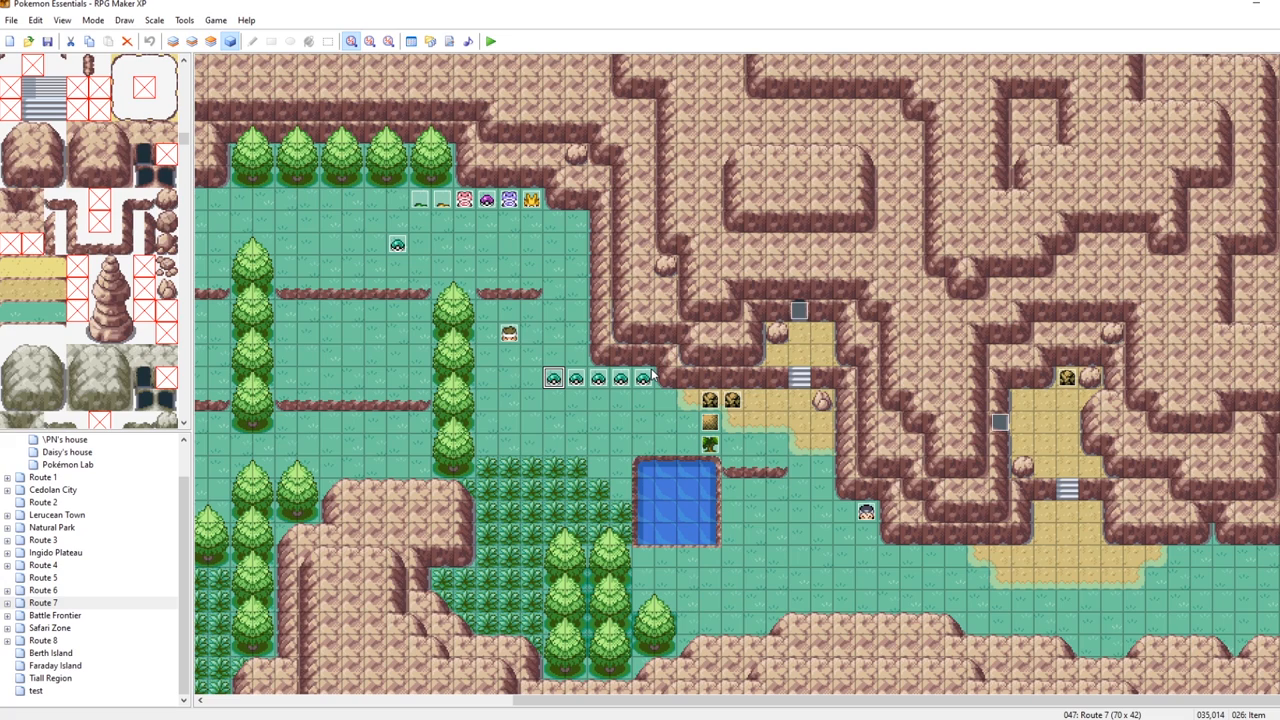
Step: Playtest Route 7, reach the pond rocks via Debug, and confirm the Bag is empty
click(490, 40)
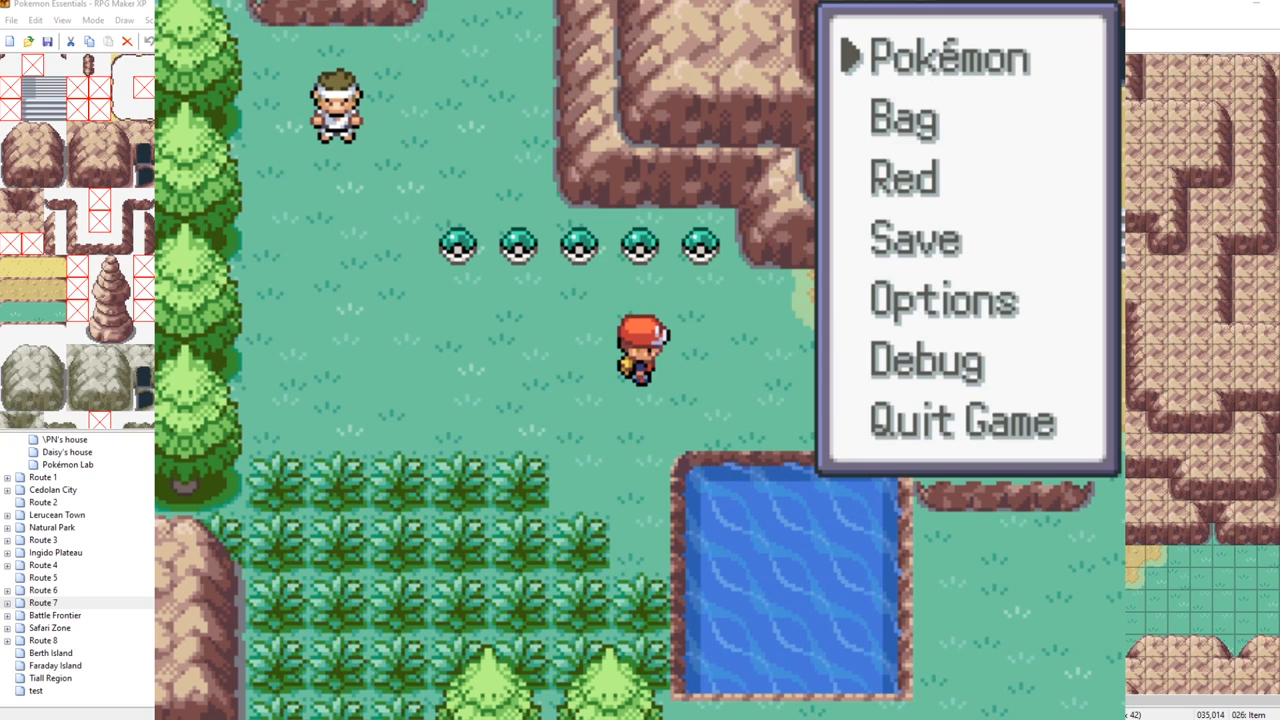
key(down)
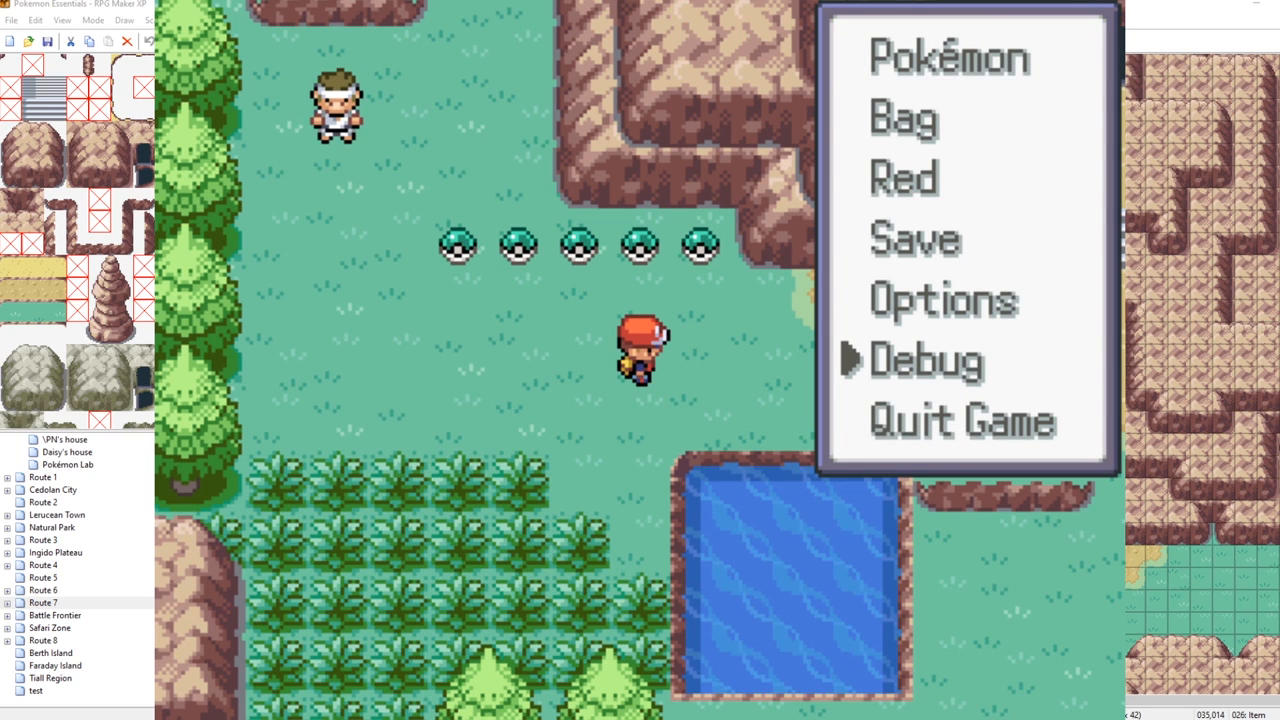
click(924, 360)
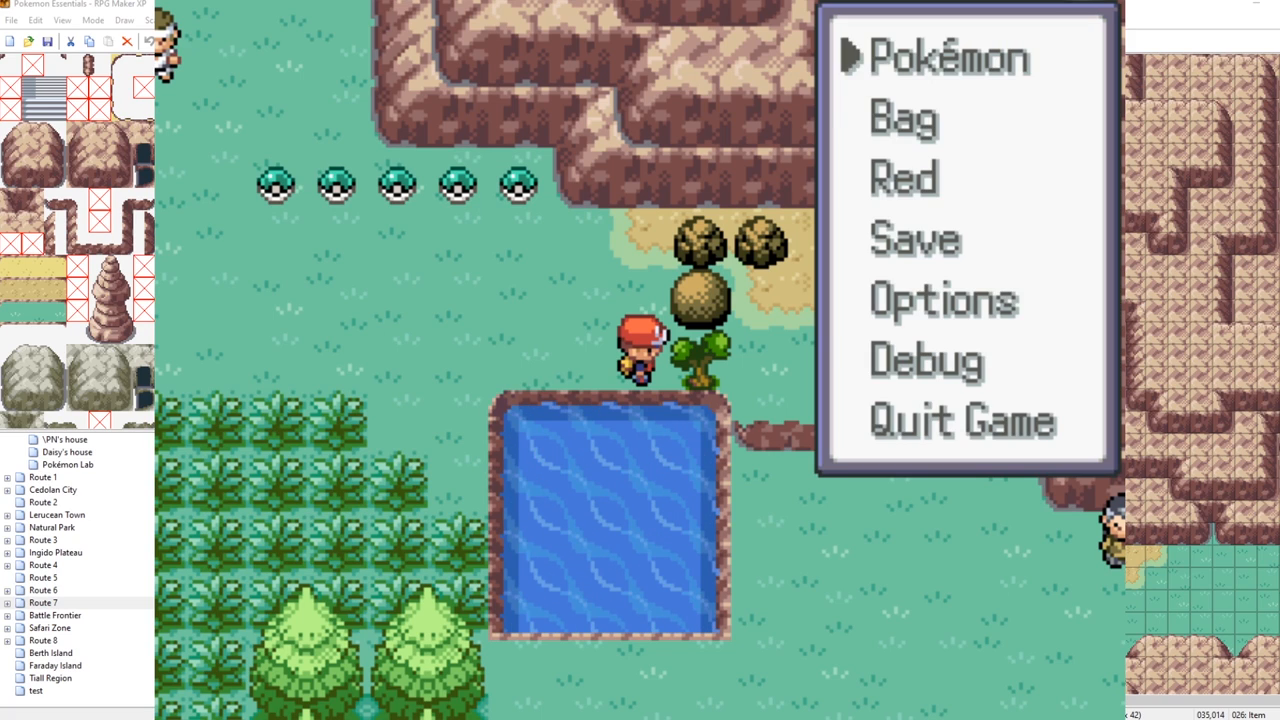
click(900, 116)
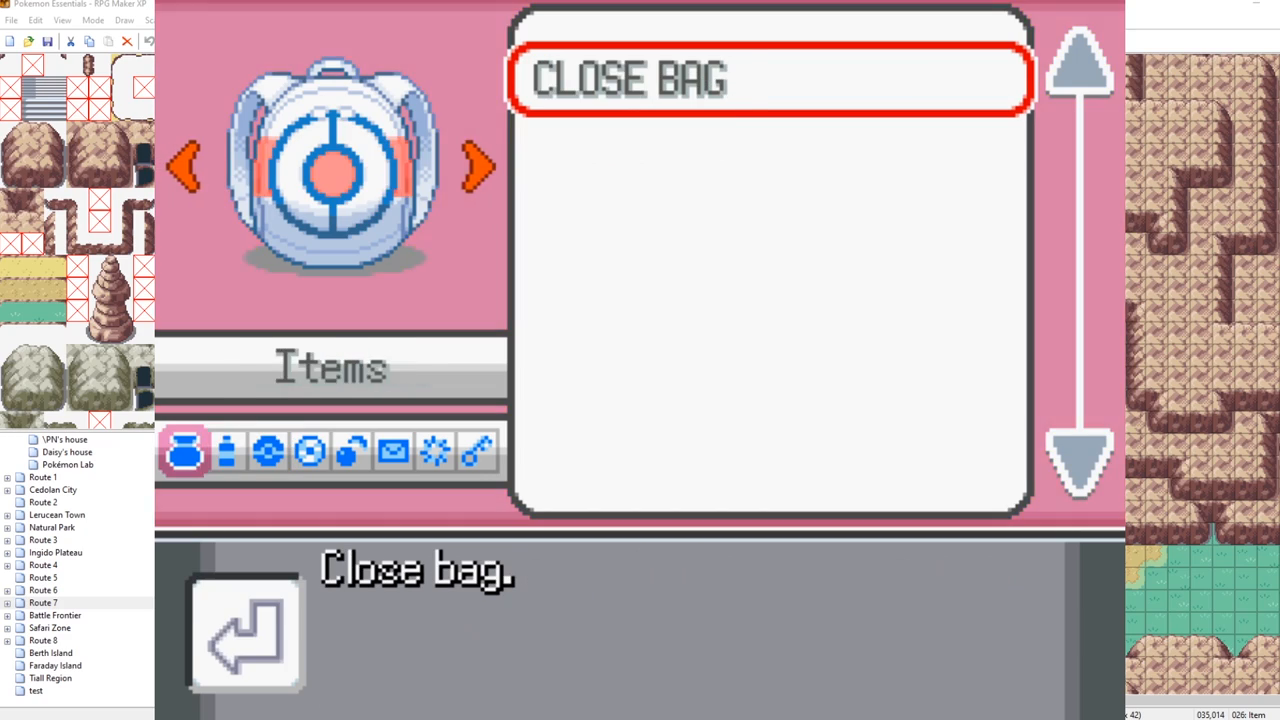
click(476, 452)
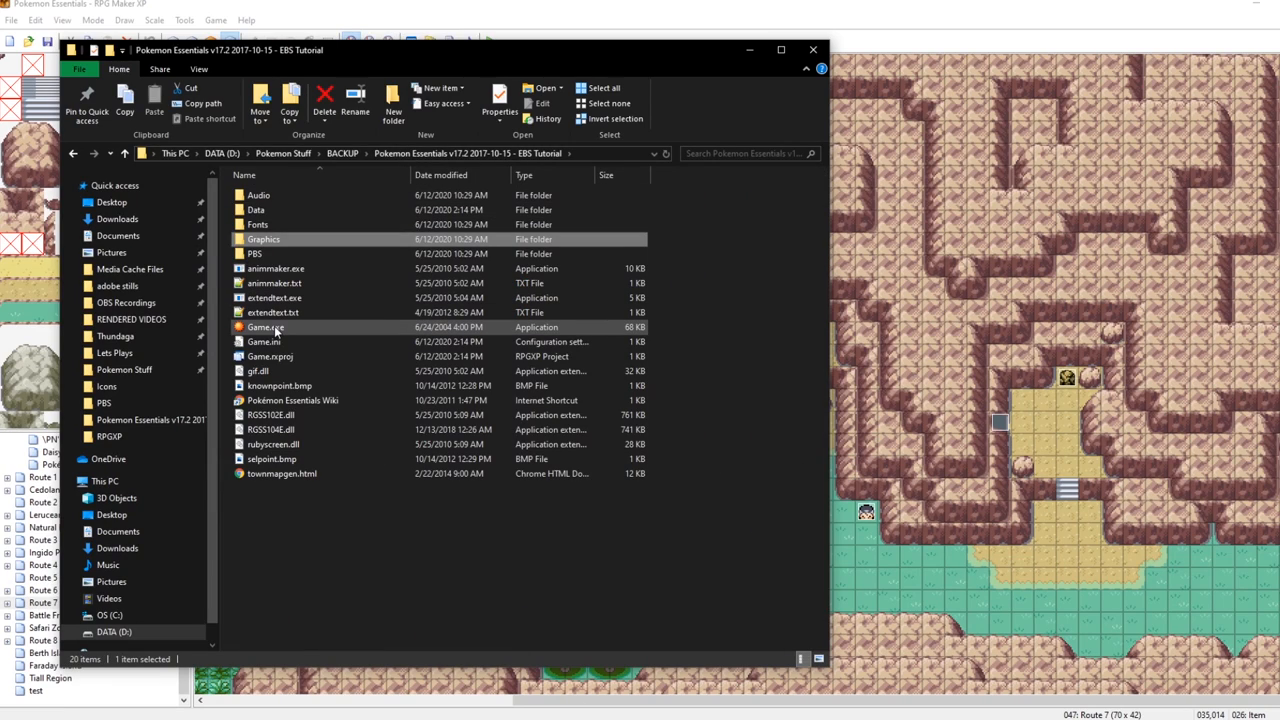
Step: Launch Game.exe from the project folder and continue the saved Route 7 game
double_click(266, 328)
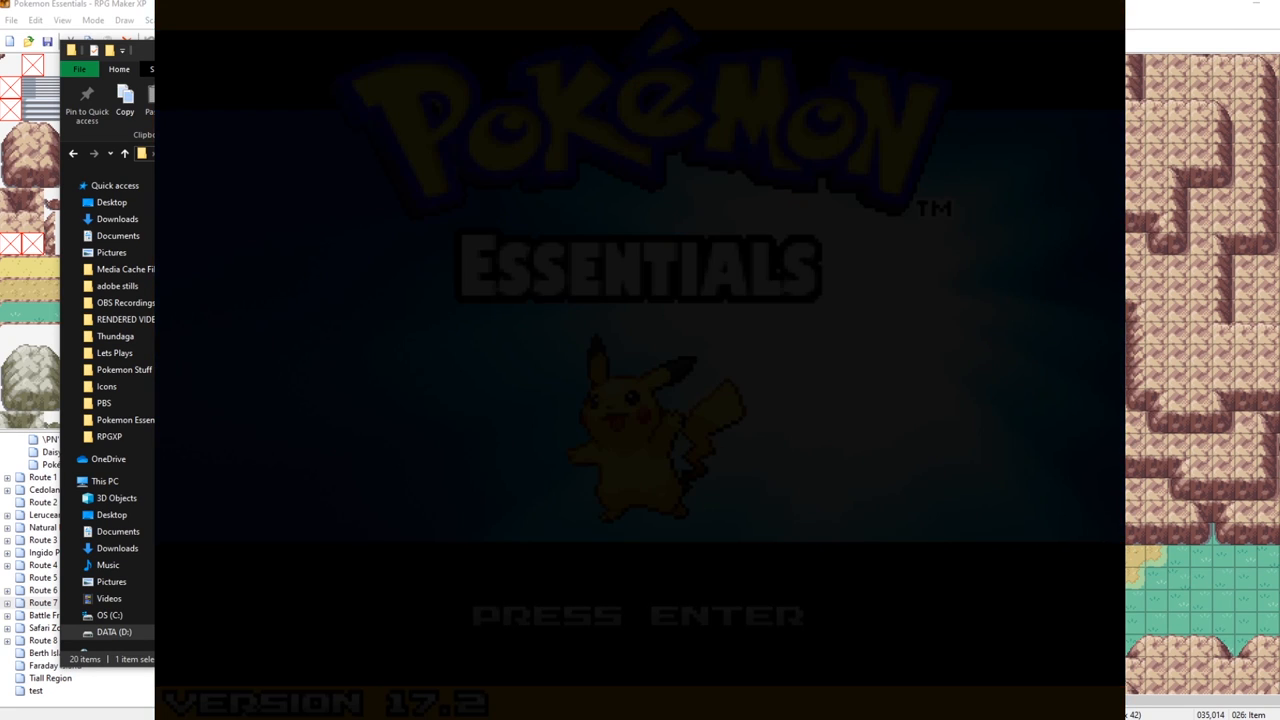
key(enter)
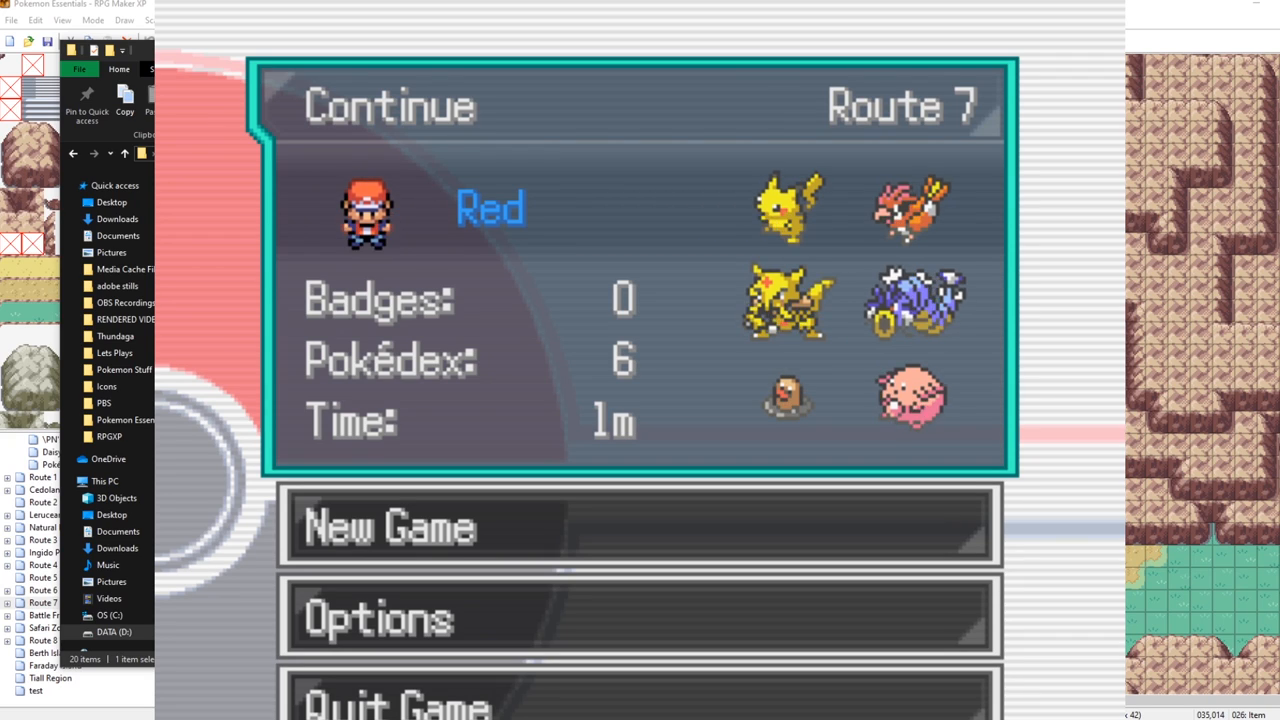
click(388, 104)
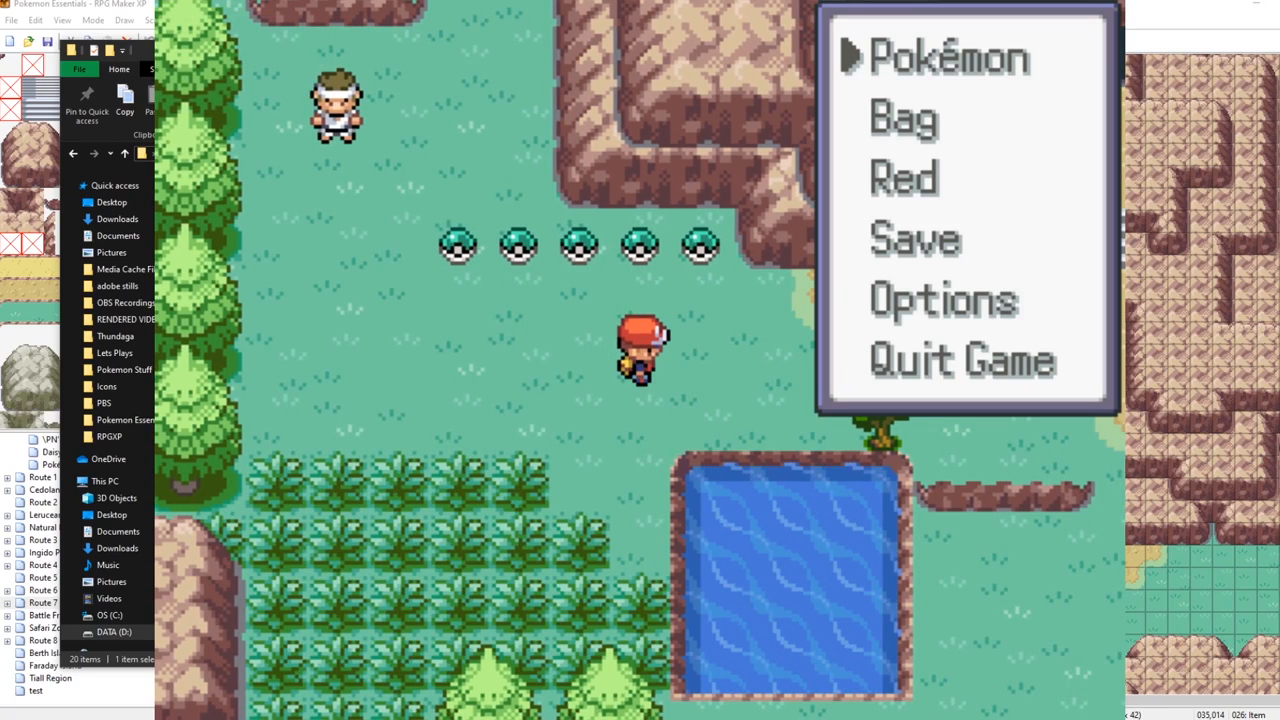
Step: Check the empty bag, collect three item balls, then review the new key items
key(down)
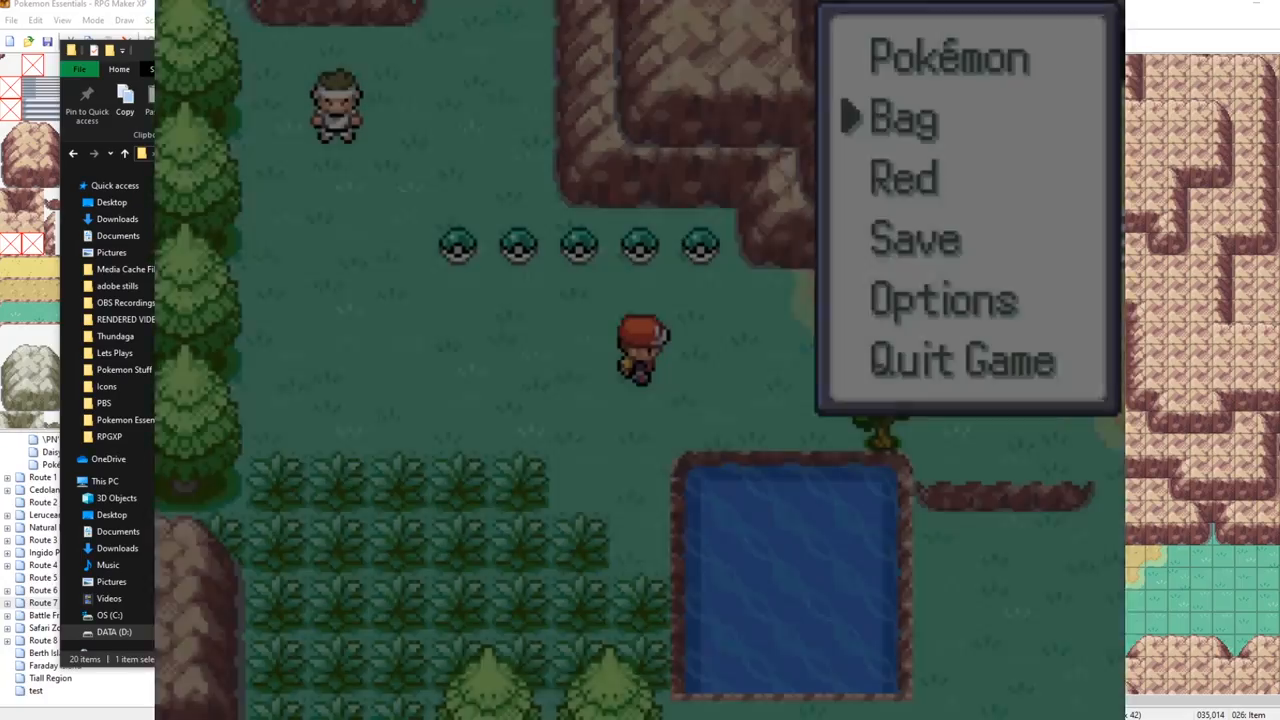
click(900, 116)
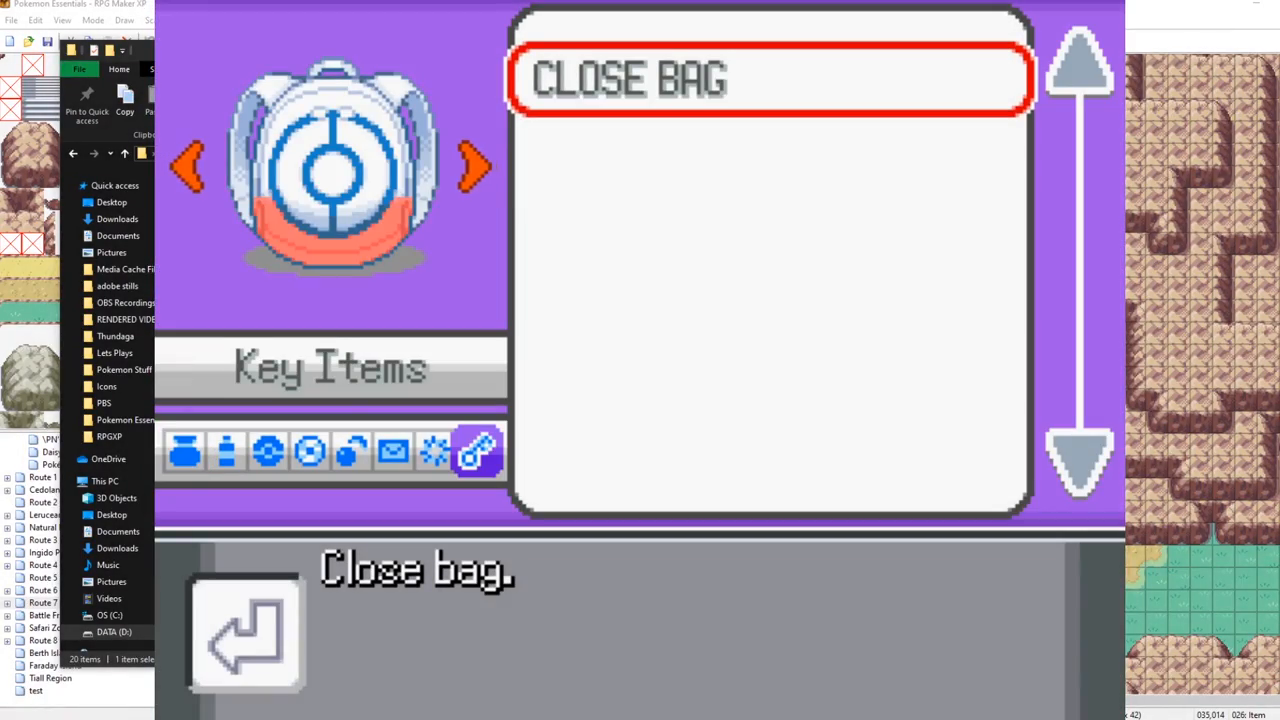
click(770, 80)
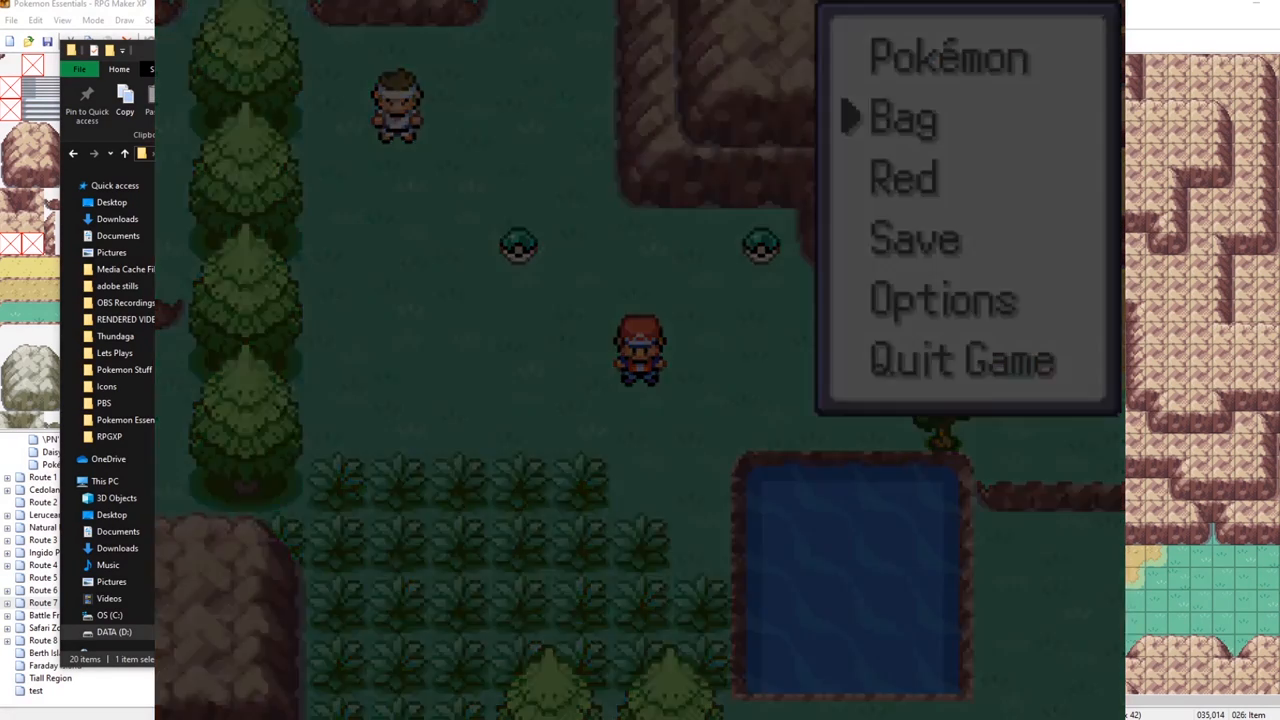
click(900, 116)
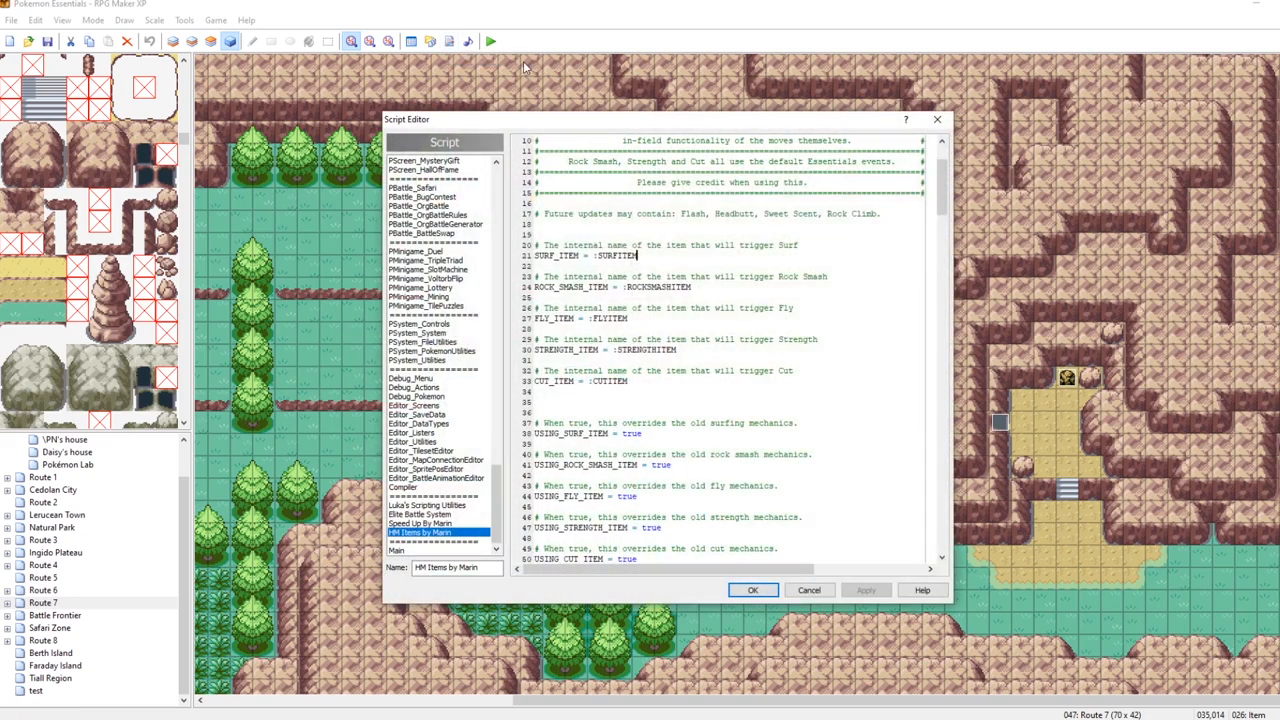
Step: Remove pbCheckHiddenMoveBadge(BADGEFORCUT,false) from the Cut condition in HM Items
scroll(down, 3)
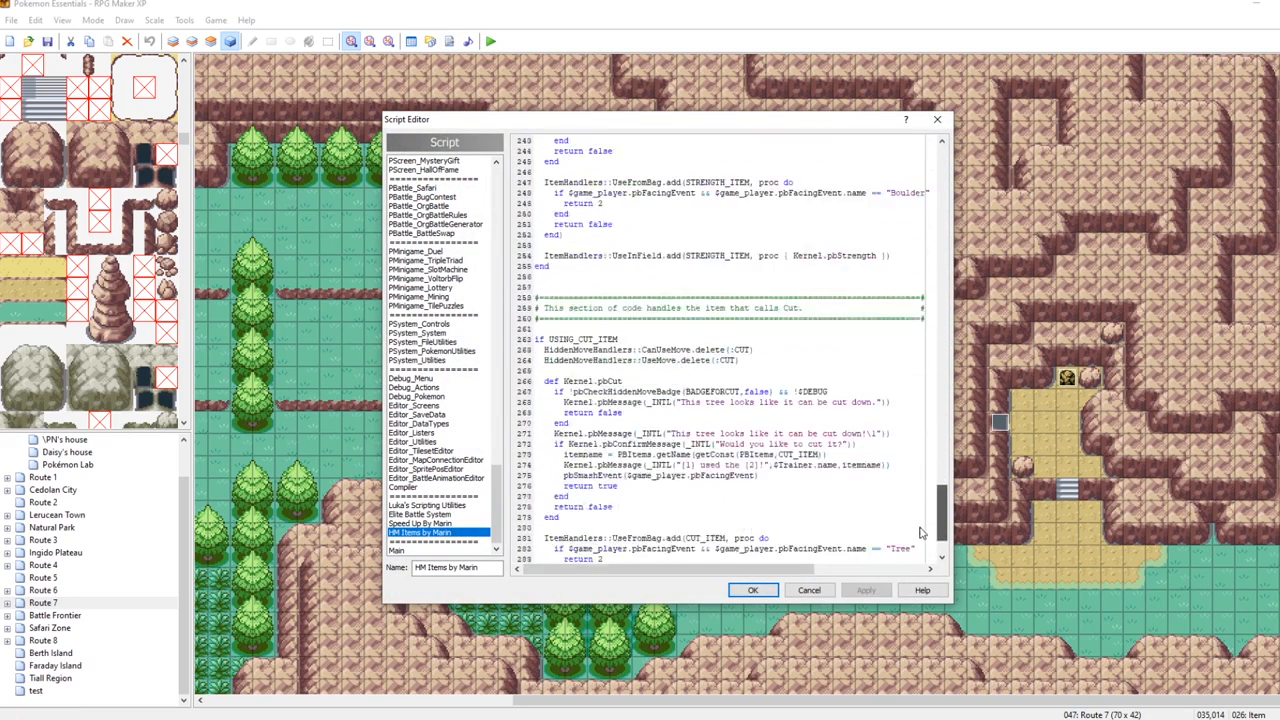
scroll(down, 3)
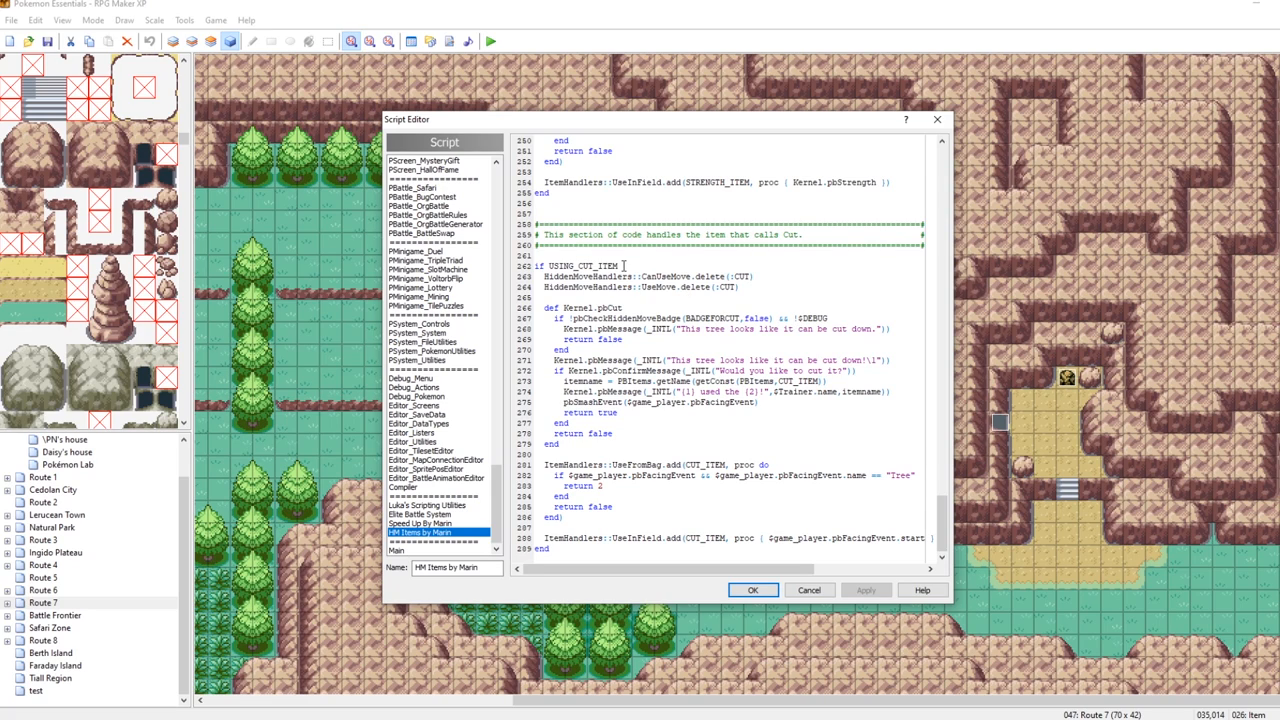
double_click(556, 308)
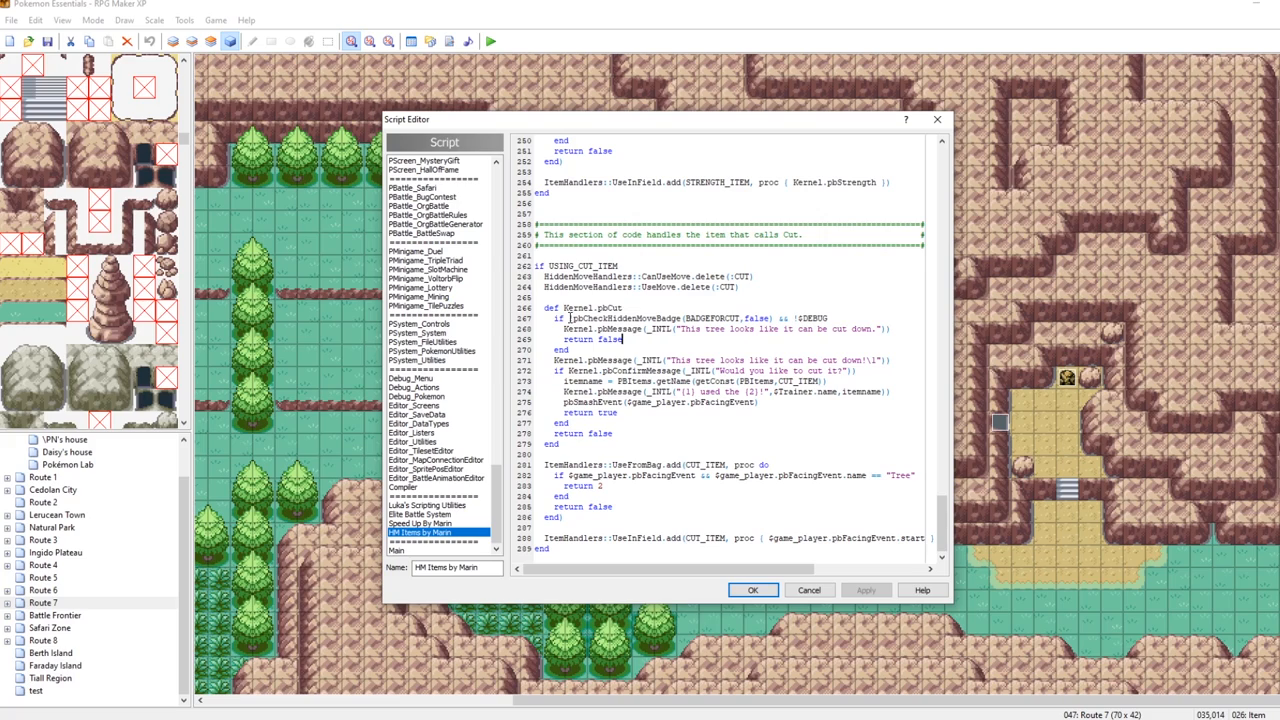
double_click(648, 318)
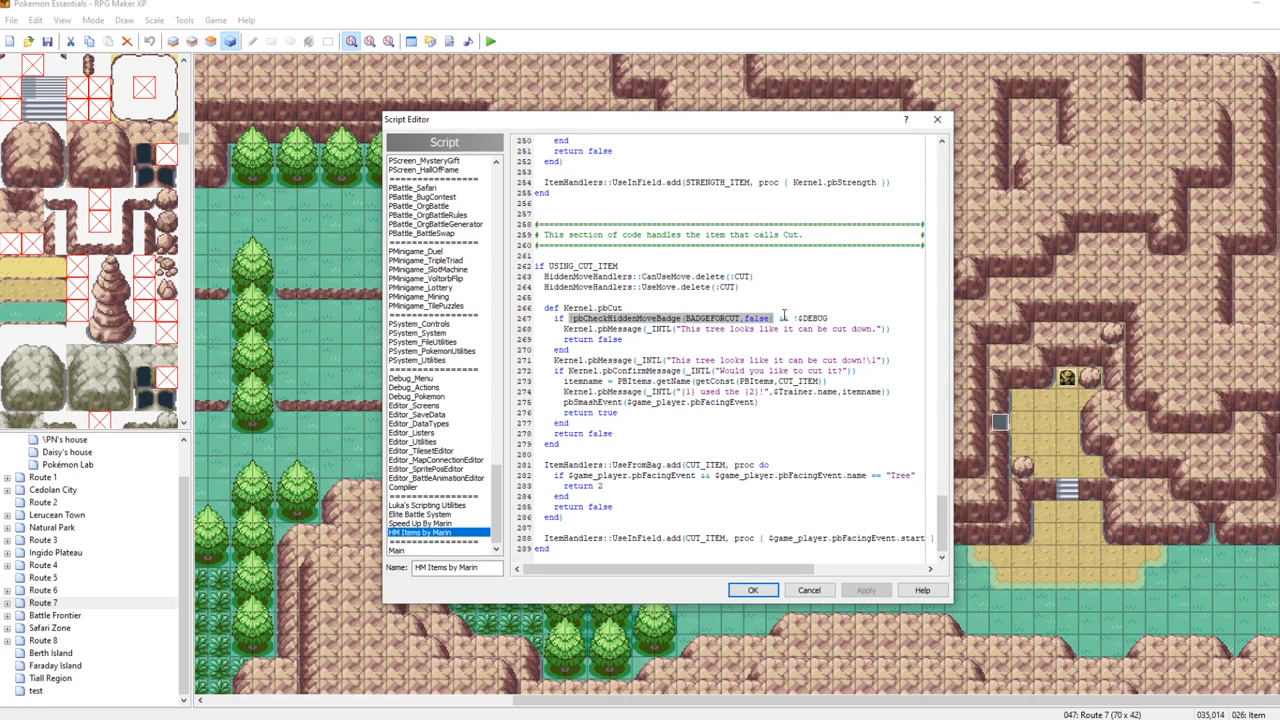
mouse_move(836, 316)
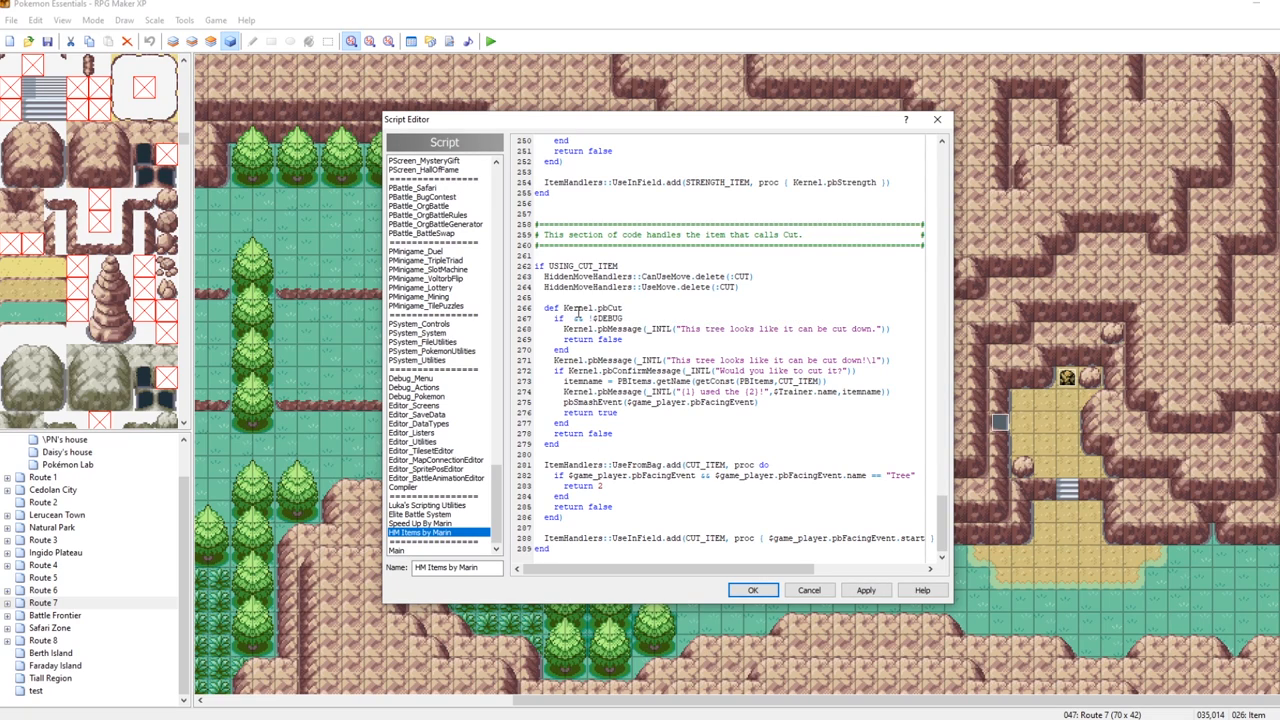
mouse_move(298, 384)
text( !$PokemonBag.pbHasItem?(:CUTITEM))
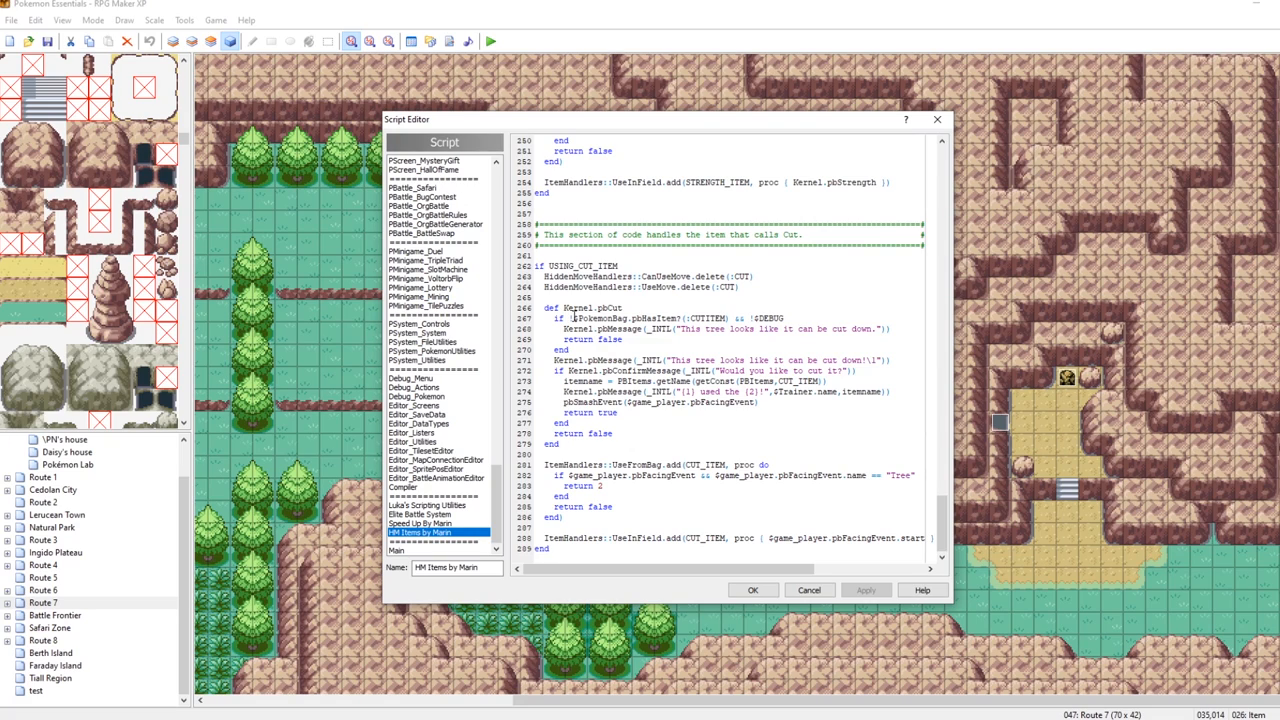
mouse_move(572, 318)
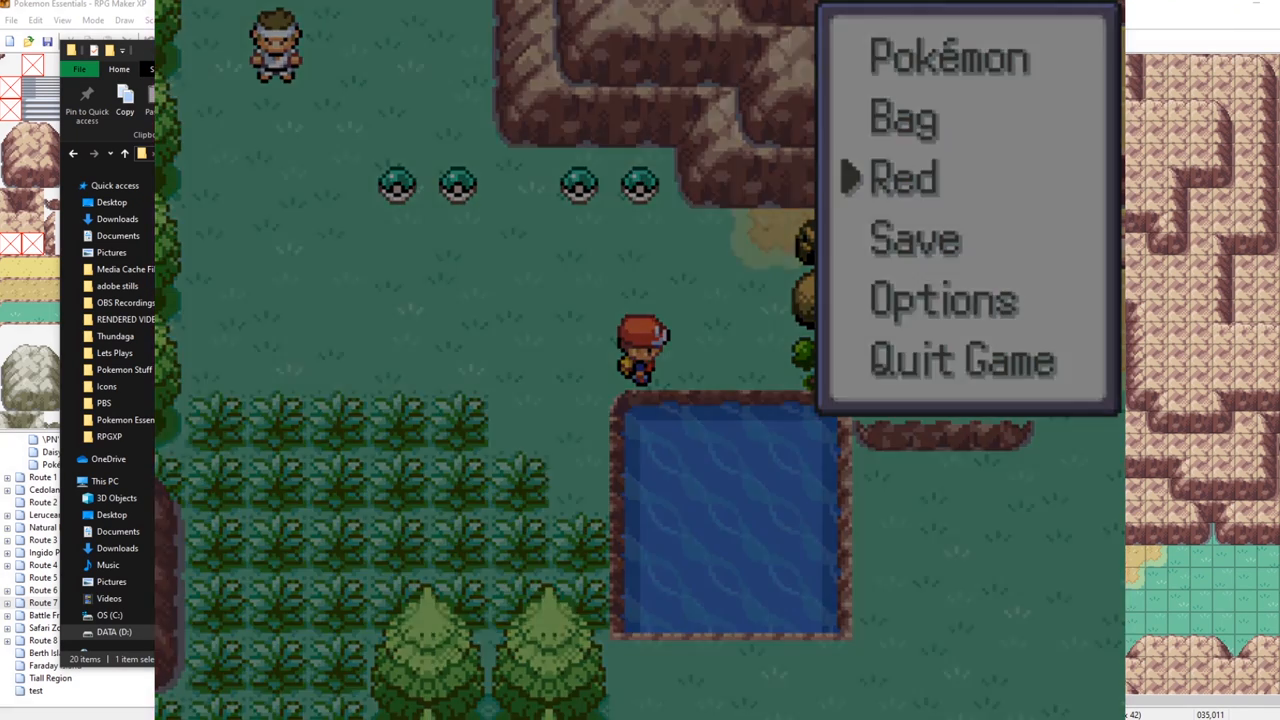
Step: View the bag's empty Items pocket from the pause menu and close it
click(904, 176)
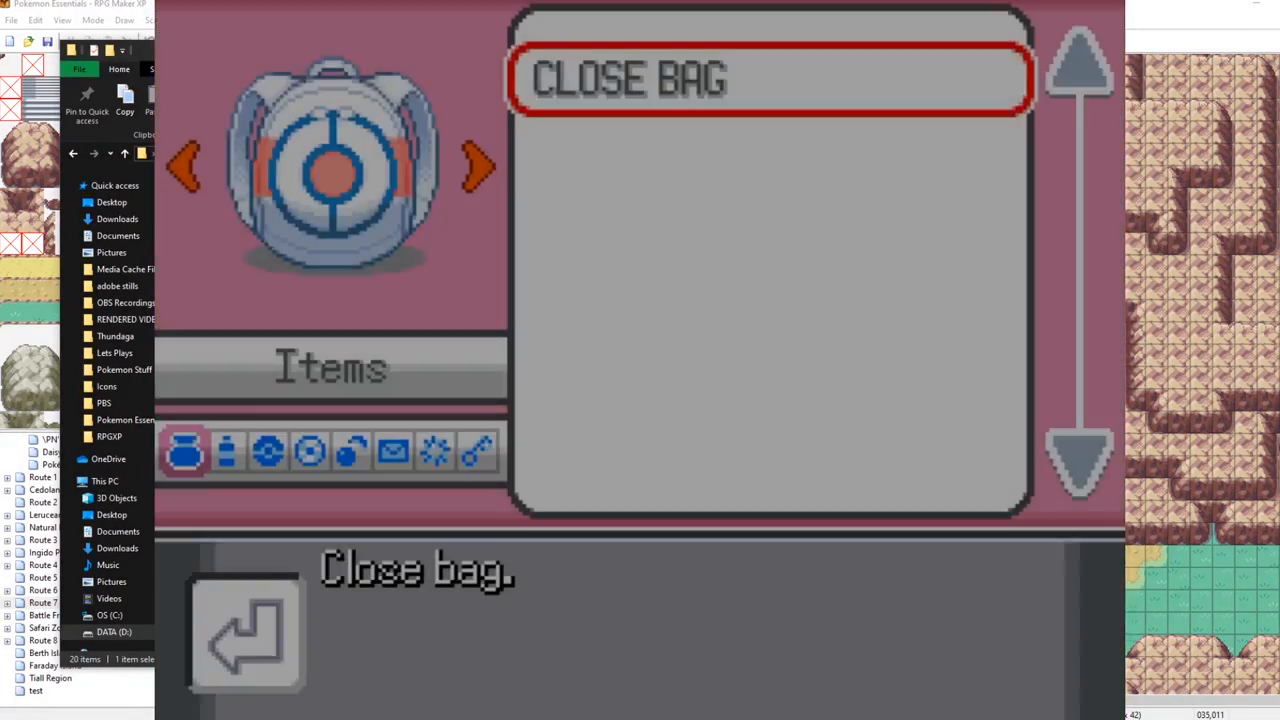
click(628, 78)
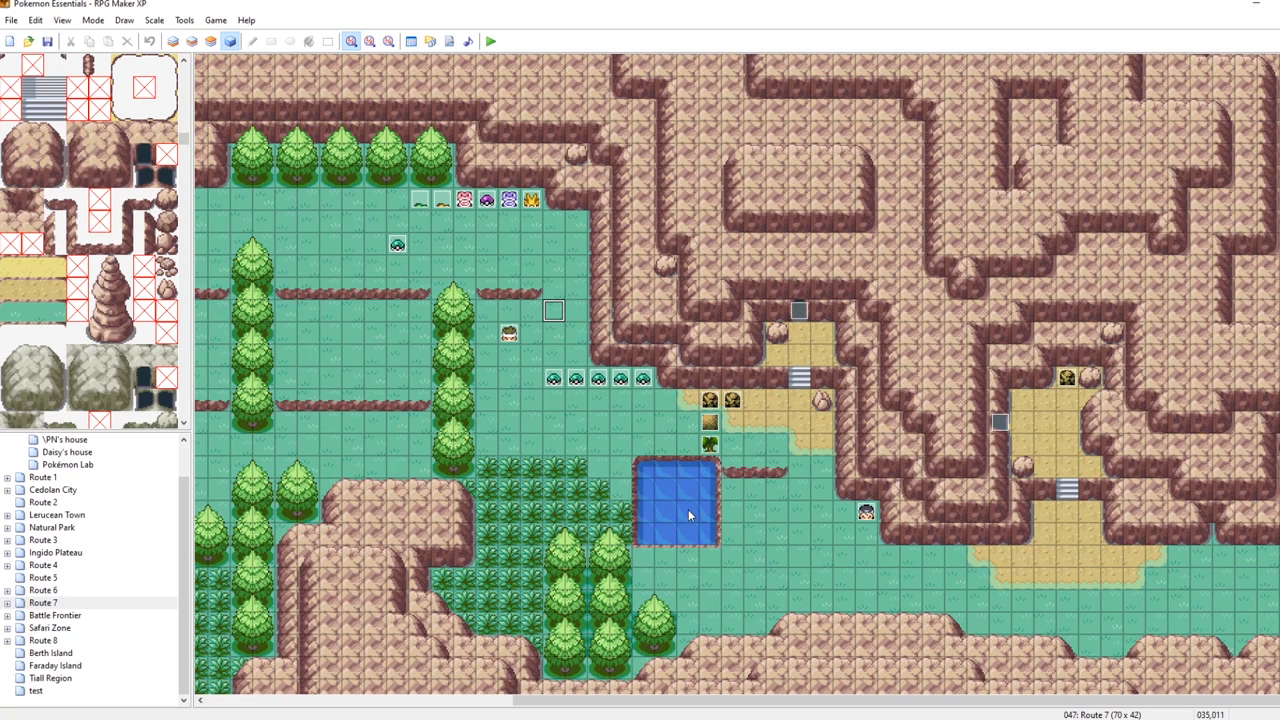
mouse_move(716, 412)
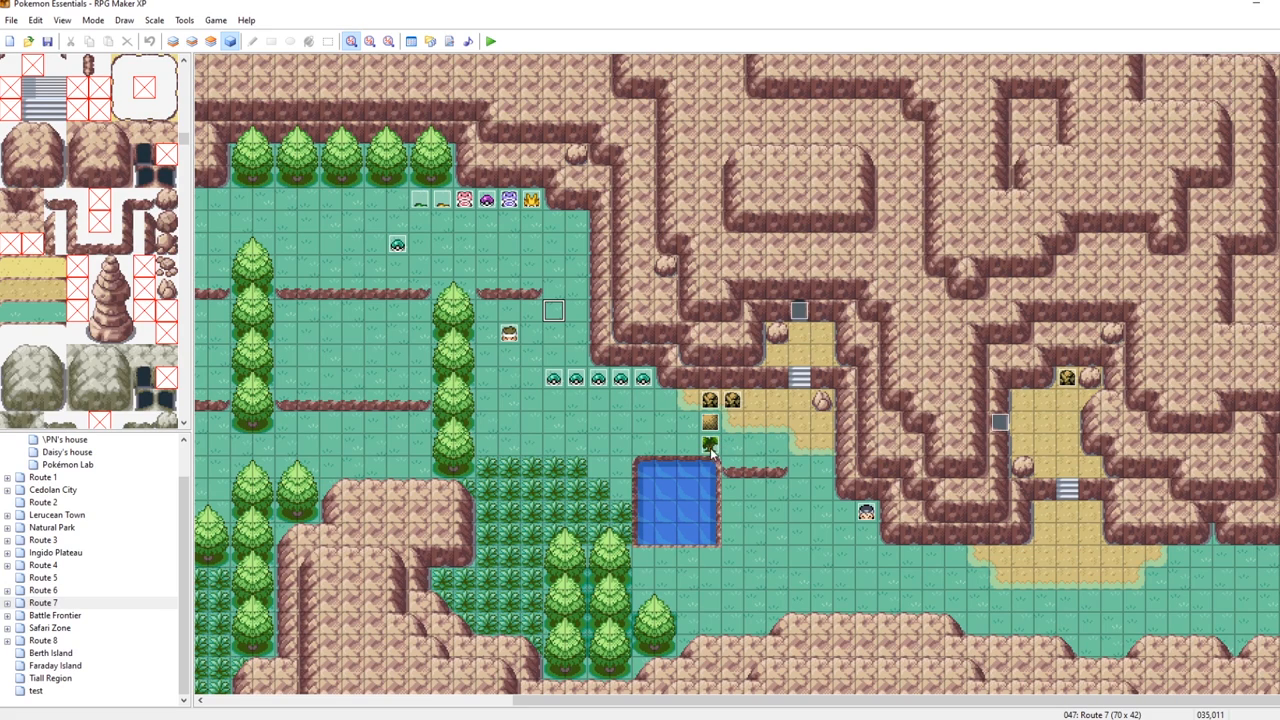
mouse_move(610, 296)
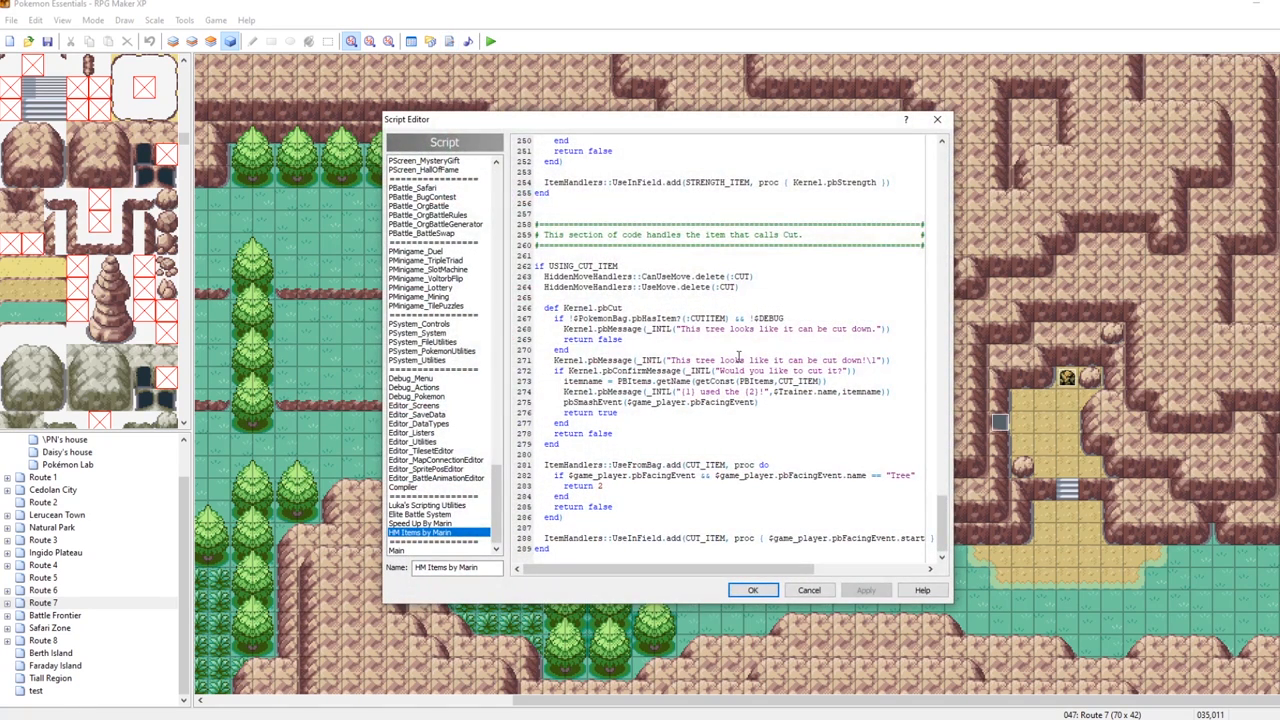
Step: Copy Cut's bag check into Strength as pbHasItem?(:STRENGTH_ITEM) and apply it
double_click(650, 318)
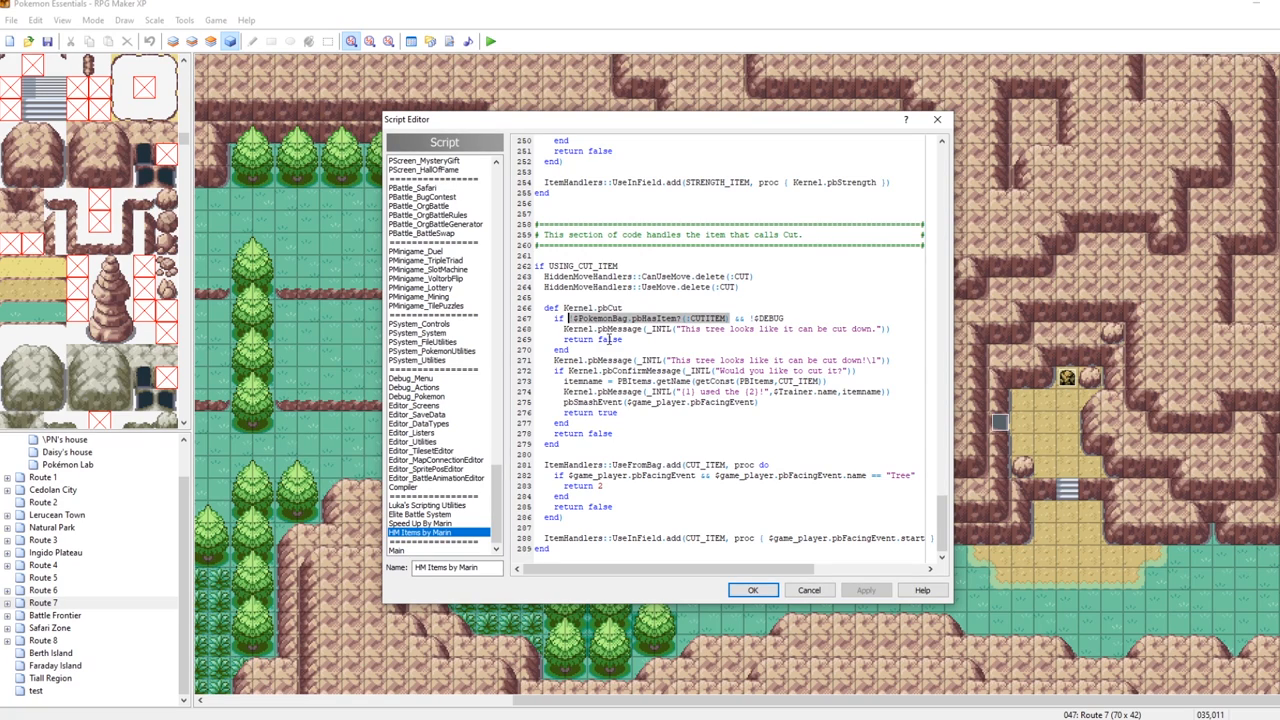
mouse_move(684, 386)
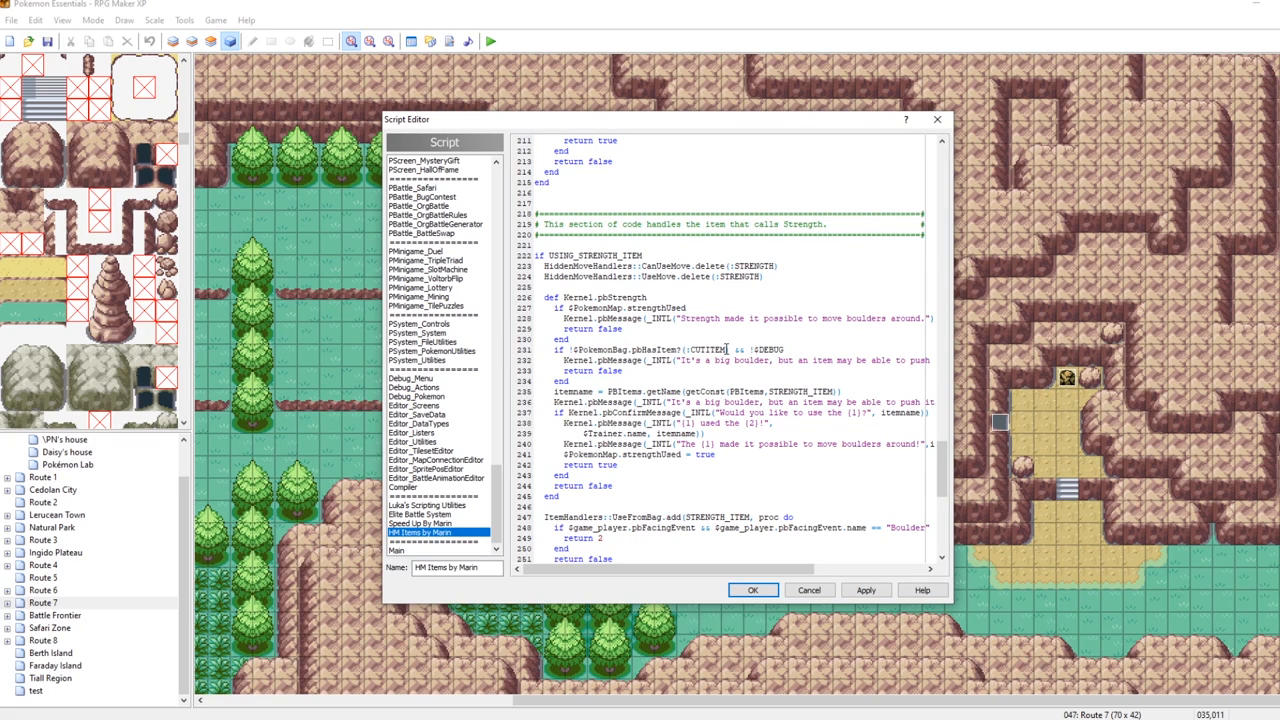
click(710, 348)
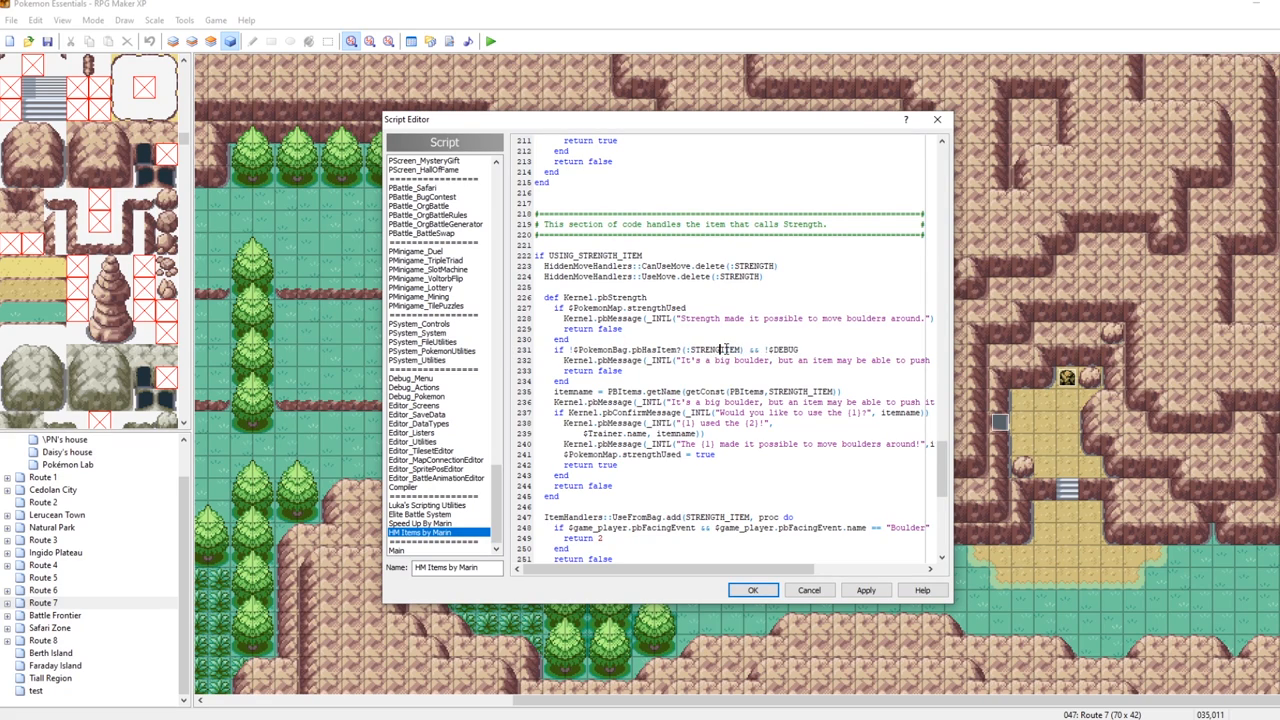
click(866, 588)
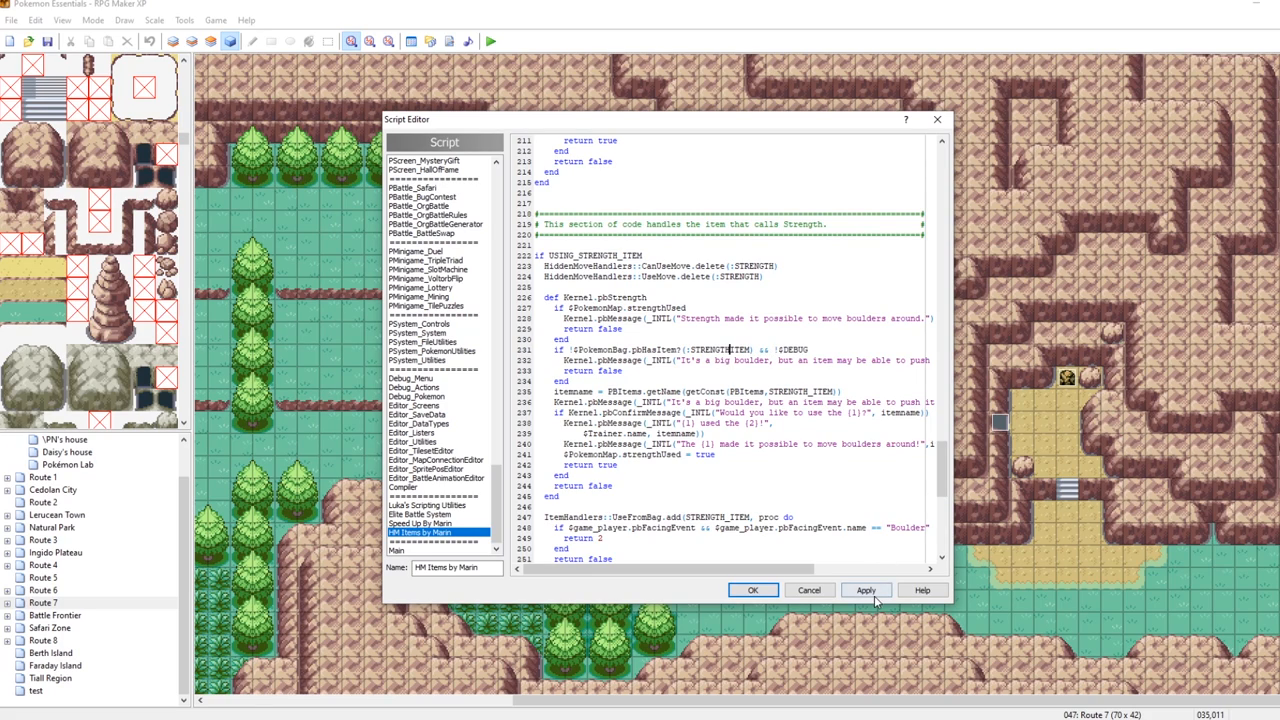
click(866, 588)
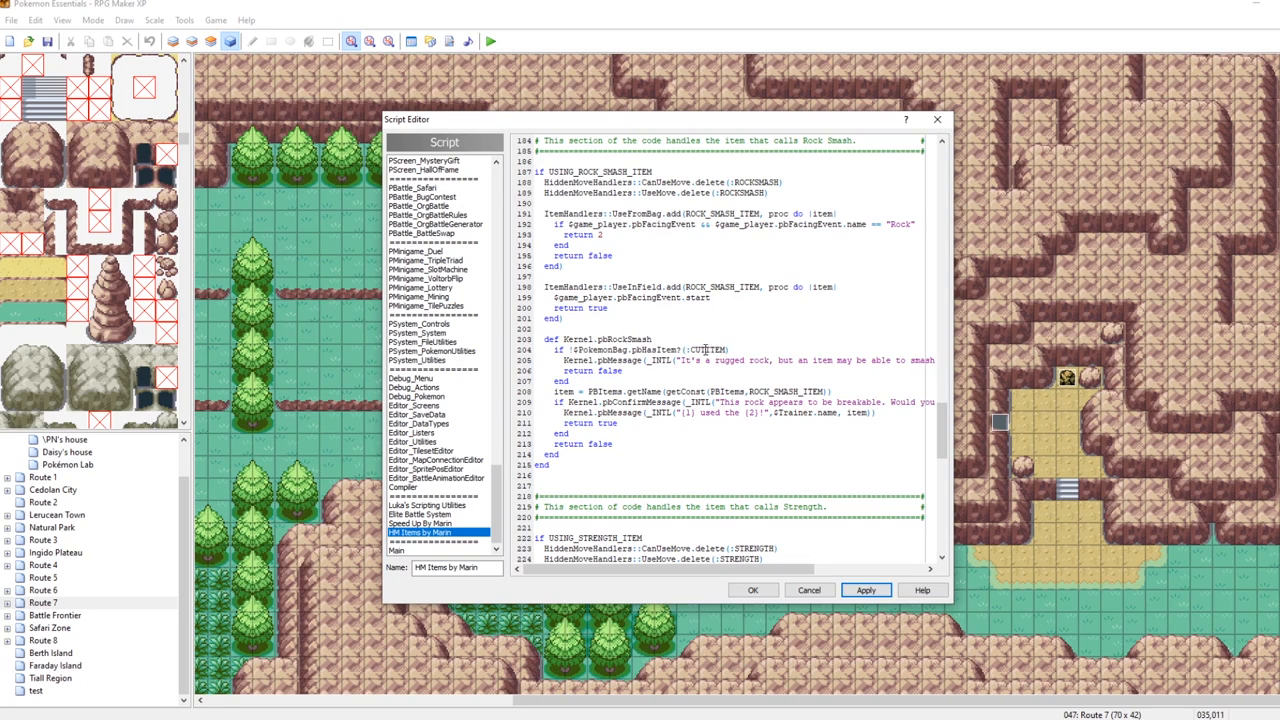
Step: Apply the pbHasItem? condition to the Rock Smash and Surf sections
click(712, 348)
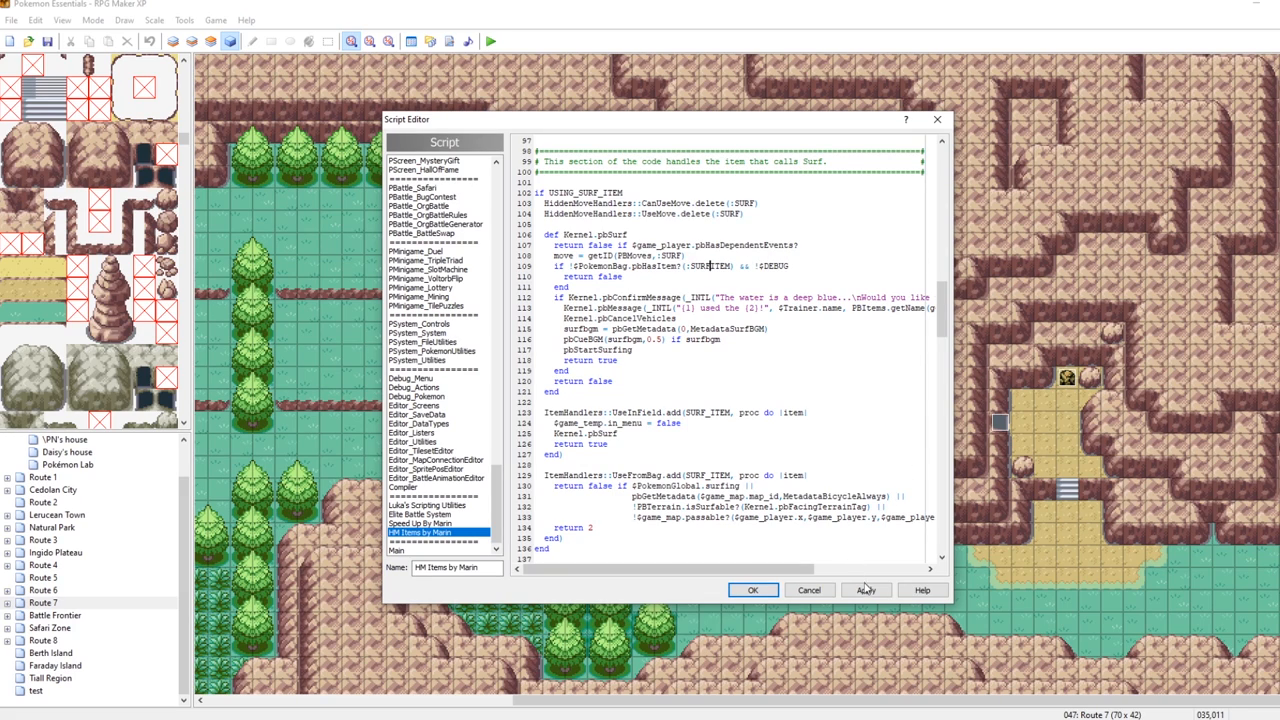
click(864, 588)
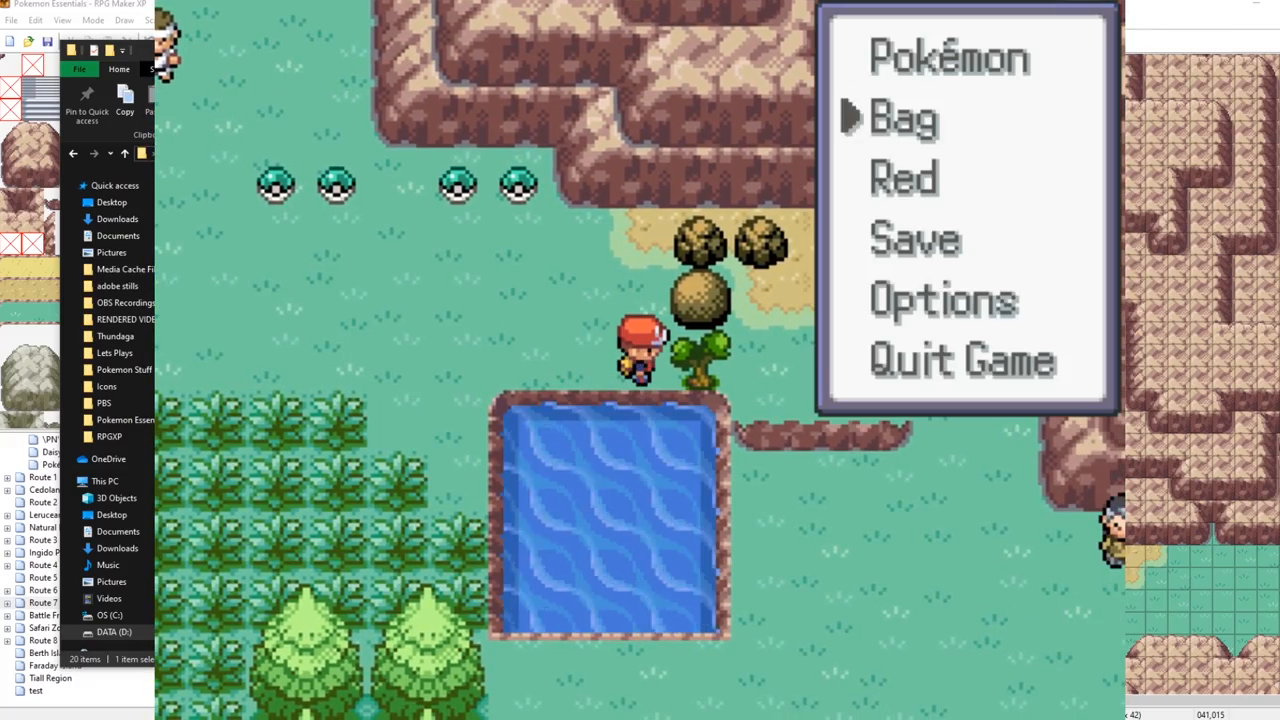
Step: Use the Pickaxe from Key Items on the rock, then answer Yes to surf the pond
click(902, 116)
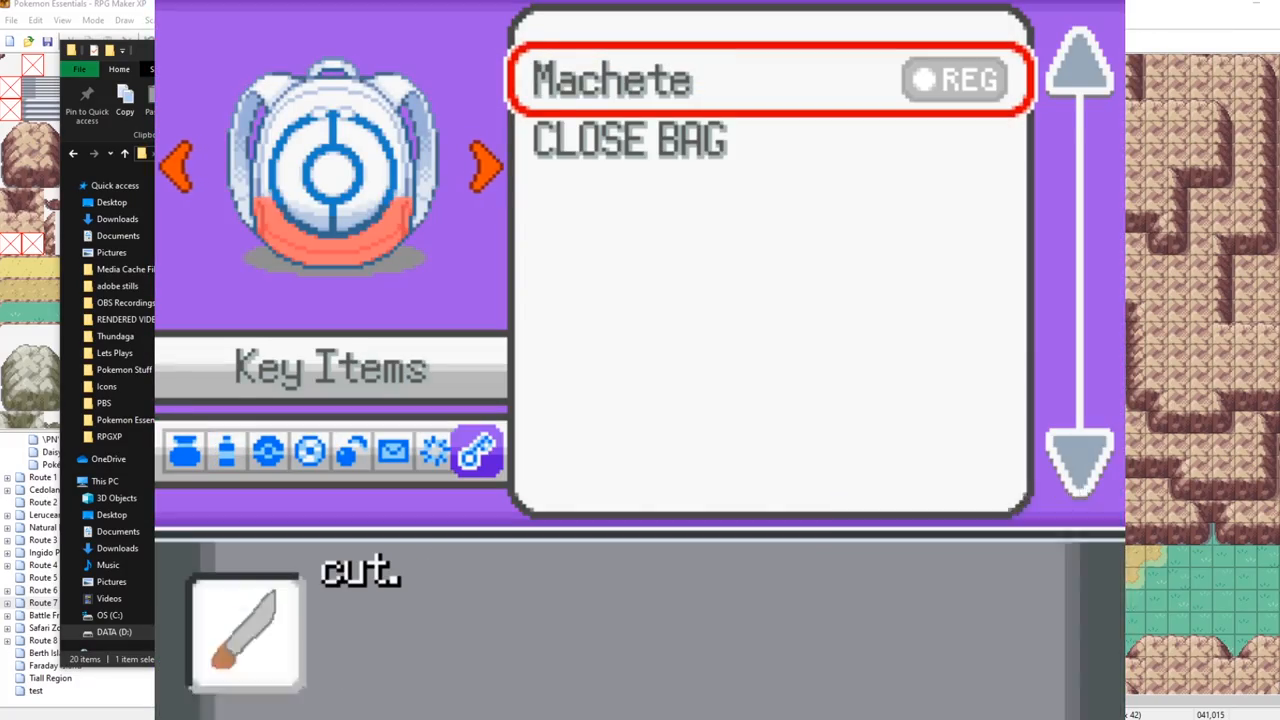
click(610, 80)
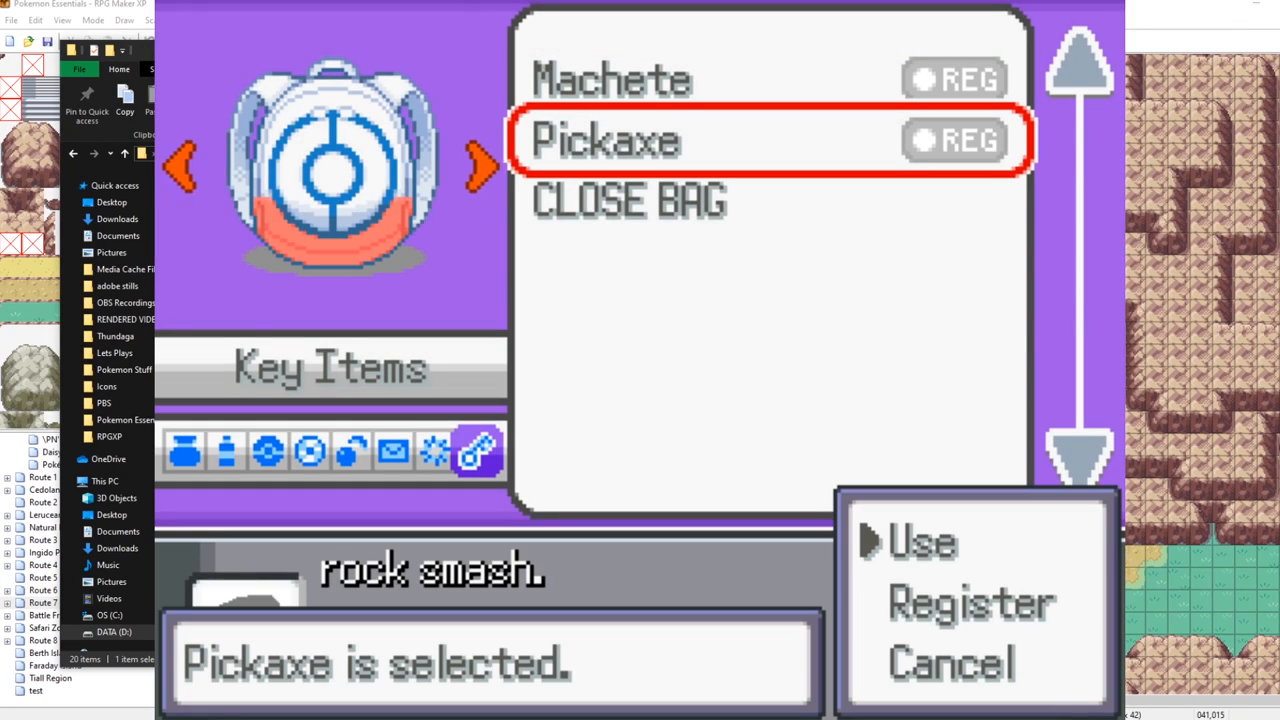
click(920, 540)
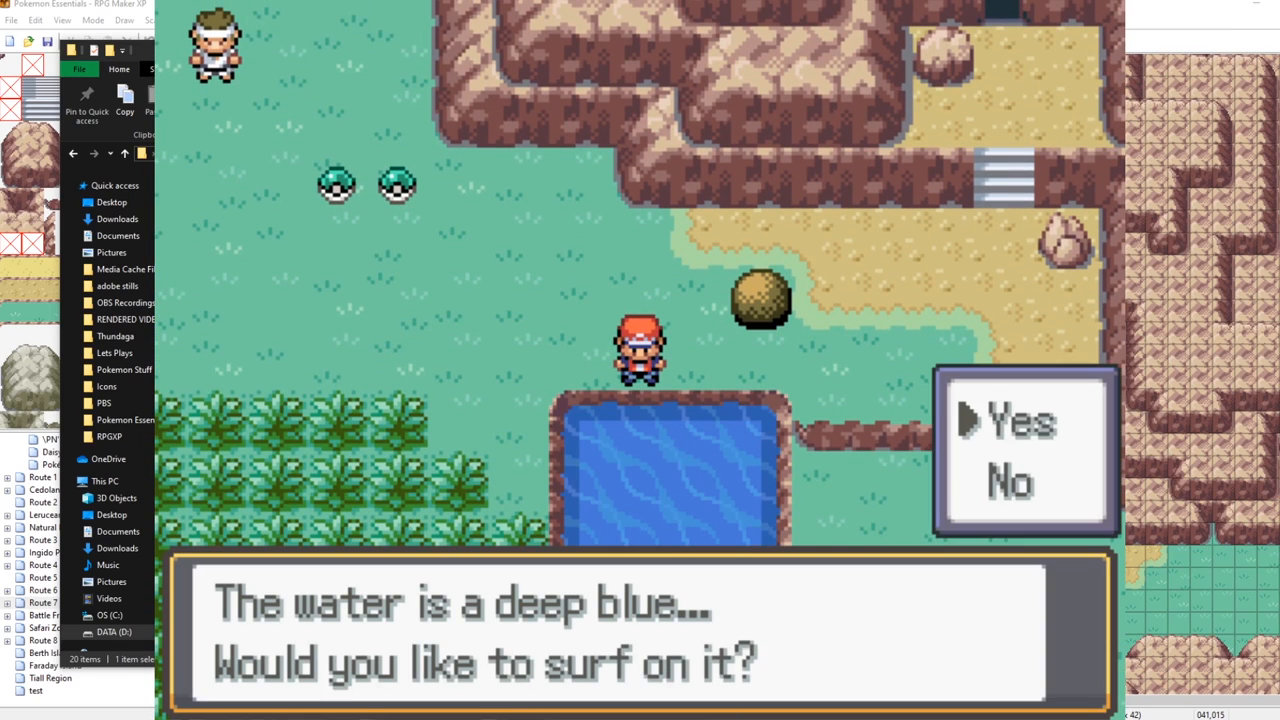
click(1020, 420)
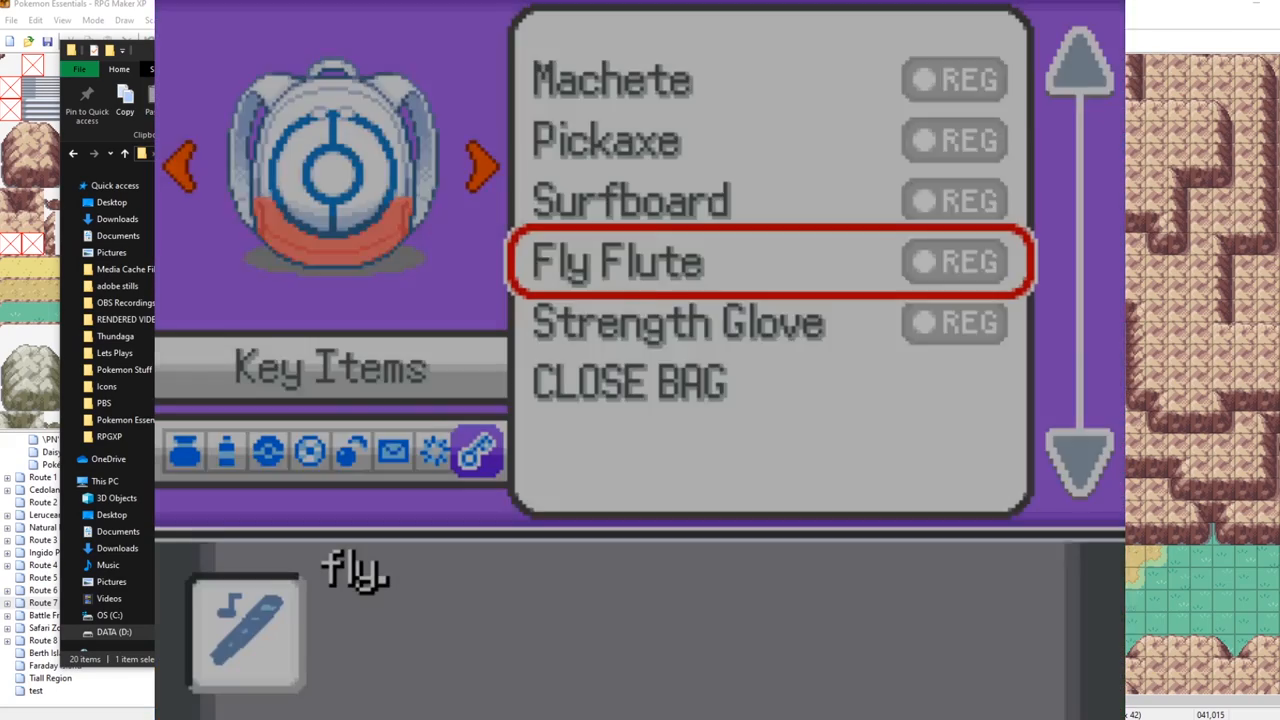
Step: Use the Fly Flute and choose Cedolan City on the region map
click(616, 260)
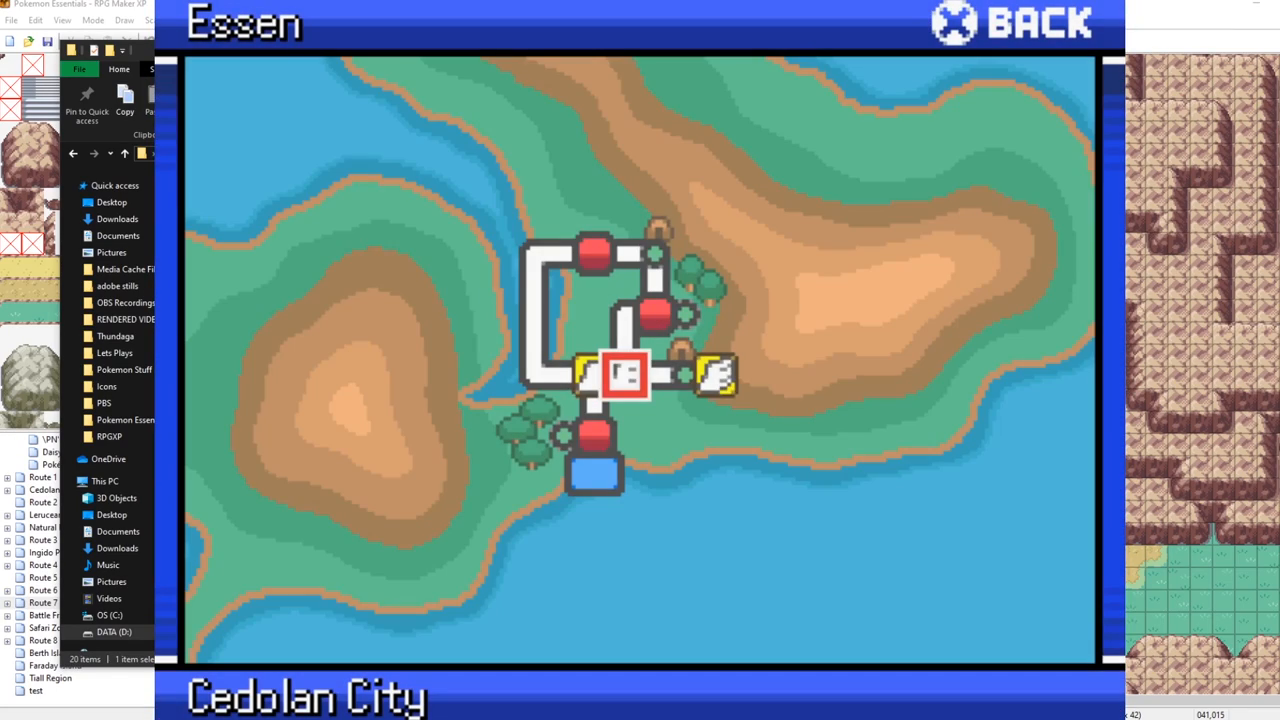
click(700, 376)
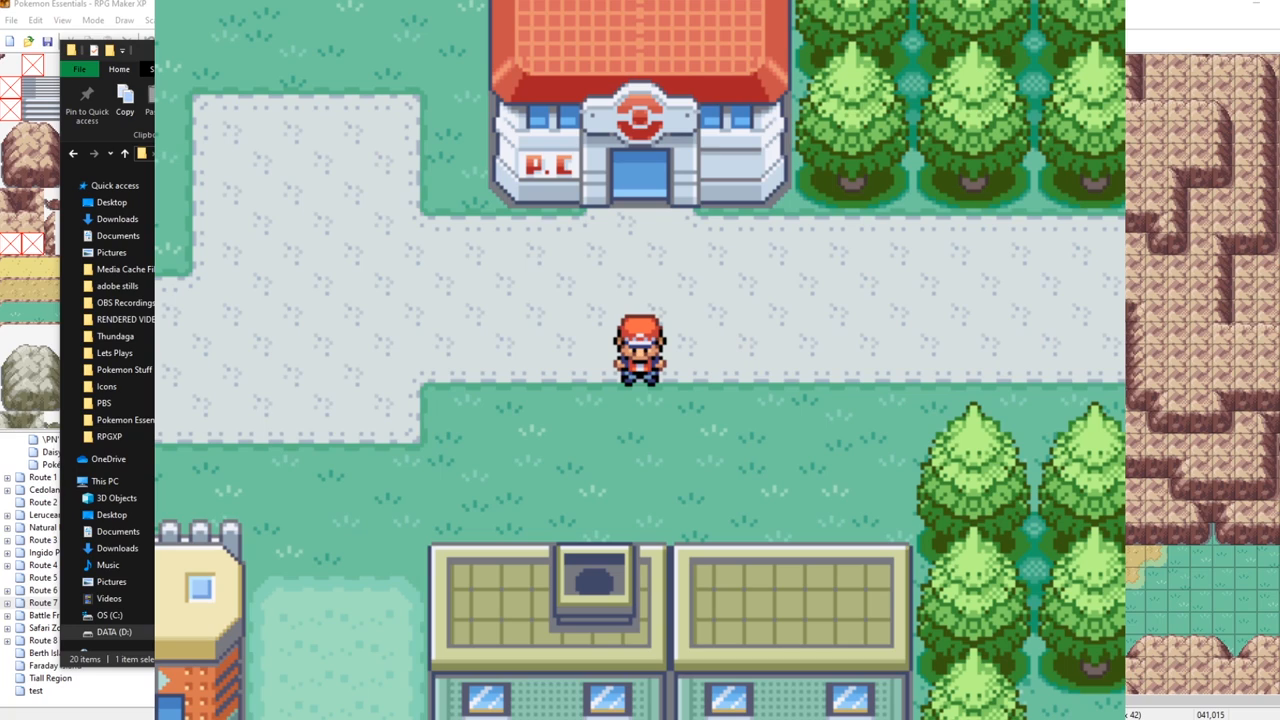
mouse_move(1090, 4)
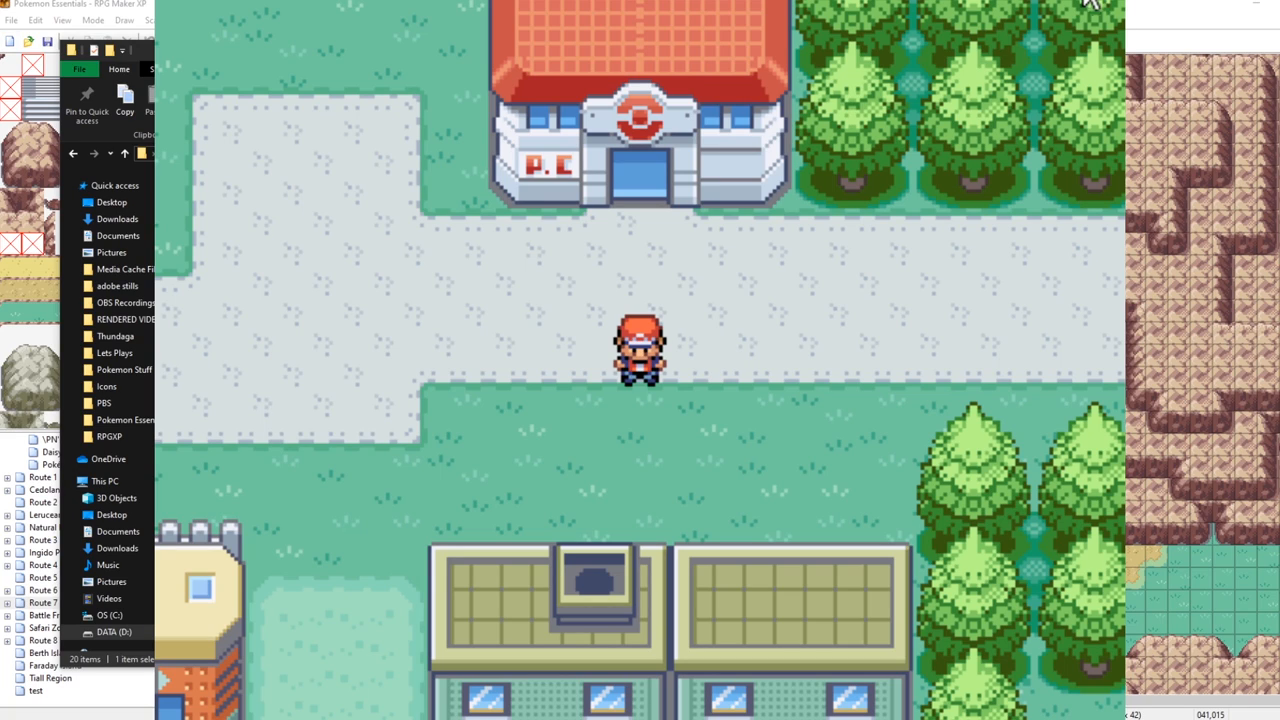